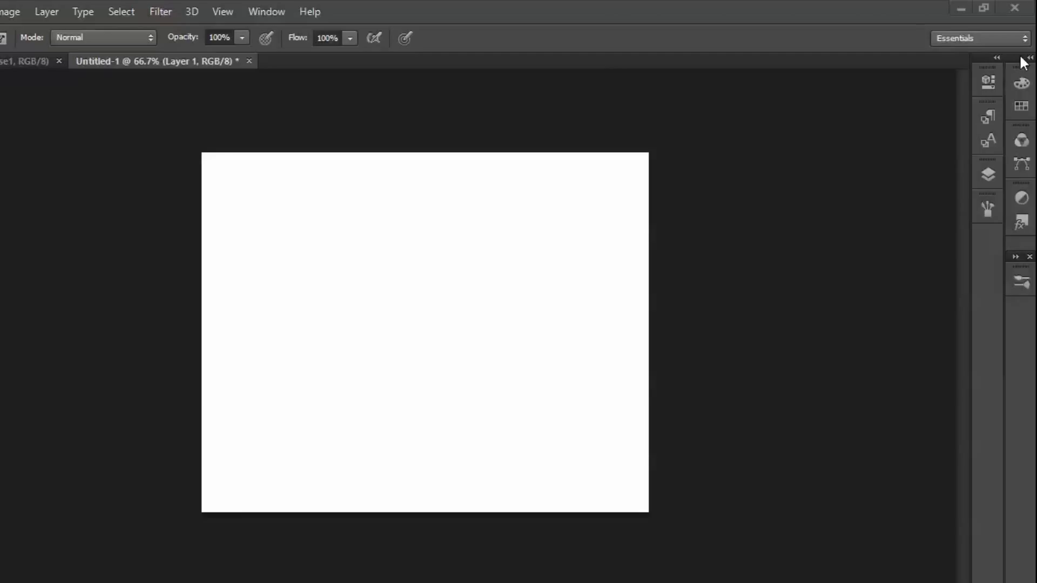
{"action": "mouse_move", "coordinate": [52, 281]}
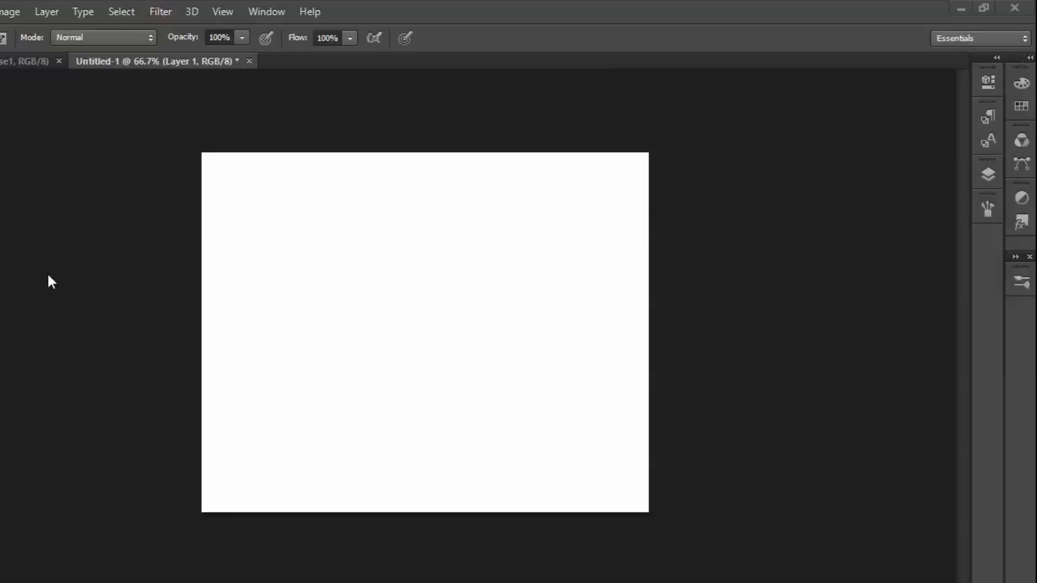
{"action": "mouse_move", "coordinate": [13, 231]}
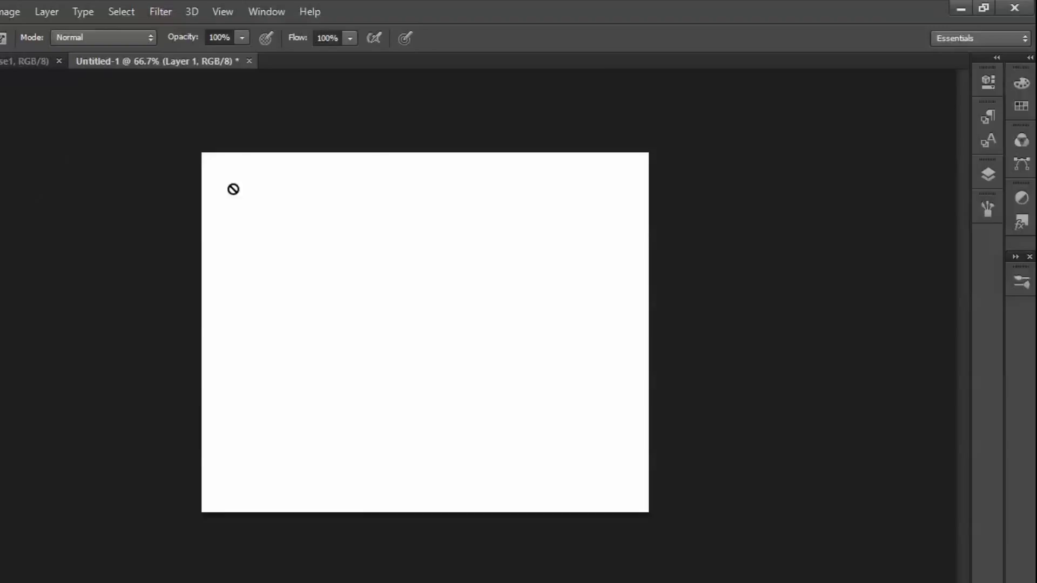
Add a new empty Layer 2 above the hidden Layer 1 as the active layer.
{"action": "left_click", "coordinate": [987, 208]}
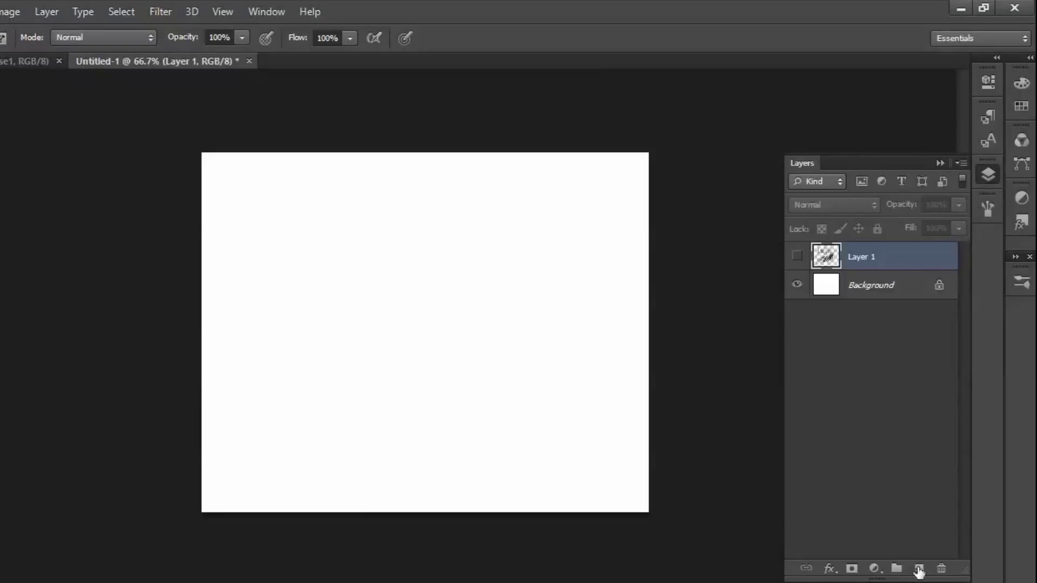
{"action": "left_click", "coordinate": [918, 568]}
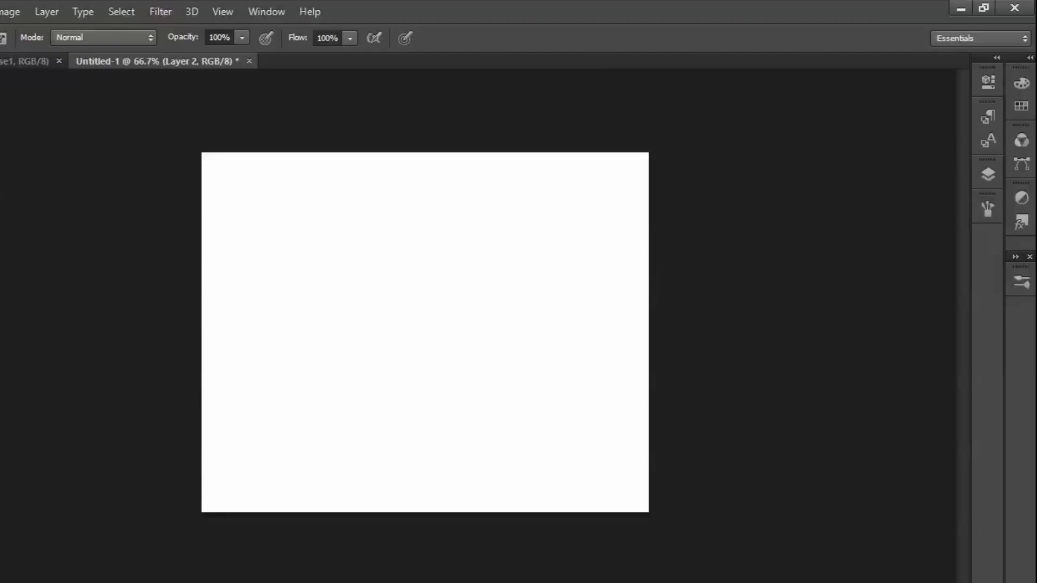
Float the Tools panel and move it off the drawing area beside the canvas.
{"action": "left_click", "coordinate": [10, 11]}
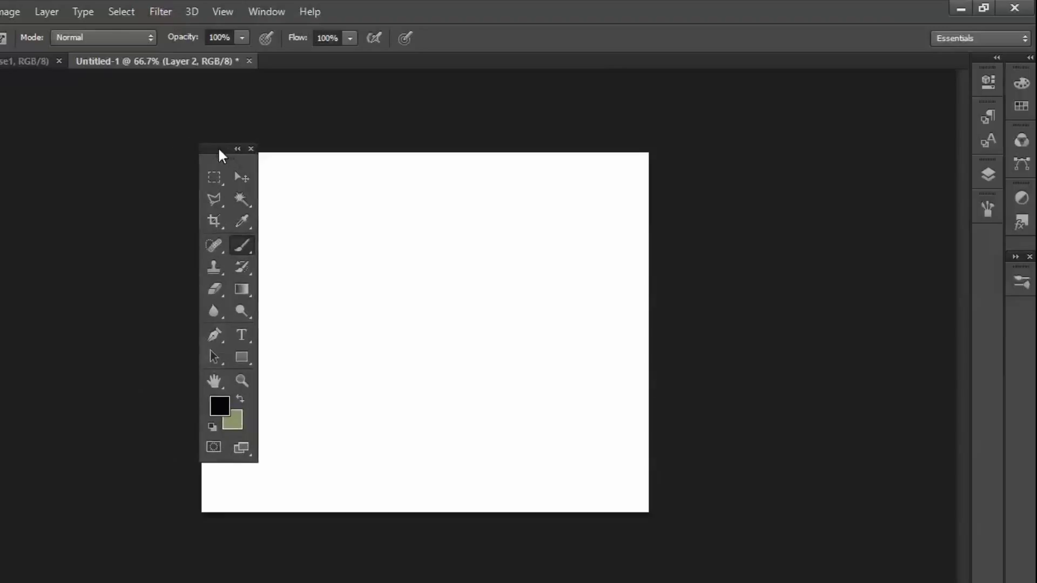
{"action": "left_click_drag", "start_coordinate": [228, 148], "coordinate": [86, 146]}
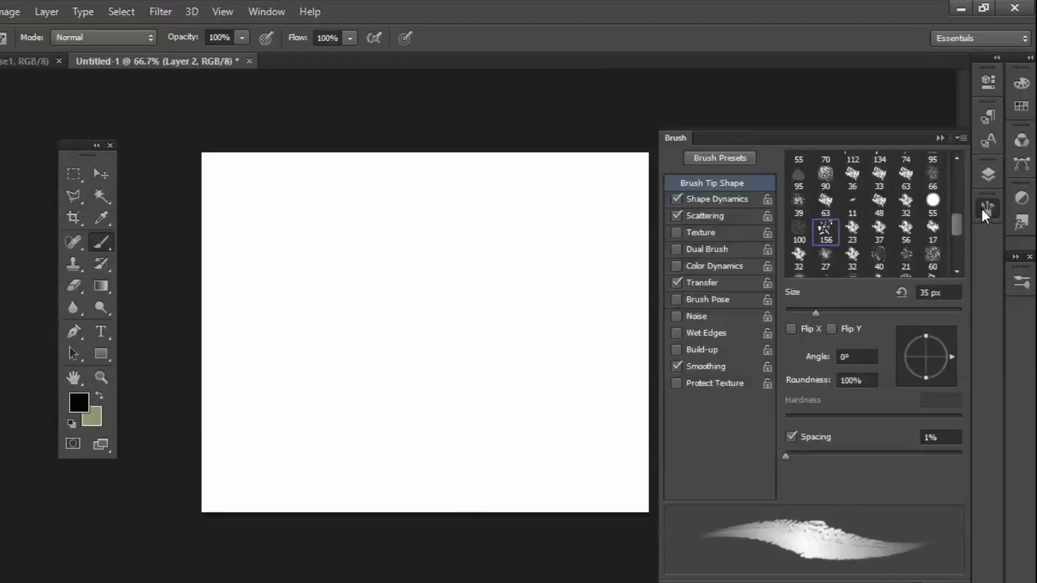
Compare soft round, hard round and bristle tips, ending on the textured 56 px tip.
{"action": "scroll", "scroll_direction": "down", "scroll_amount": 3}
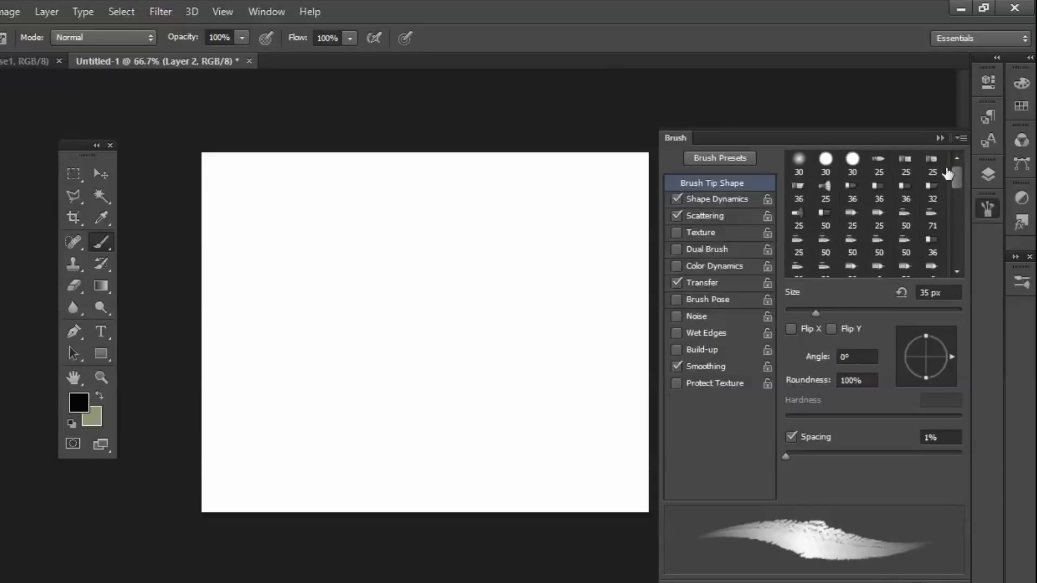
{"action": "left_click", "coordinate": [798, 164]}
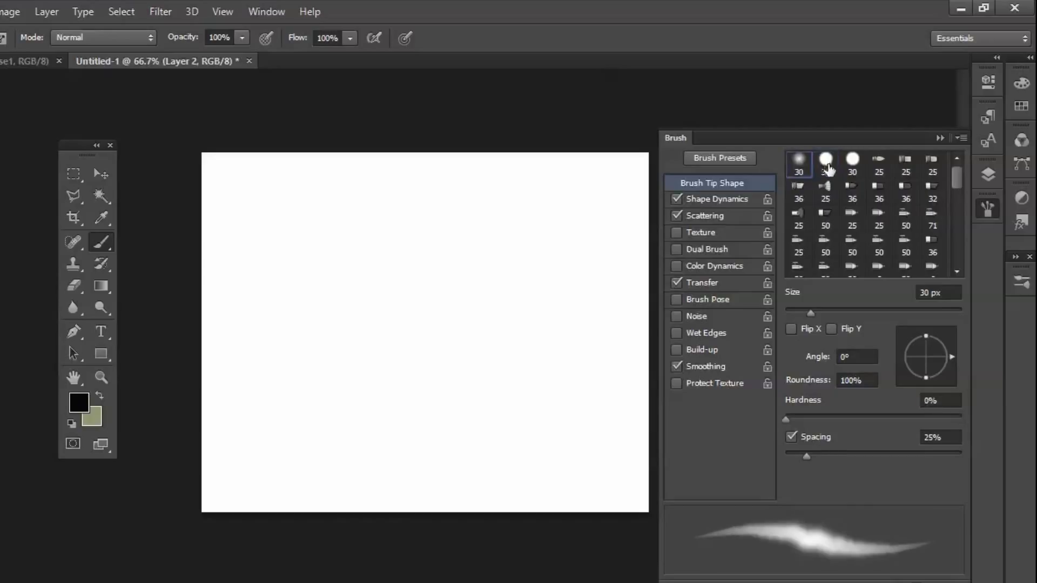
{"action": "left_click", "coordinate": [825, 161]}
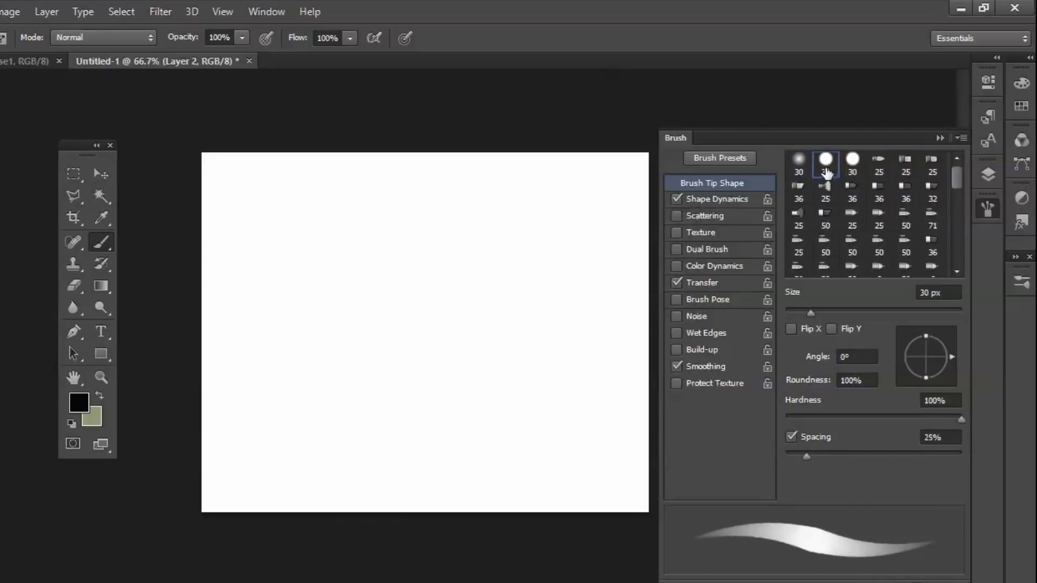
{"action": "left_click", "coordinate": [798, 159]}
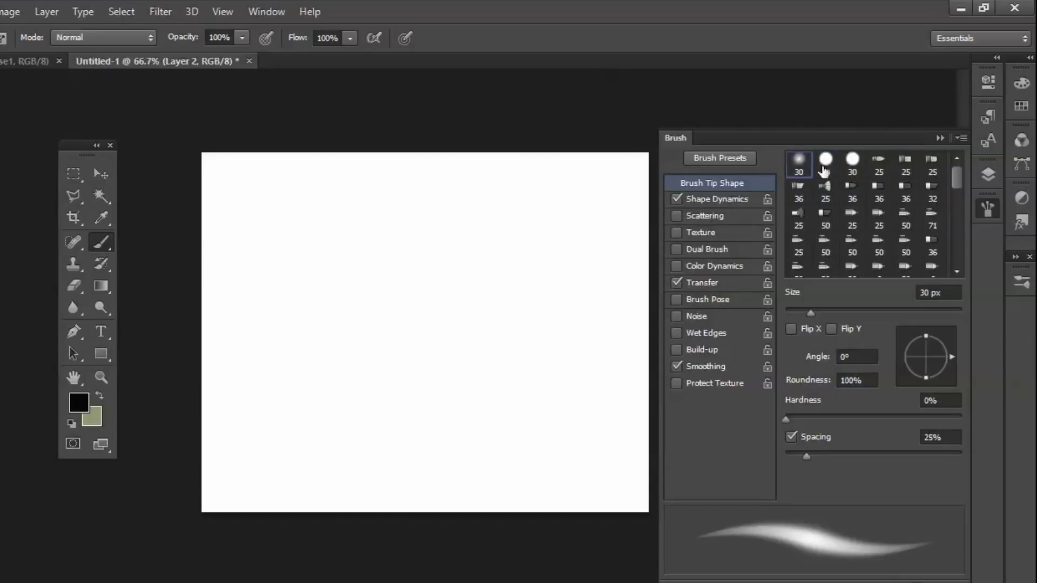
{"action": "left_click", "coordinate": [824, 163]}
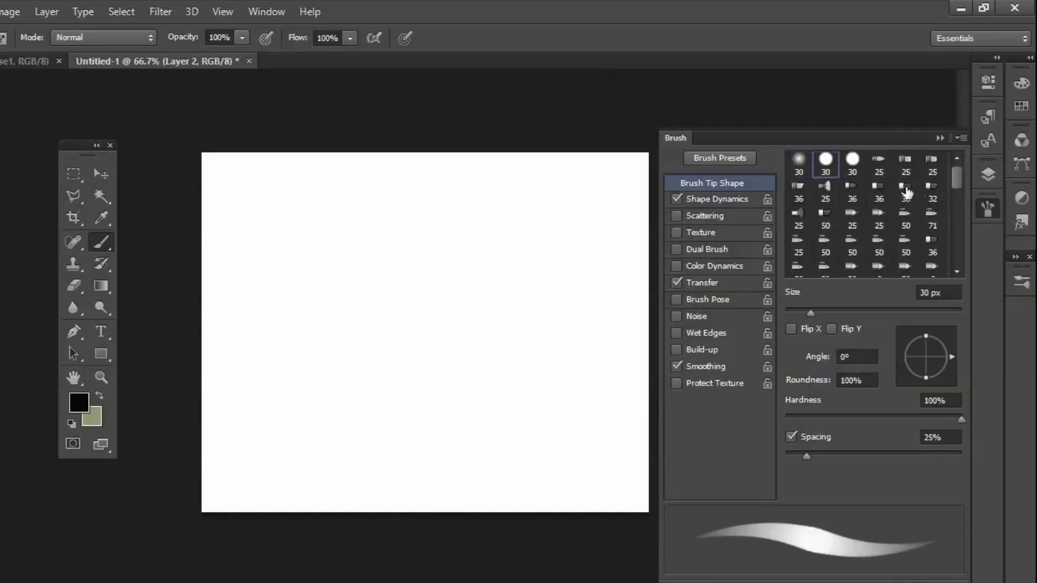
{"action": "left_click", "coordinate": [905, 199]}
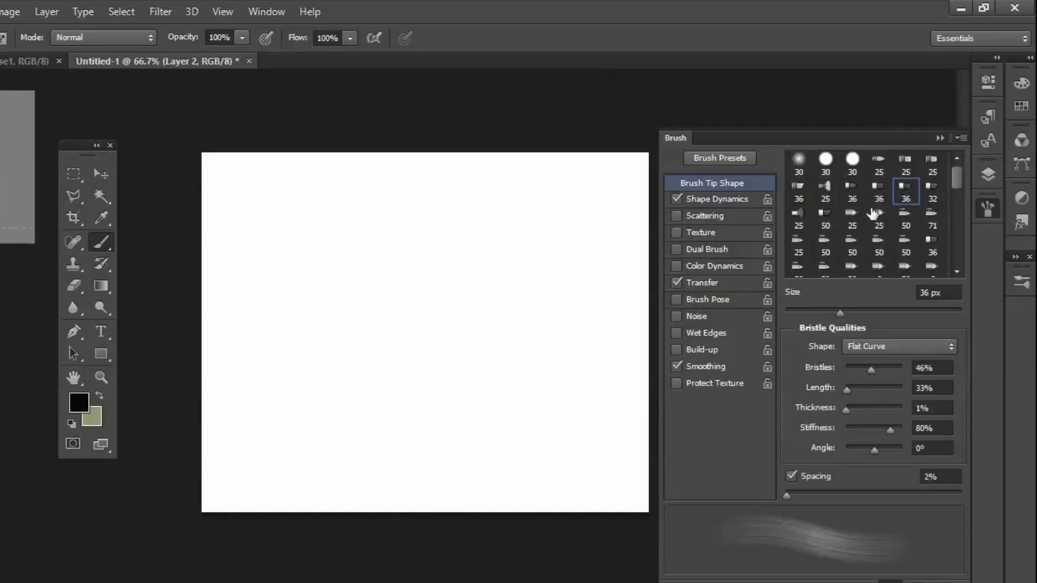
{"action": "scroll", "scroll_direction": "down", "scroll_amount": 3}
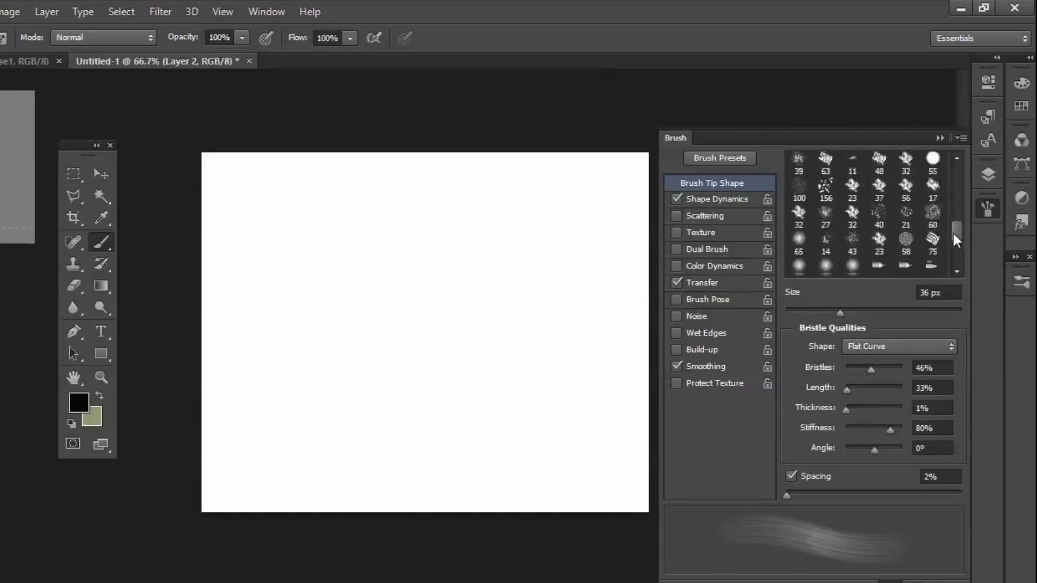
{"action": "left_click", "coordinate": [905, 189]}
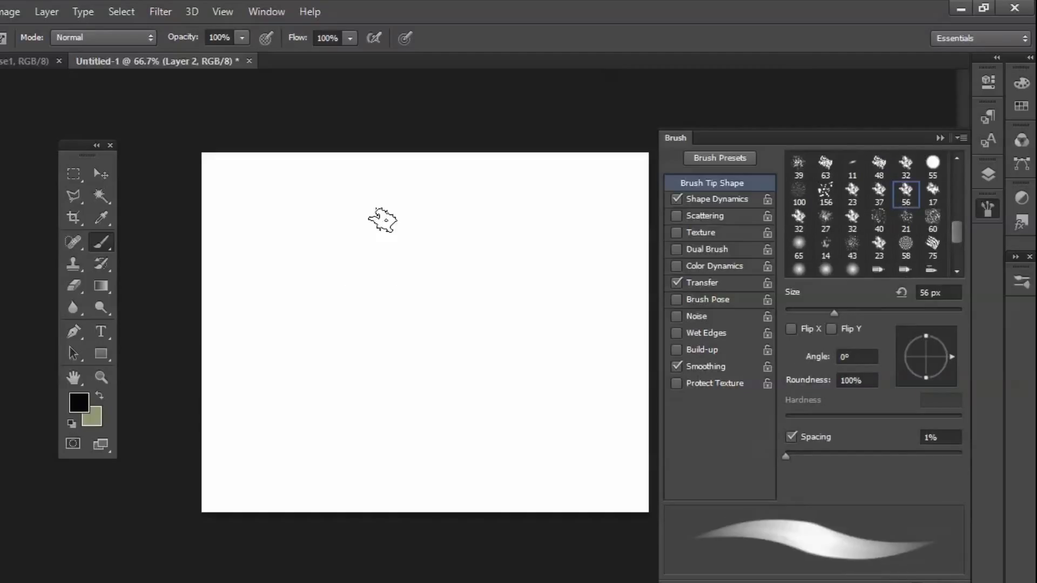
{"action": "scroll", "scroll_direction": "down", "scroll_amount": 3}
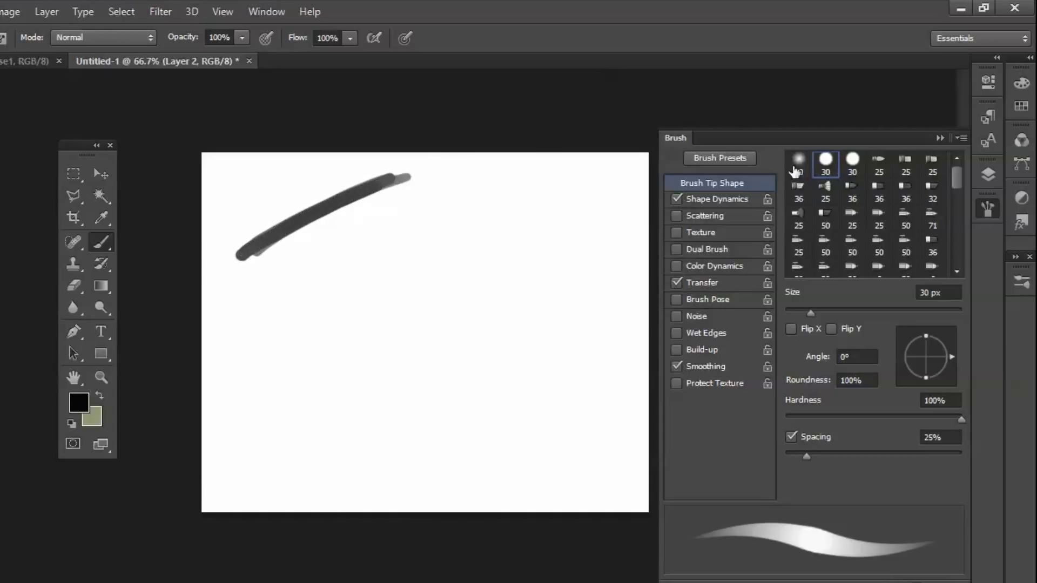
Paint test strokes with the soft round 45 px tip and two flat fan bristle strokes.
{"action": "left_click", "coordinate": [797, 163]}
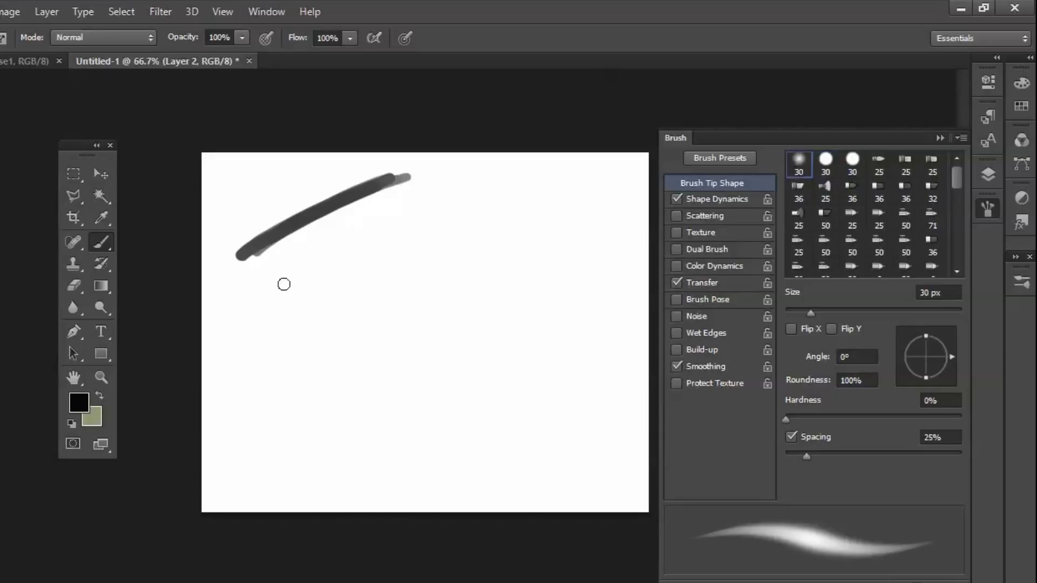
{"action": "left_click", "coordinate": [852, 258]}
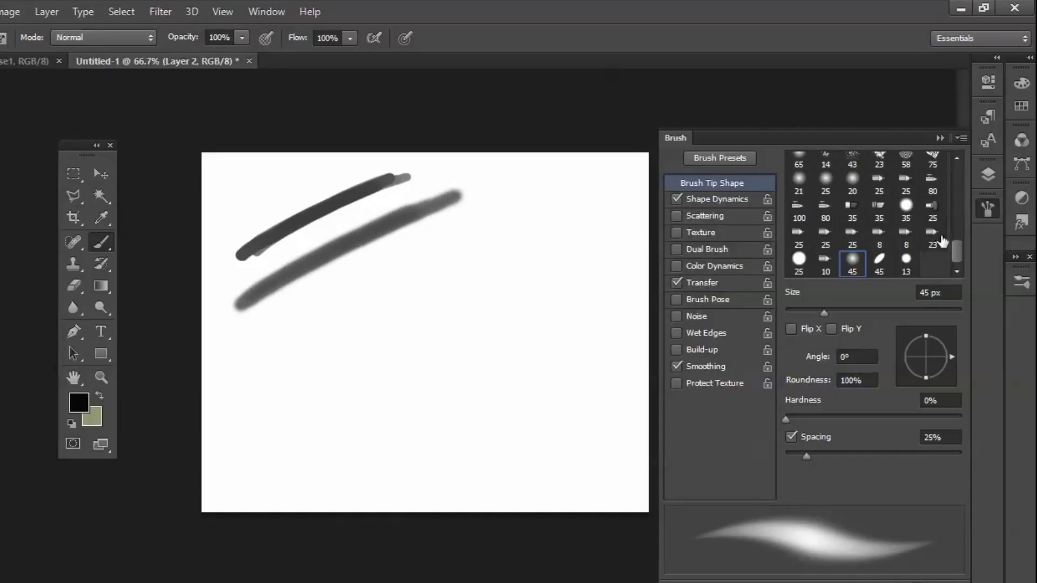
{"action": "left_click", "coordinate": [932, 205]}
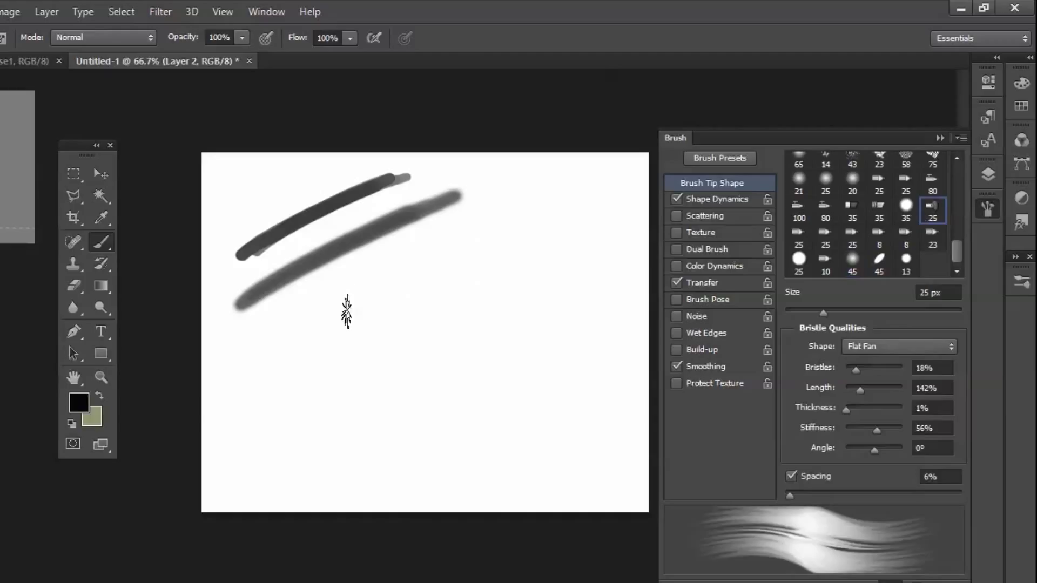
{"action": "left_click_drag", "start_coordinate": [305, 350], "coordinate": [414, 261]}
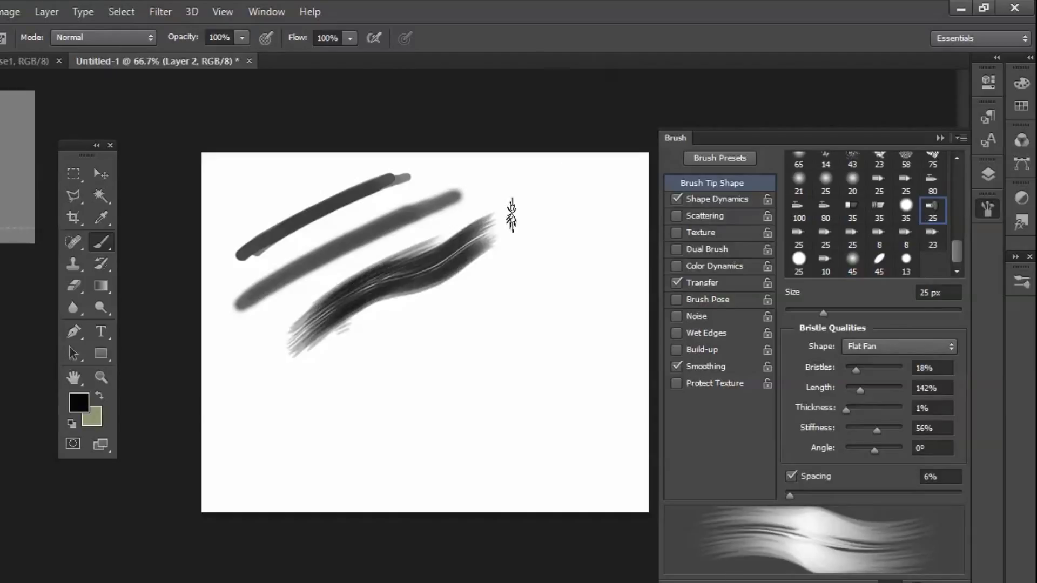
{"action": "left_click_drag", "start_coordinate": [509, 218], "coordinate": [268, 350]}
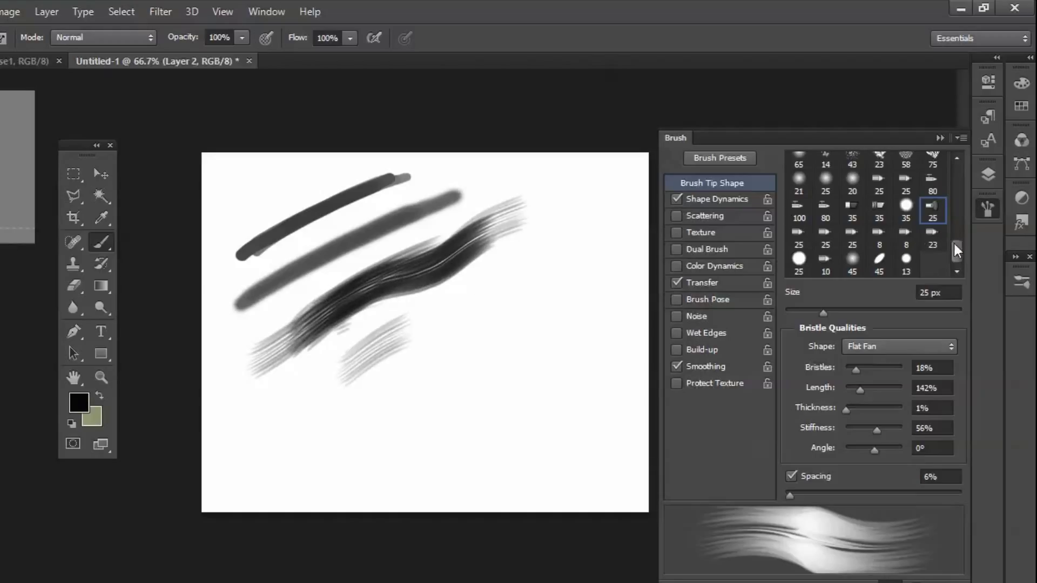
{"action": "left_click", "coordinate": [987, 209]}
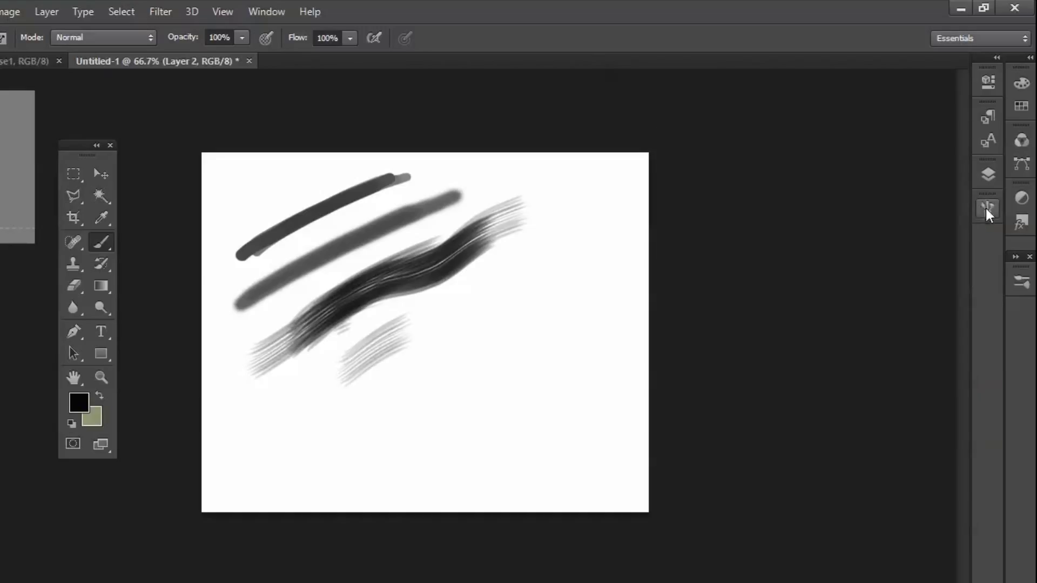
{"action": "left_click", "coordinate": [988, 209]}
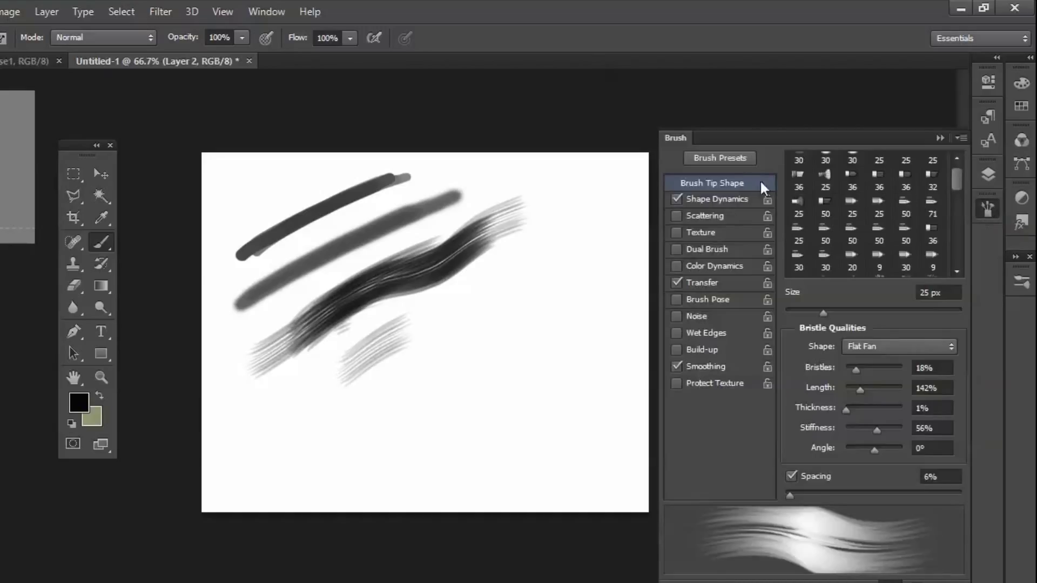
Choose a spiky hatching brush preset and paint diagonal hatched strokes across the lower canvas.
{"action": "left_click", "coordinate": [988, 209]}
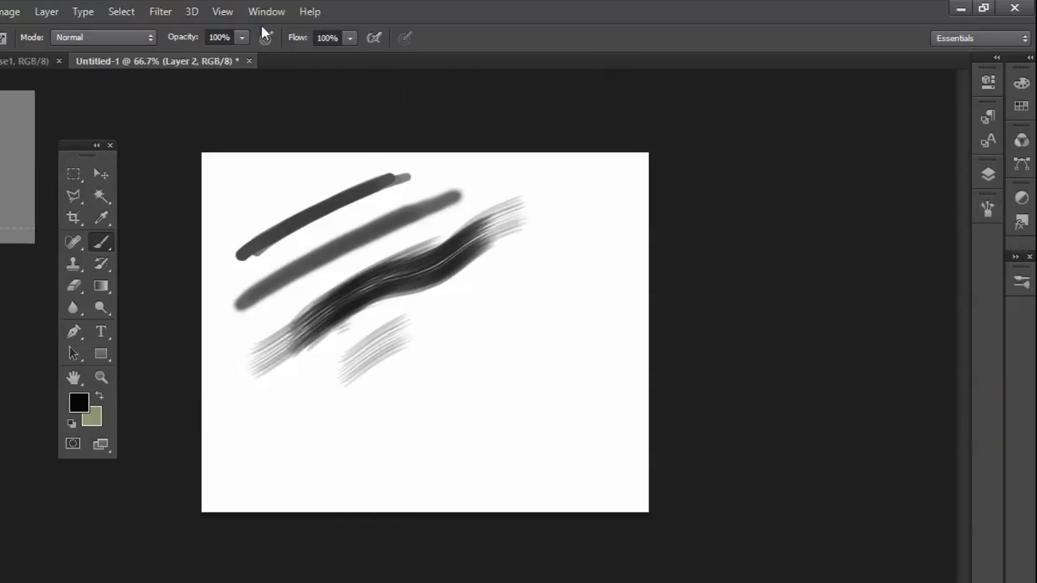
{"action": "left_click", "coordinate": [266, 11]}
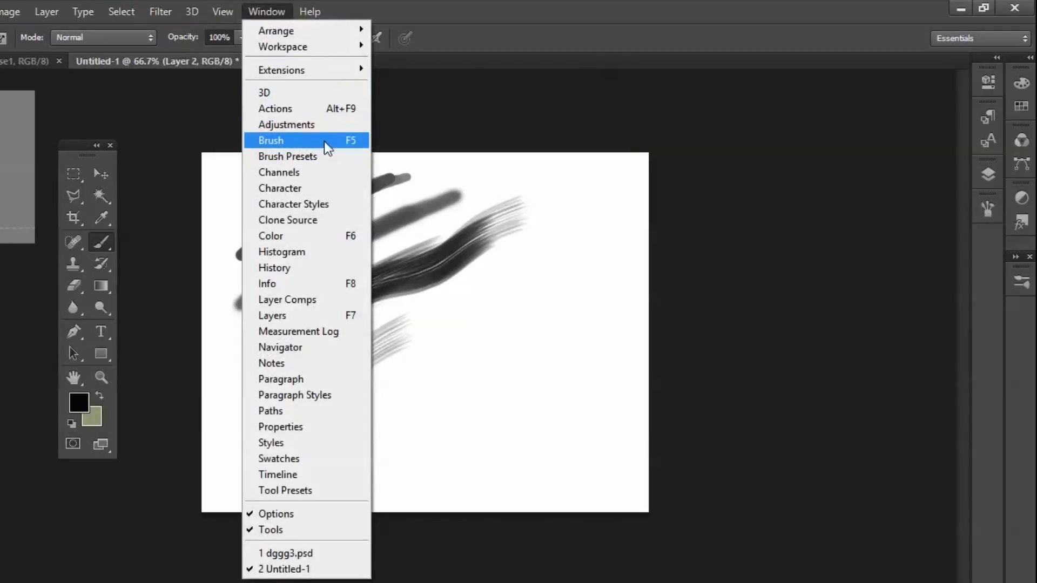
{"action": "left_click", "coordinate": [270, 140]}
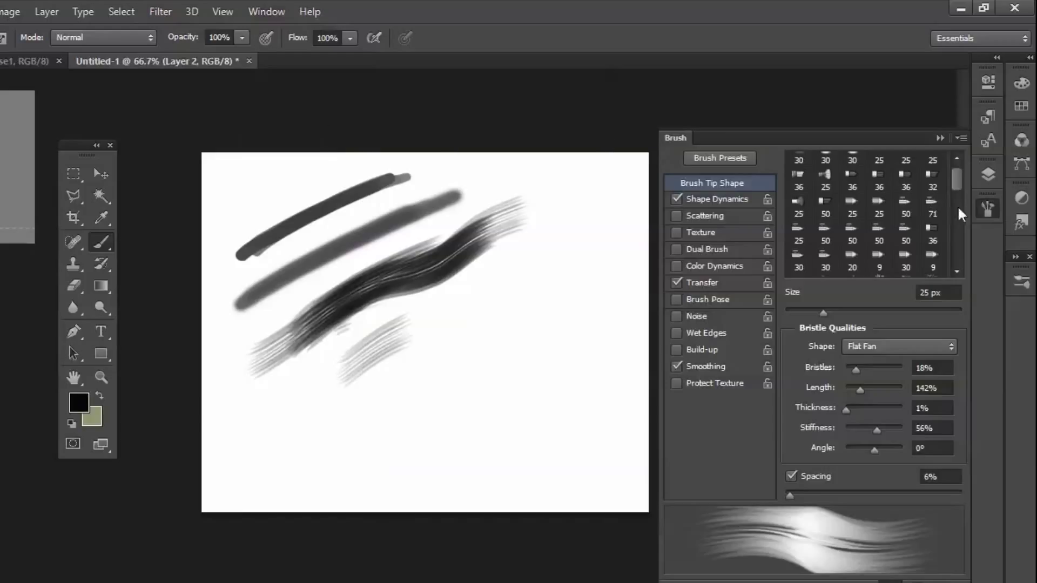
{"action": "left_click", "coordinate": [986, 208]}
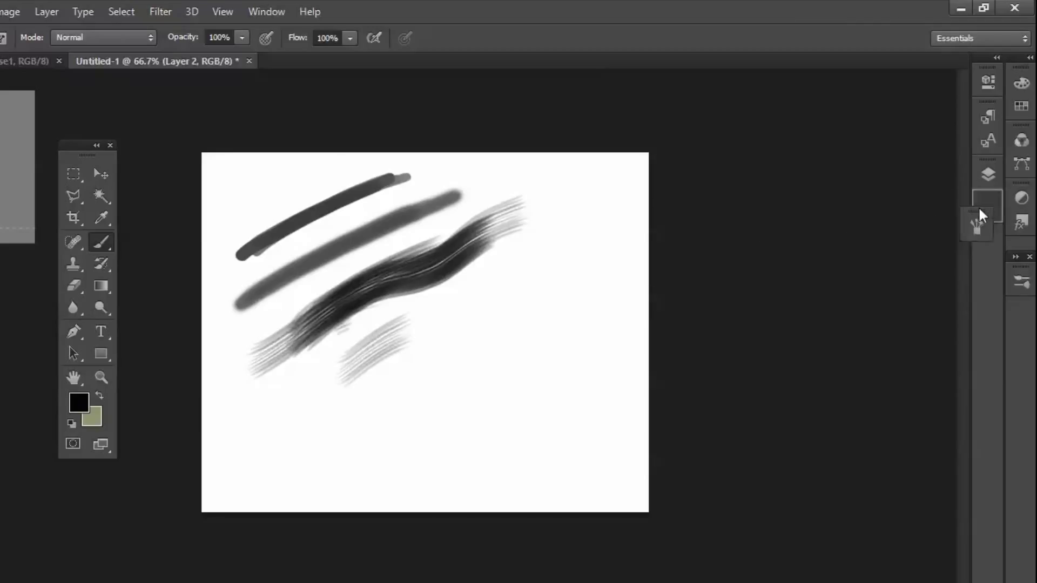
{"action": "left_click", "coordinate": [986, 224]}
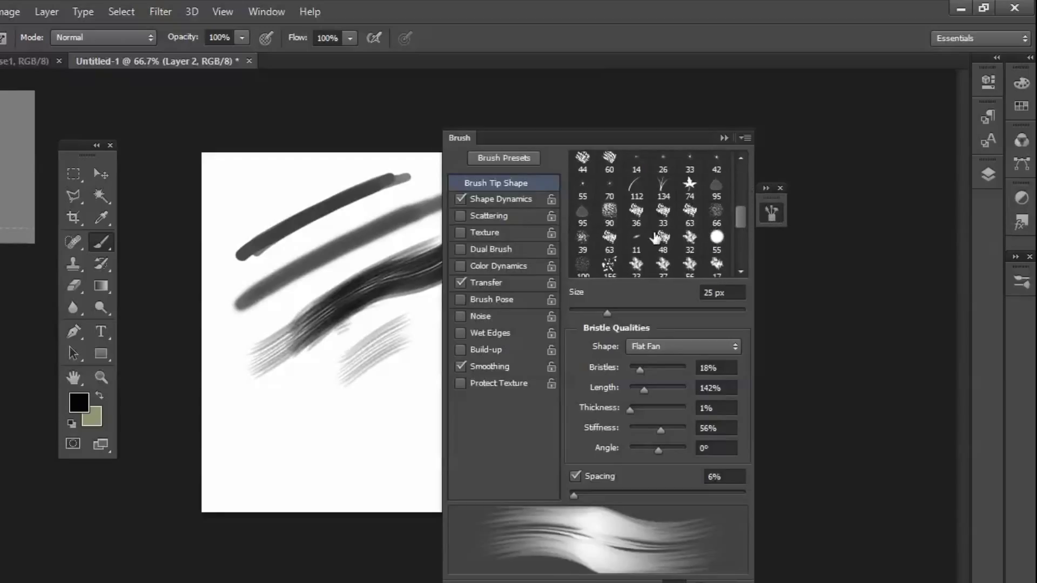
{"action": "left_click", "coordinate": [635, 190]}
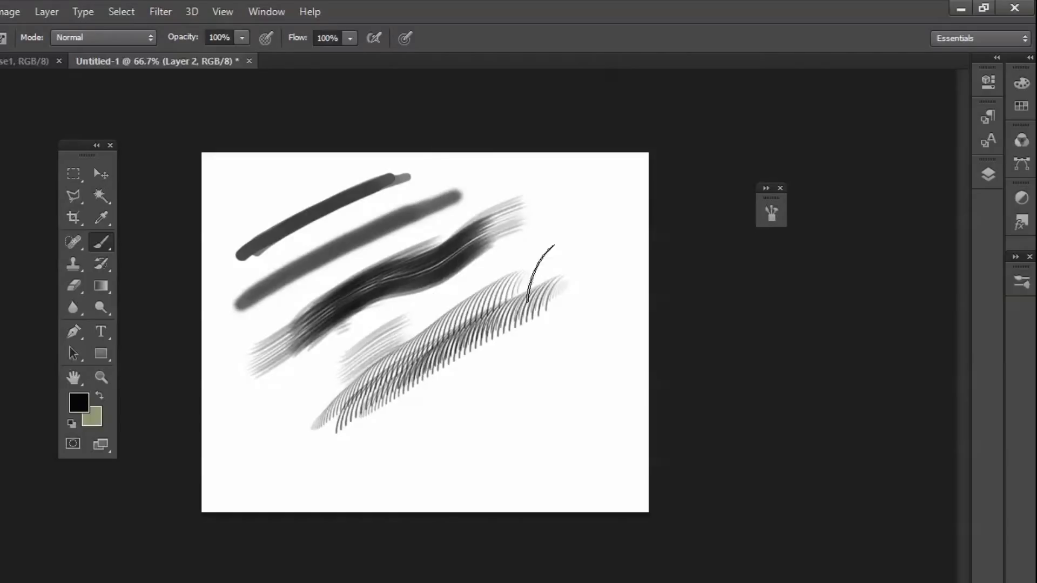
{"action": "left_click_drag", "start_coordinate": [548, 249], "coordinate": [386, 436]}
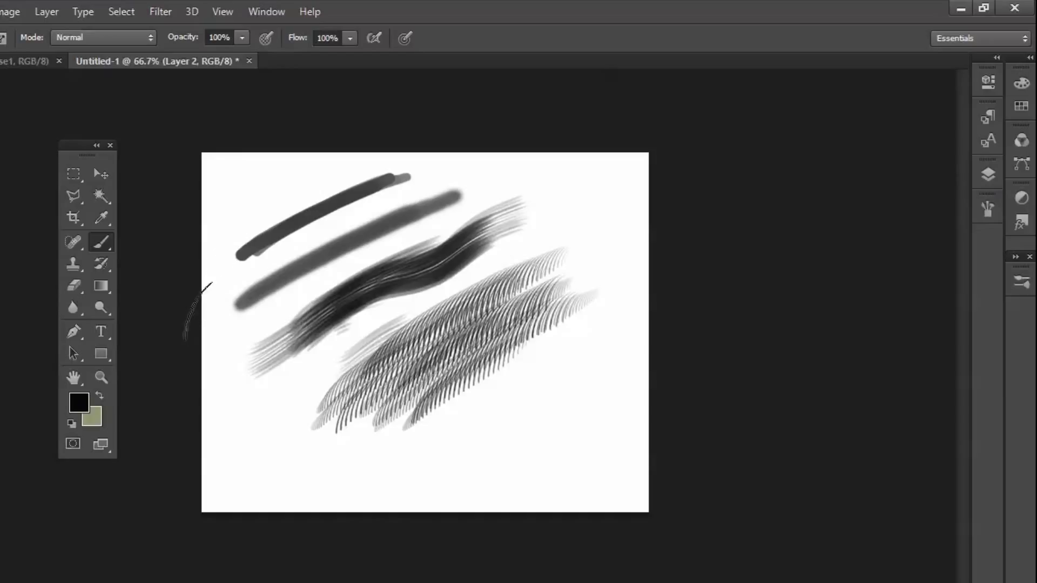
Hide the earlier strokes and draw a freehand lasso selection in the upper canvas.
{"action": "left_click", "coordinate": [987, 175]}
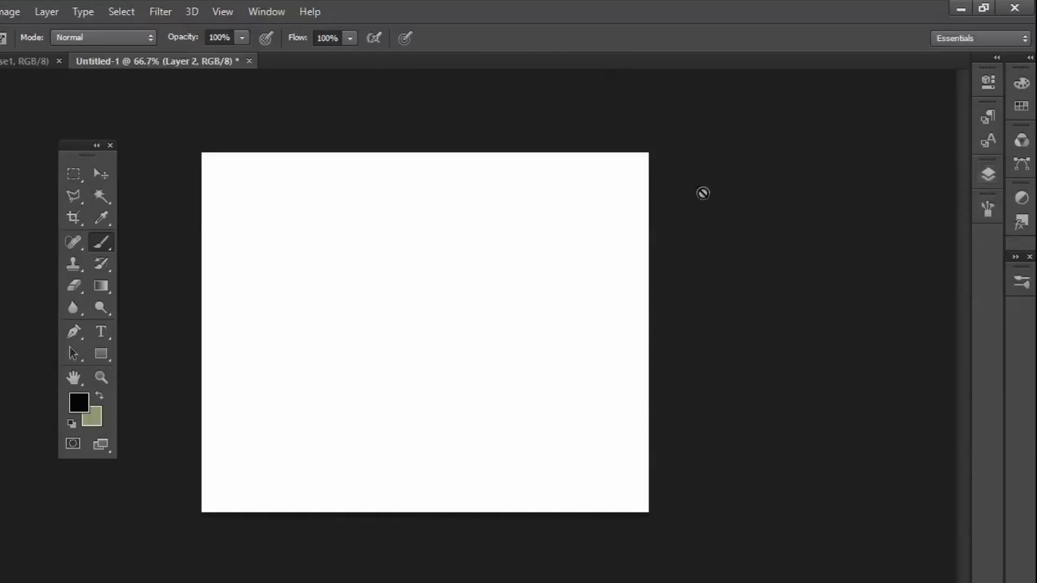
{"action": "mouse_move", "coordinate": [266, 214]}
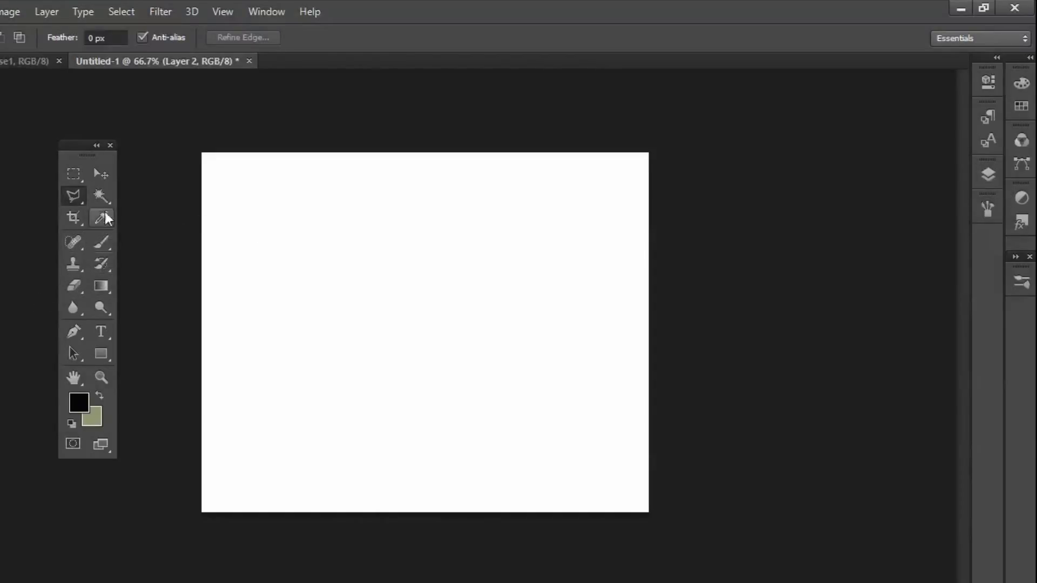
{"action": "left_click_drag", "start_coordinate": [86, 145], "coordinate": [294, 166]}
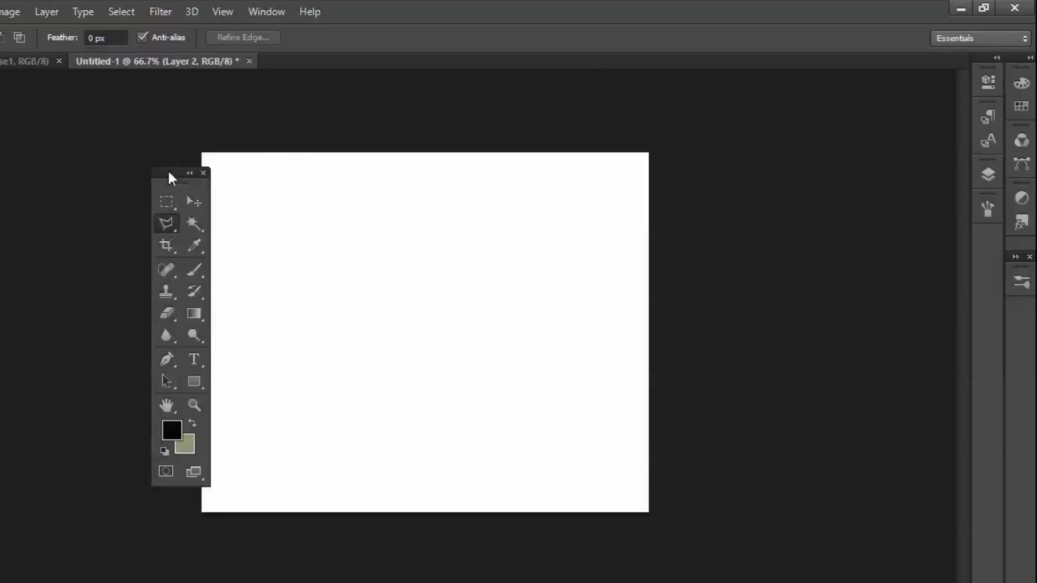
{"action": "left_click_drag", "start_coordinate": [177, 174], "coordinate": [263, 179]}
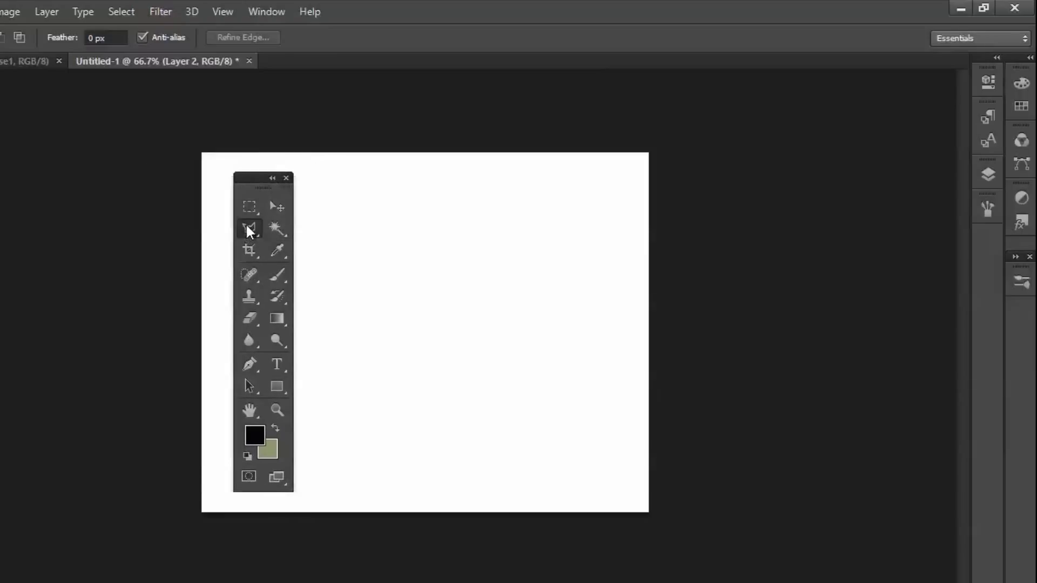
{"action": "left_click", "coordinate": [249, 228]}
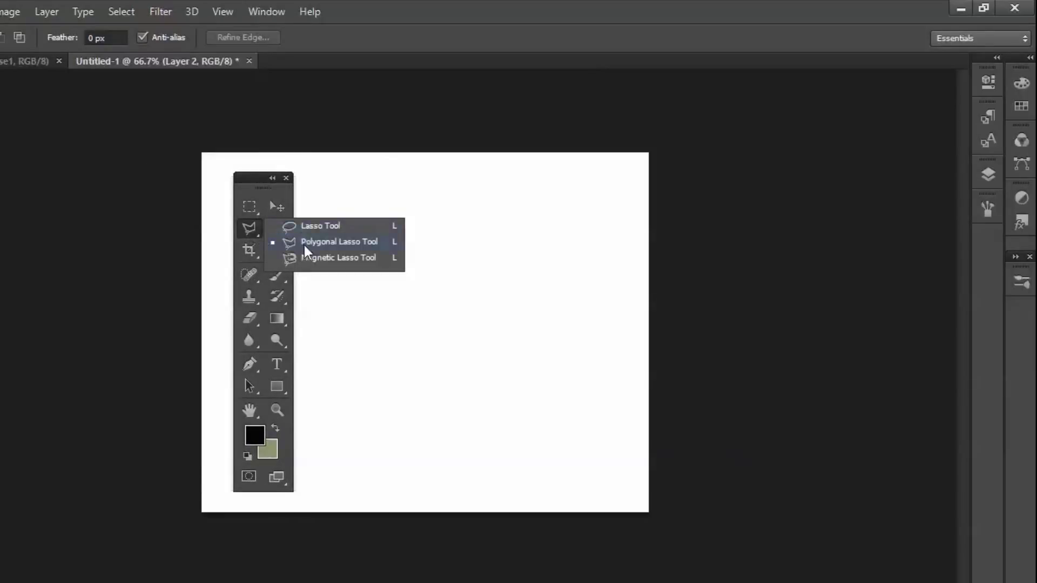
{"action": "mouse_move", "coordinate": [357, 258]}
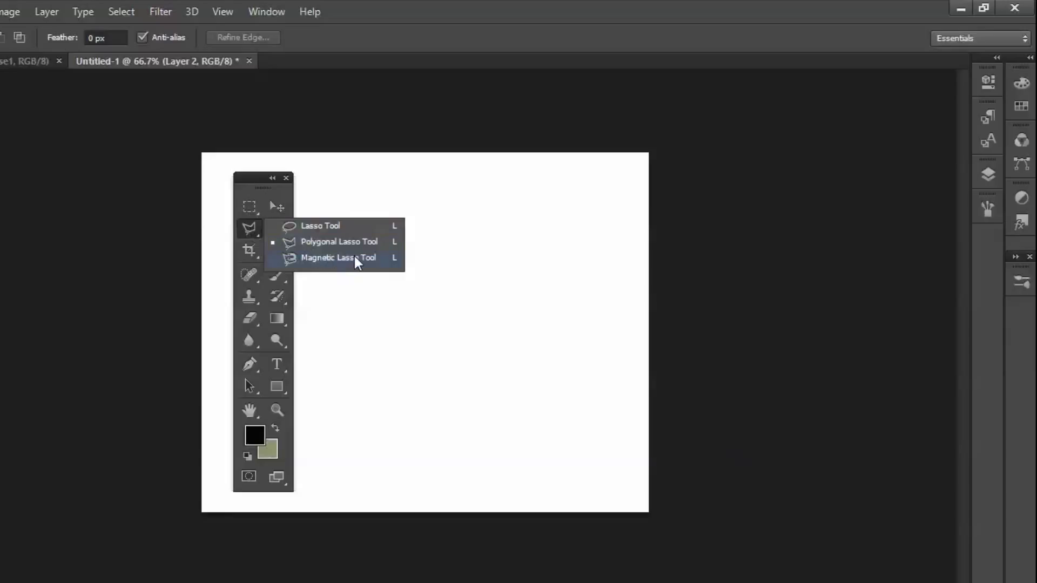
{"action": "mouse_move", "coordinate": [357, 241]}
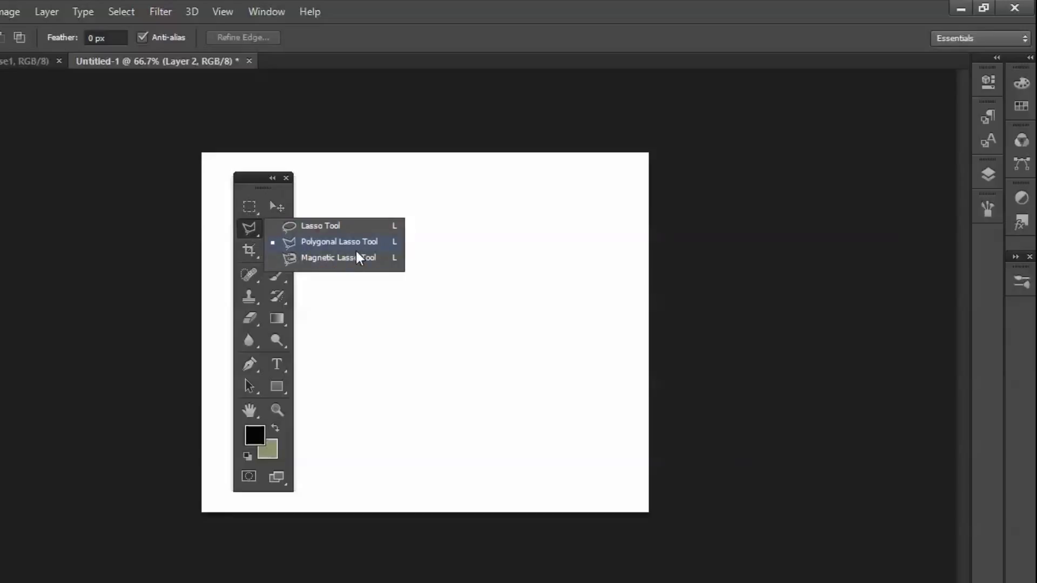
{"action": "mouse_move", "coordinate": [320, 225]}
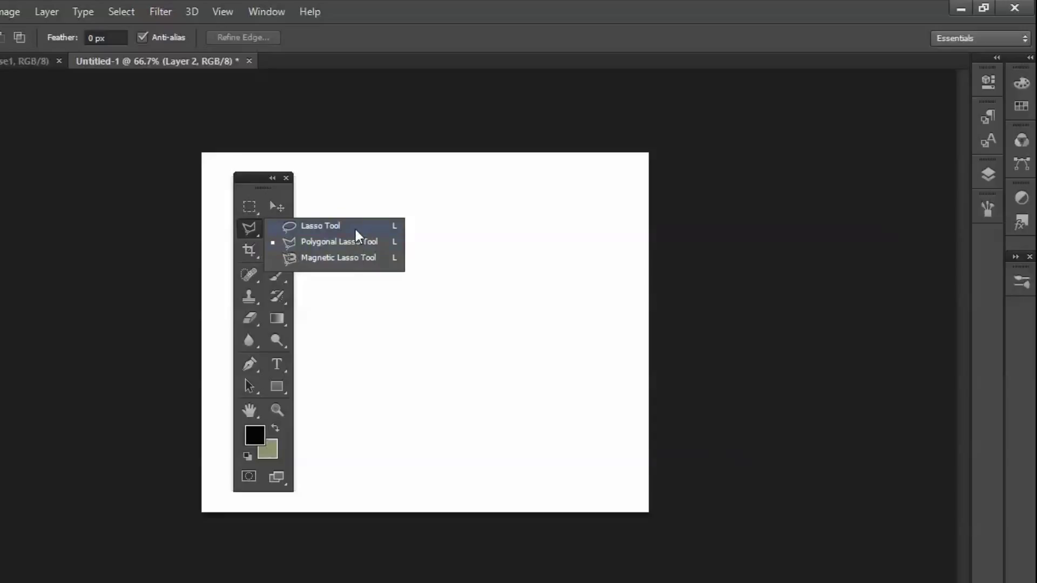
{"action": "mouse_move", "coordinate": [354, 241]}
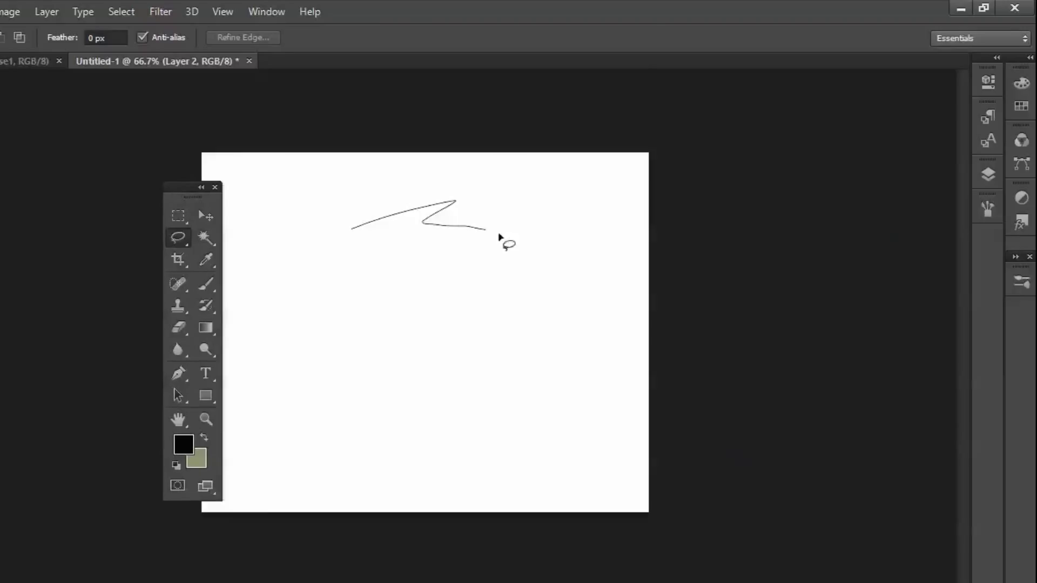
{"action": "left_click_drag", "start_coordinate": [505, 243], "coordinate": [281, 275]}
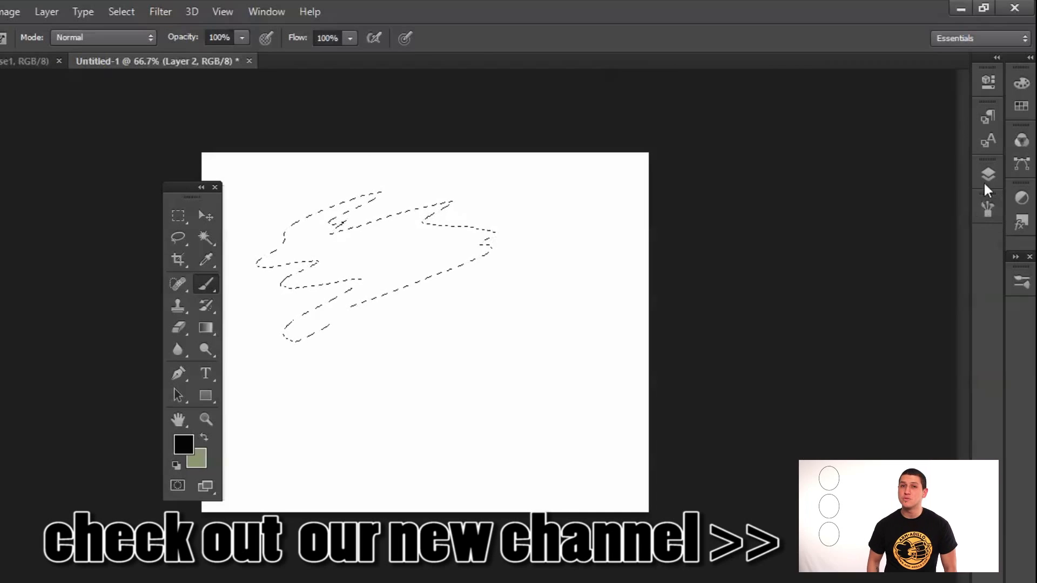
Shade the selected jagged shape grey with a soft round brush on a new layer.
{"action": "left_click", "coordinate": [988, 174]}
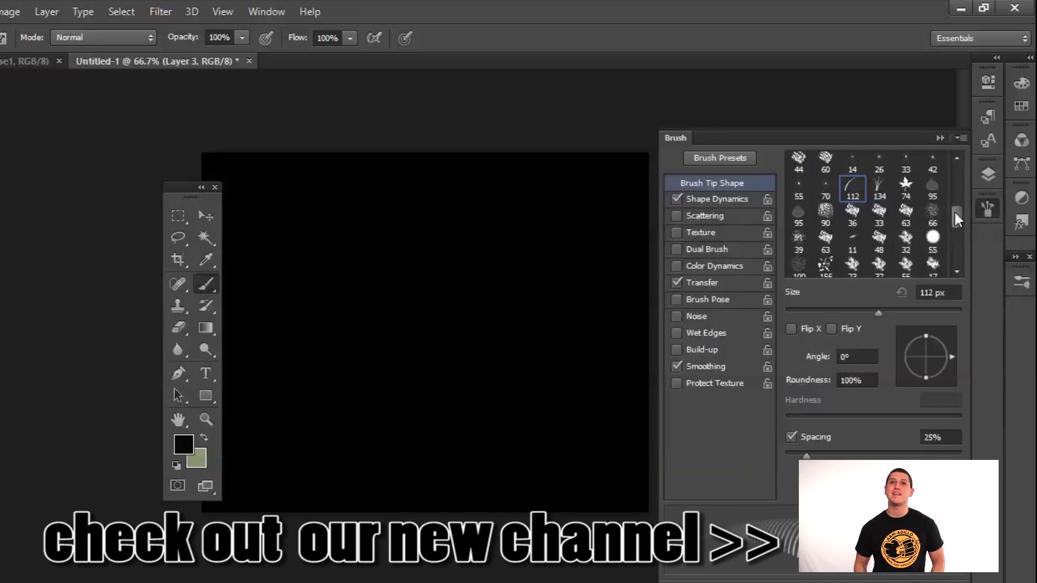
{"action": "left_click", "coordinate": [798, 164]}
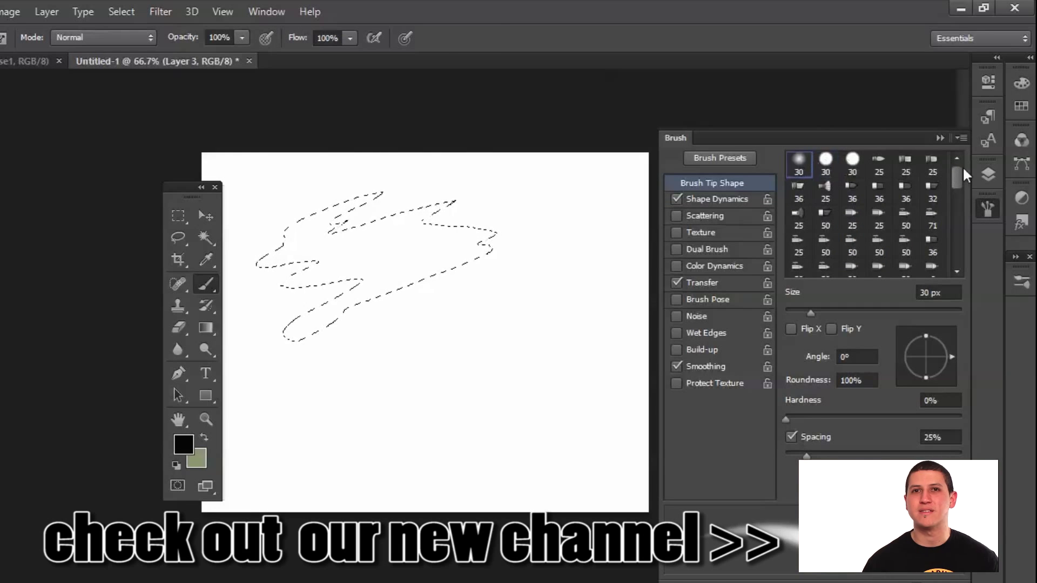
{"action": "left_click", "coordinate": [988, 175]}
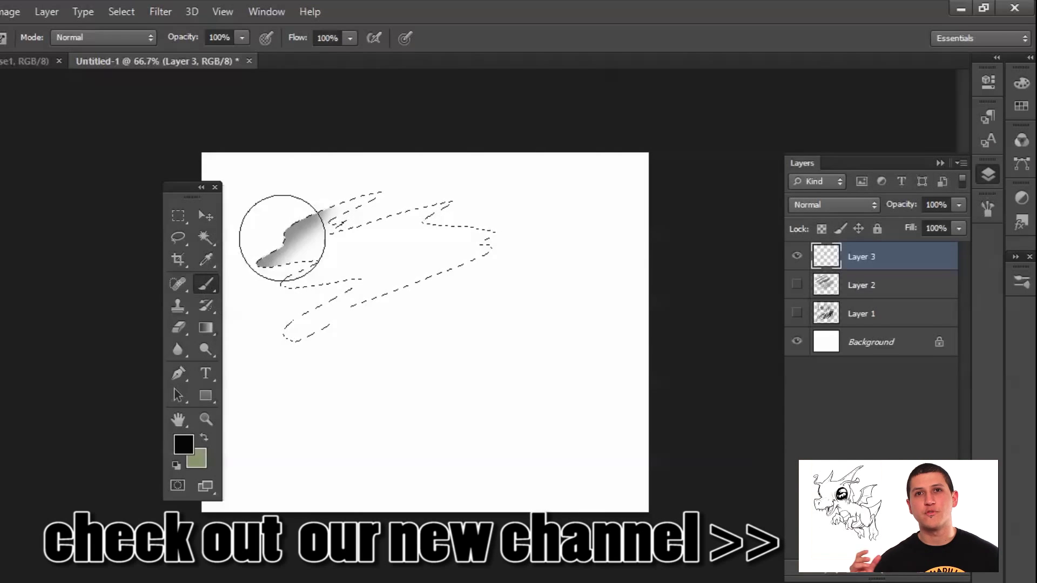
{"action": "left_click_drag", "start_coordinate": [284, 238], "coordinate": [436, 218]}
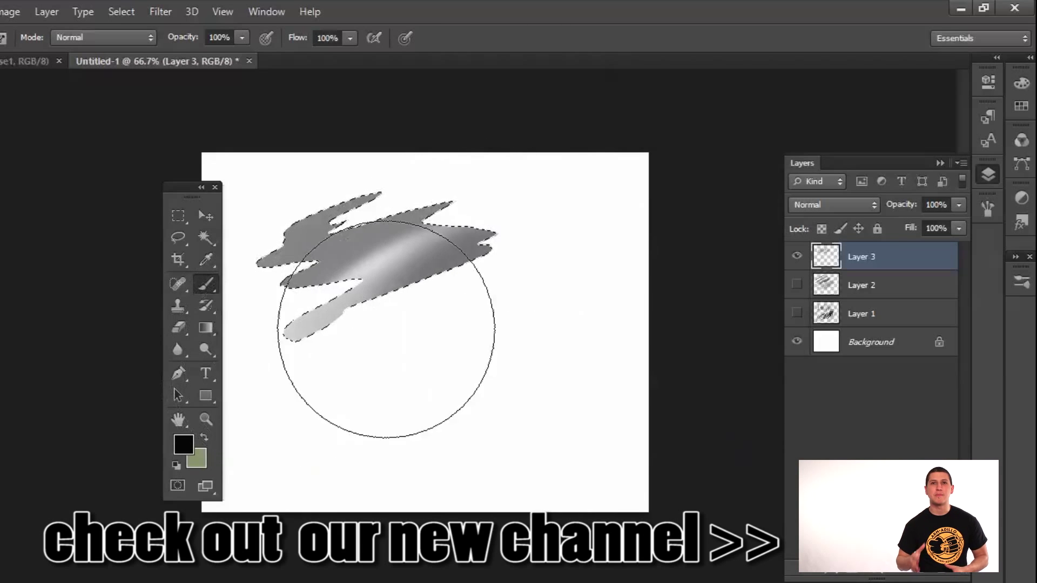
{"action": "left_click", "coordinate": [178, 238]}
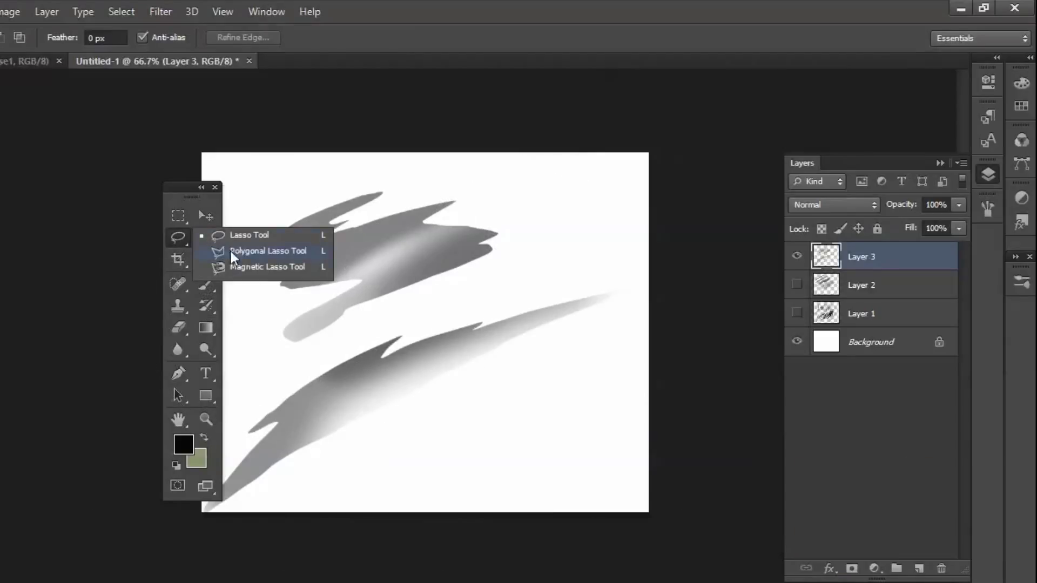
Lay out a polygonal lasso selection for a black angular shape in the lower right.
{"action": "left_click", "coordinate": [268, 250]}
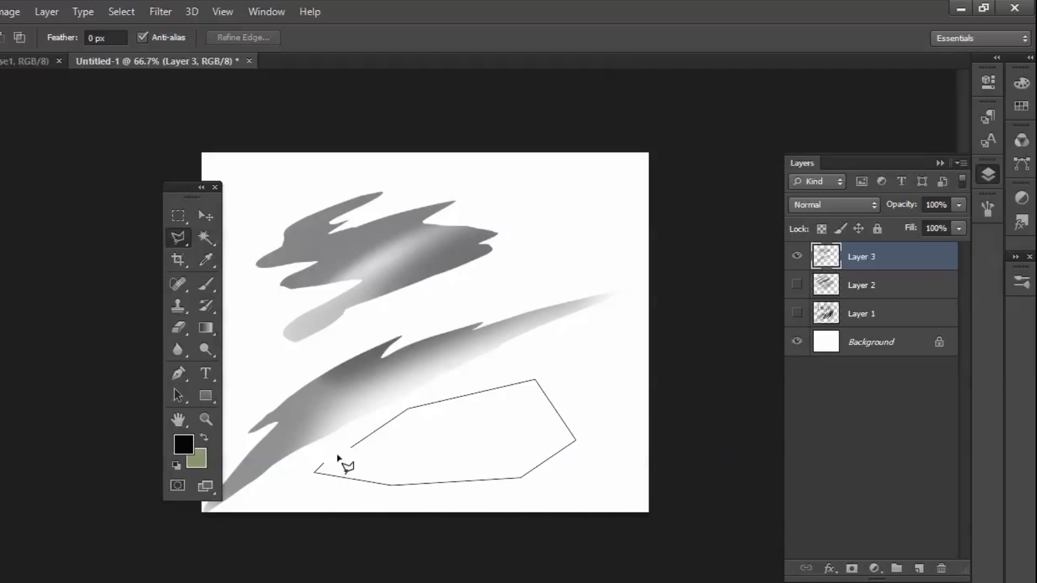
{"action": "left_click", "coordinate": [206, 283]}
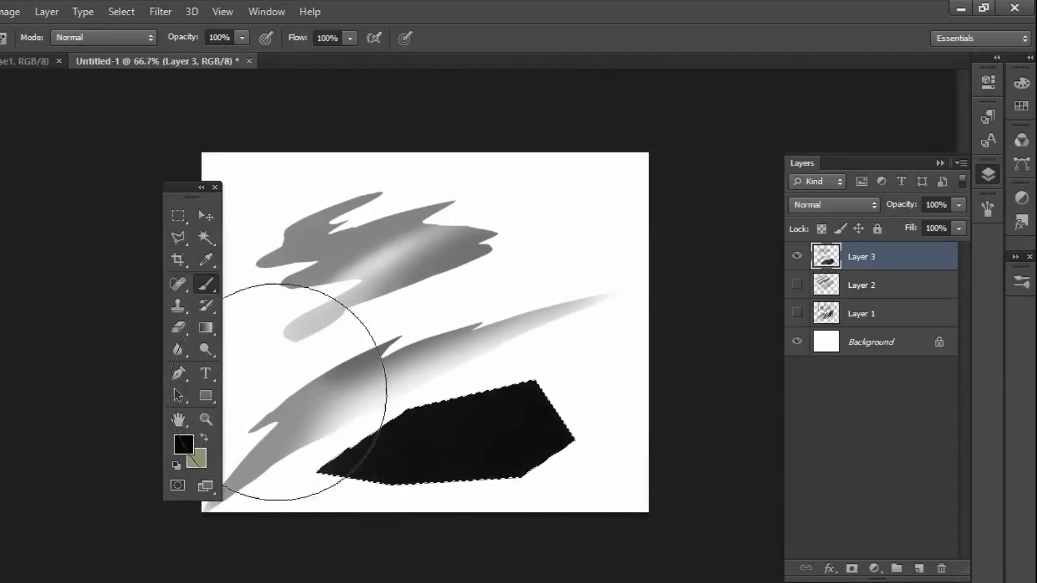
{"action": "mouse_move", "coordinate": [278, 427]}
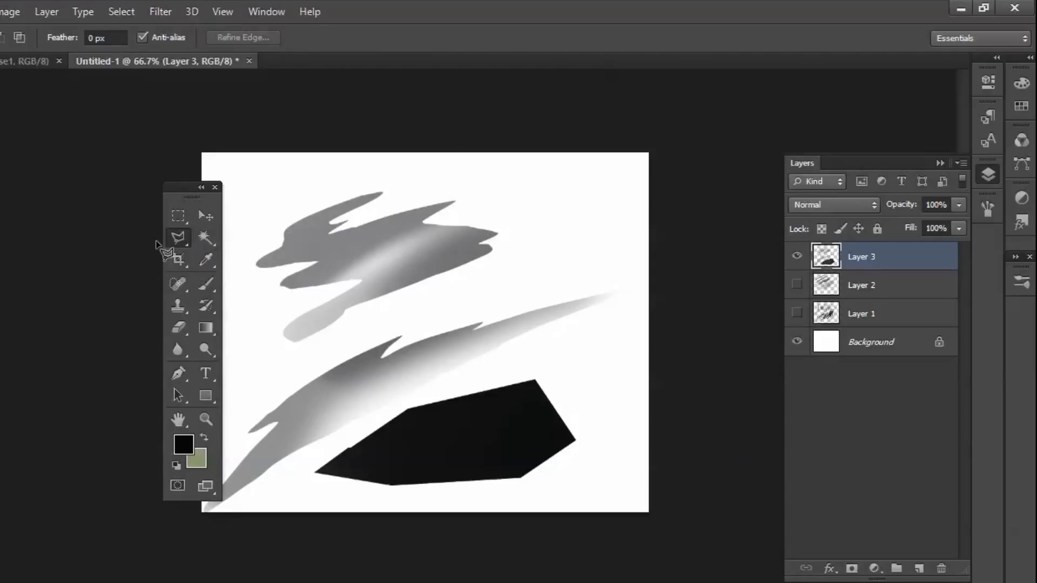
Hide Layer 3's shapes and create a new empty layer above it.
{"action": "left_click", "coordinate": [796, 257]}
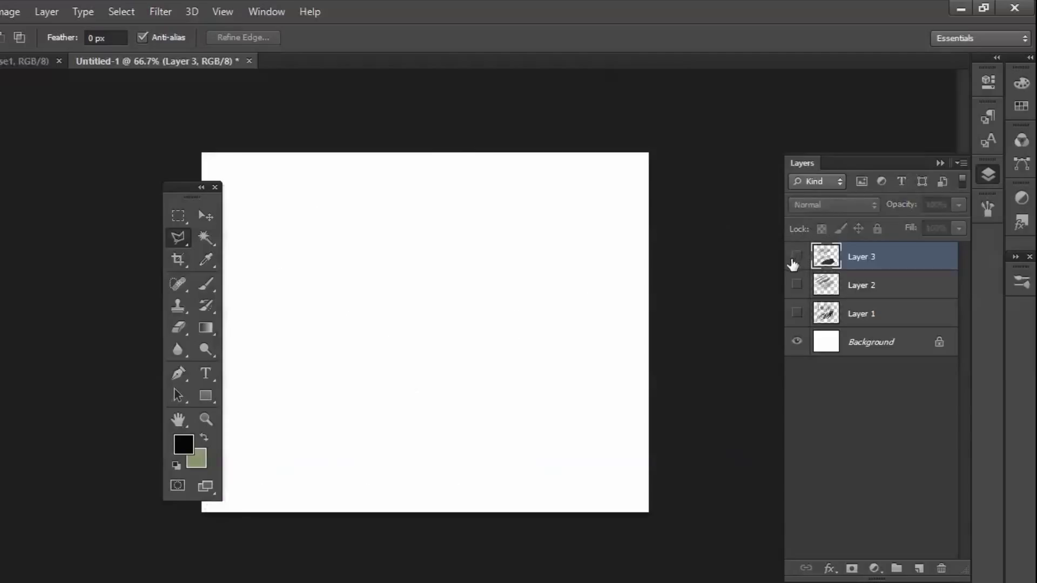
{"action": "left_click", "coordinate": [796, 258]}
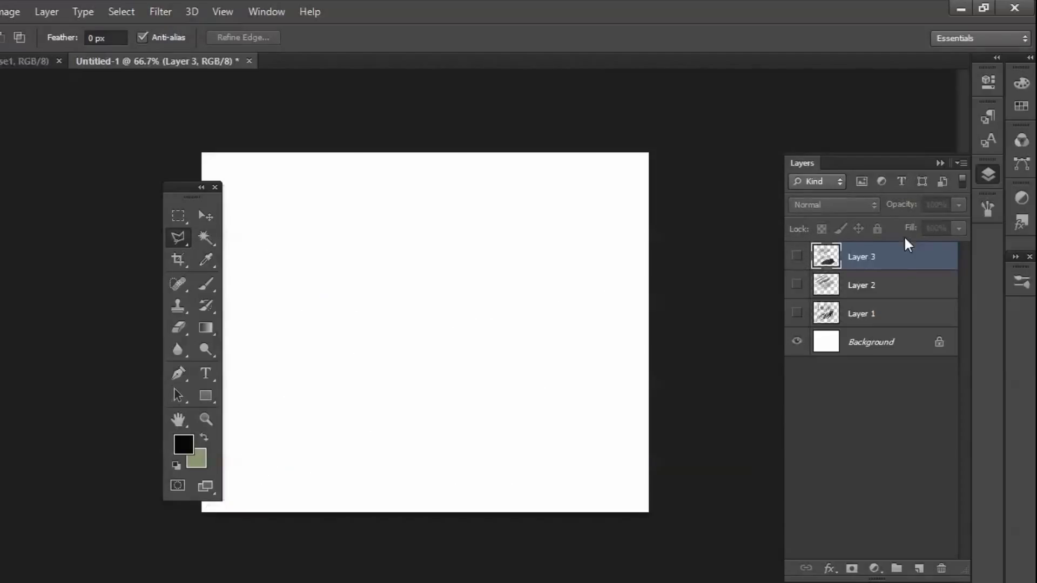
{"action": "left_click", "coordinate": [862, 285]}
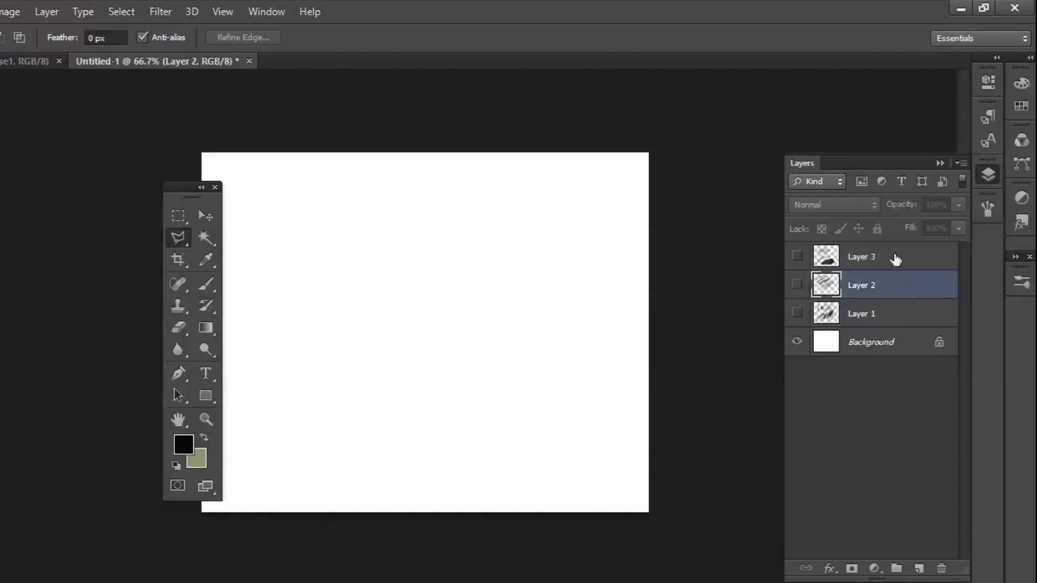
{"action": "left_click", "coordinate": [861, 257]}
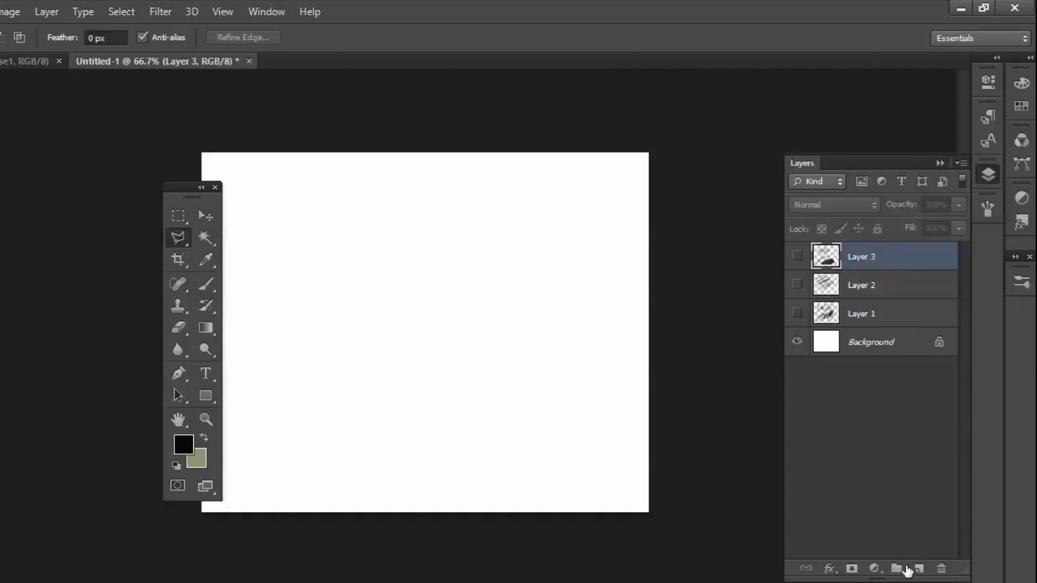
{"action": "left_click", "coordinate": [918, 569]}
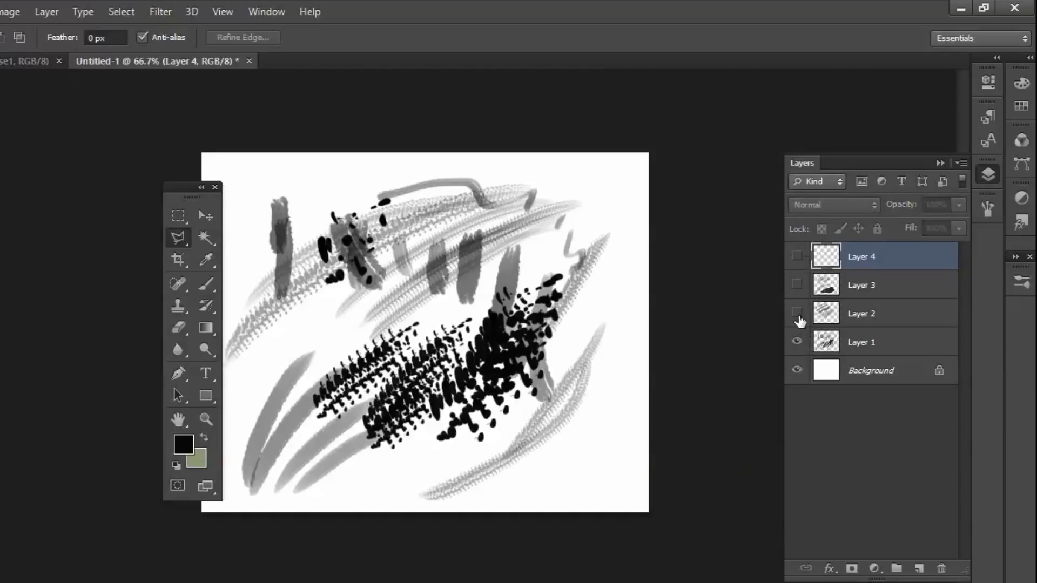
Toggle Layer 2's visibility off again and make the new Layer 4 the working layer.
{"action": "left_click", "coordinate": [796, 314]}
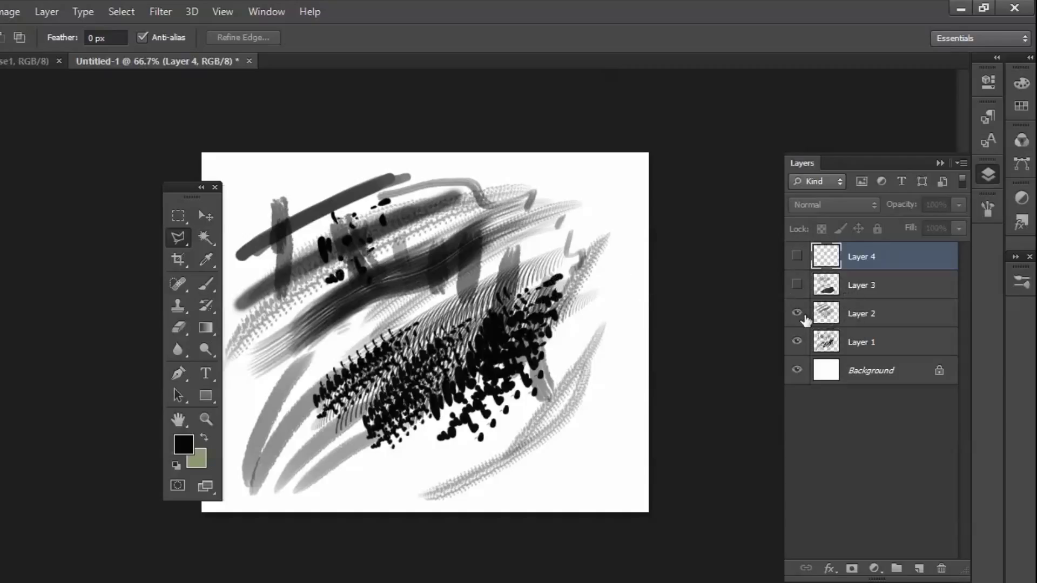
{"action": "left_click", "coordinate": [862, 313]}
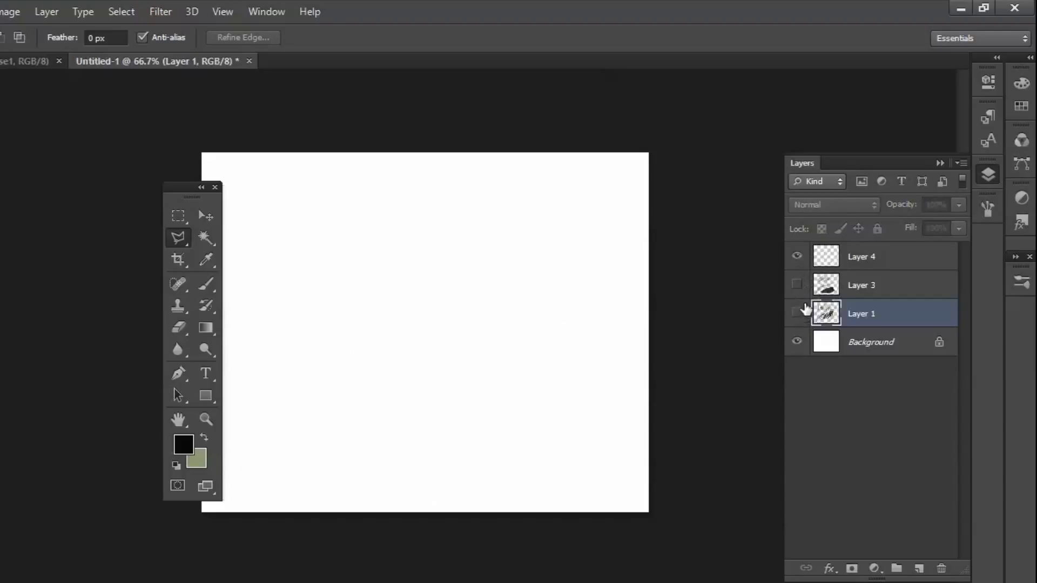
{"action": "left_click", "coordinate": [205, 283]}
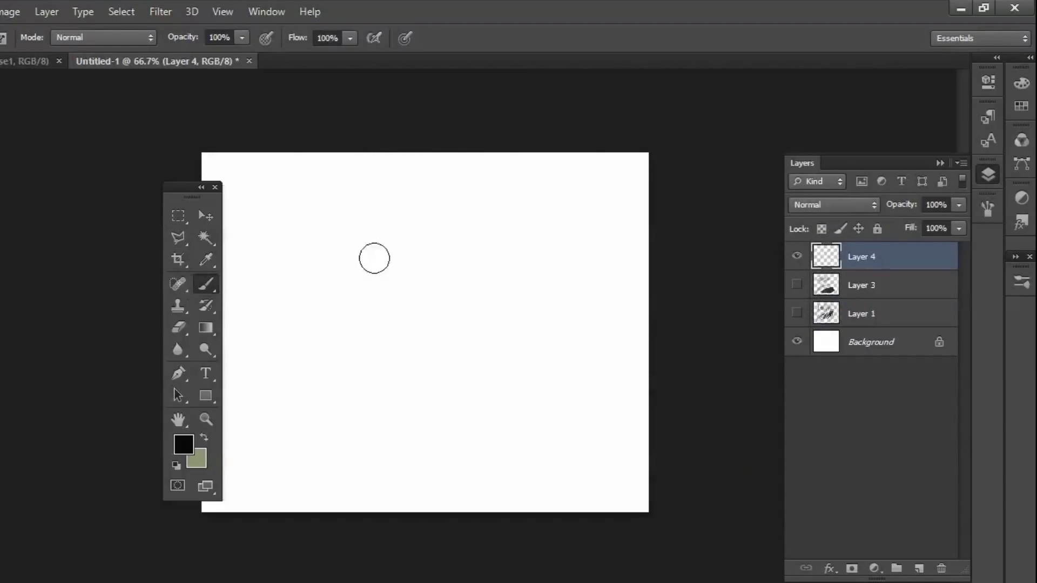
Brush a grey boxy head with grid lines, then arms, short legs and leg details.
{"action": "left_click_drag", "start_coordinate": [493, 234], "coordinate": [379, 342]}
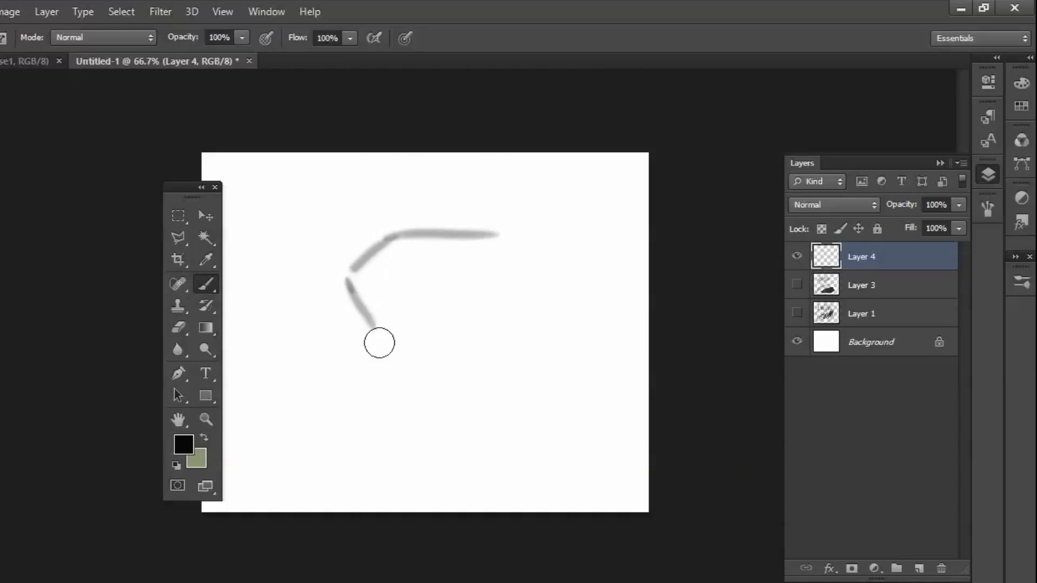
{"action": "left_click_drag", "start_coordinate": [379, 343], "coordinate": [408, 236]}
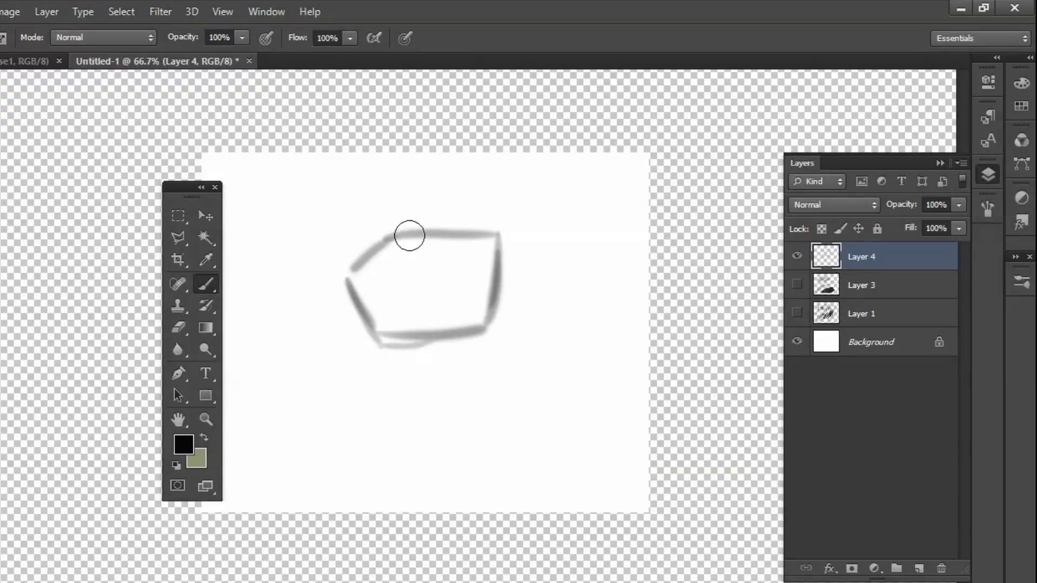
{"action": "left_click_drag", "start_coordinate": [411, 236], "coordinate": [488, 292]}
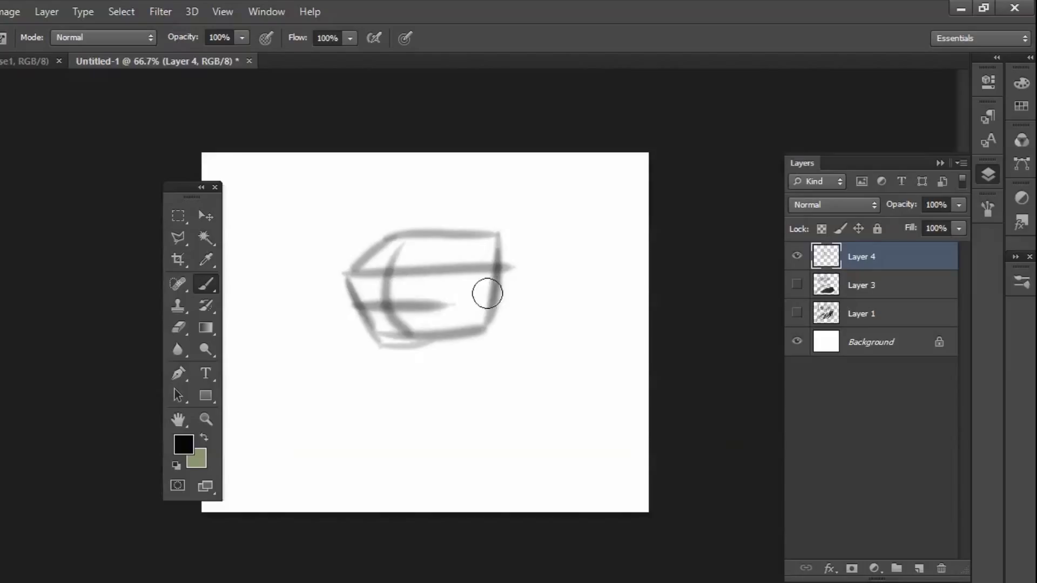
{"action": "left_click_drag", "start_coordinate": [489, 293], "coordinate": [391, 343]}
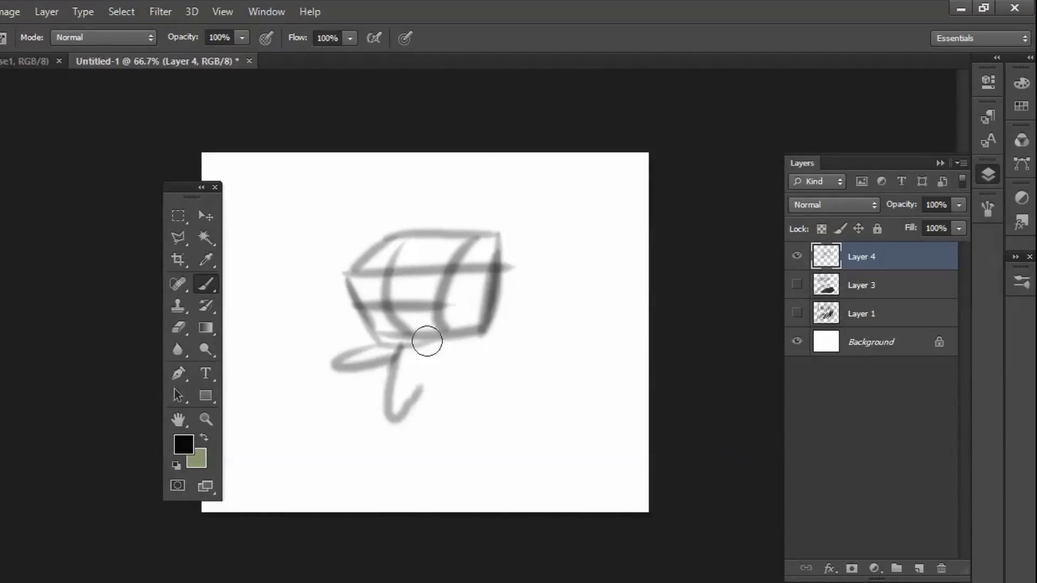
{"action": "left_click_drag", "start_coordinate": [427, 340], "coordinate": [449, 420]}
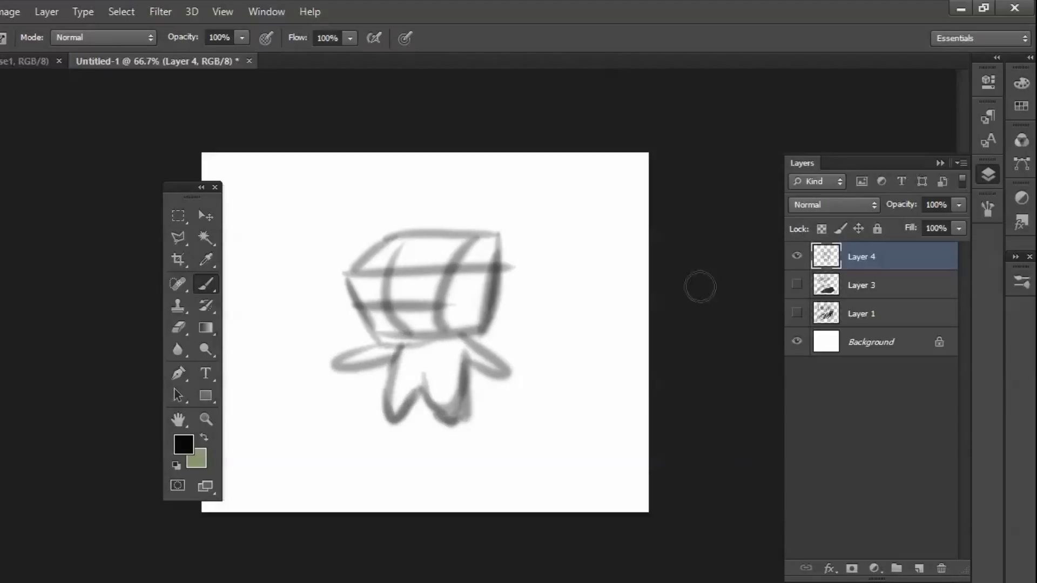
{"action": "left_click_drag", "start_coordinate": [700, 286], "coordinate": [508, 337]}
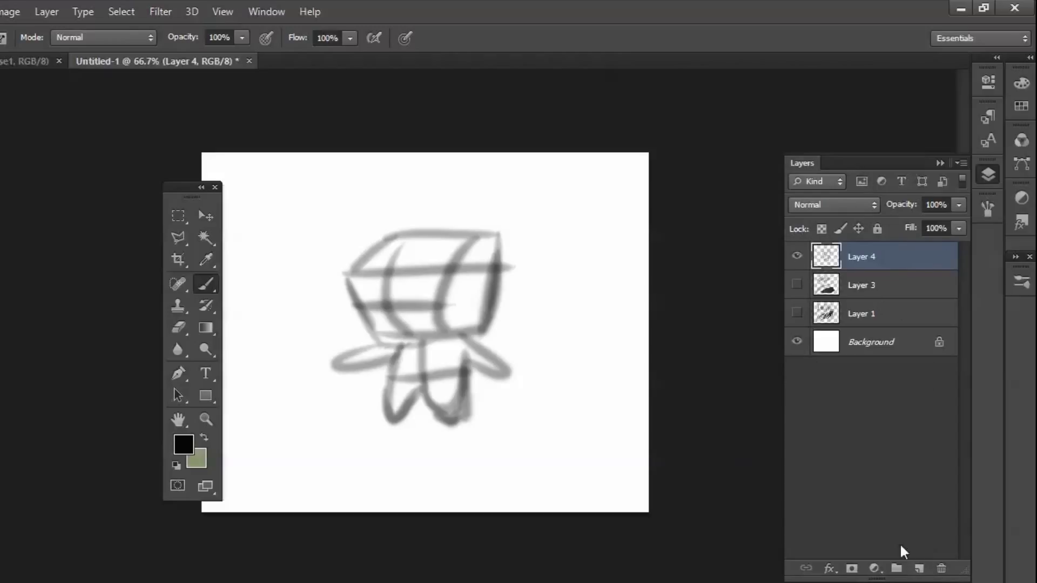
Create empty Layer 5 above the sketch and leave it as the active layer.
{"action": "left_click", "coordinate": [920, 568]}
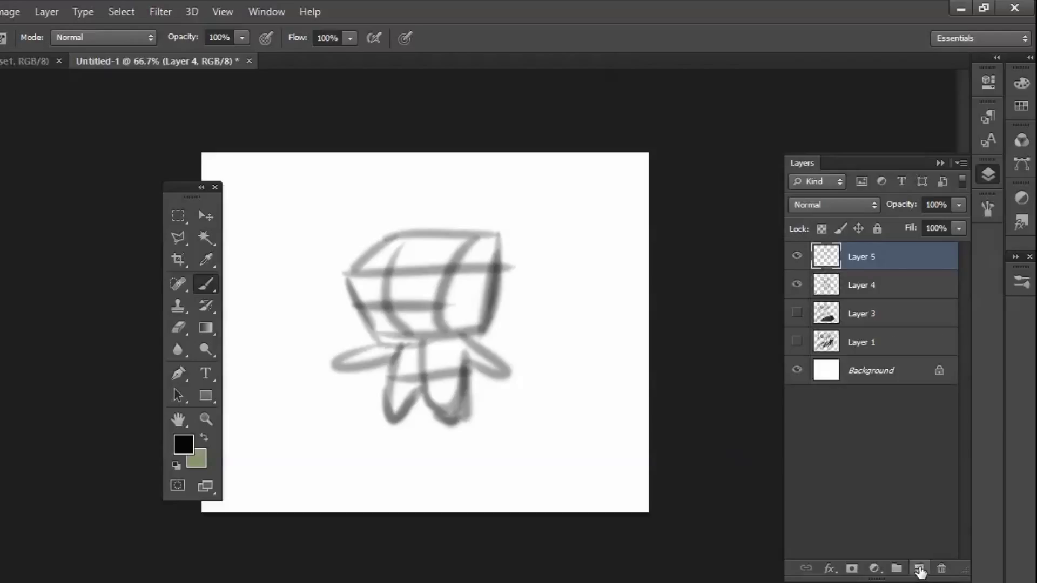
{"action": "left_click", "coordinate": [918, 570]}
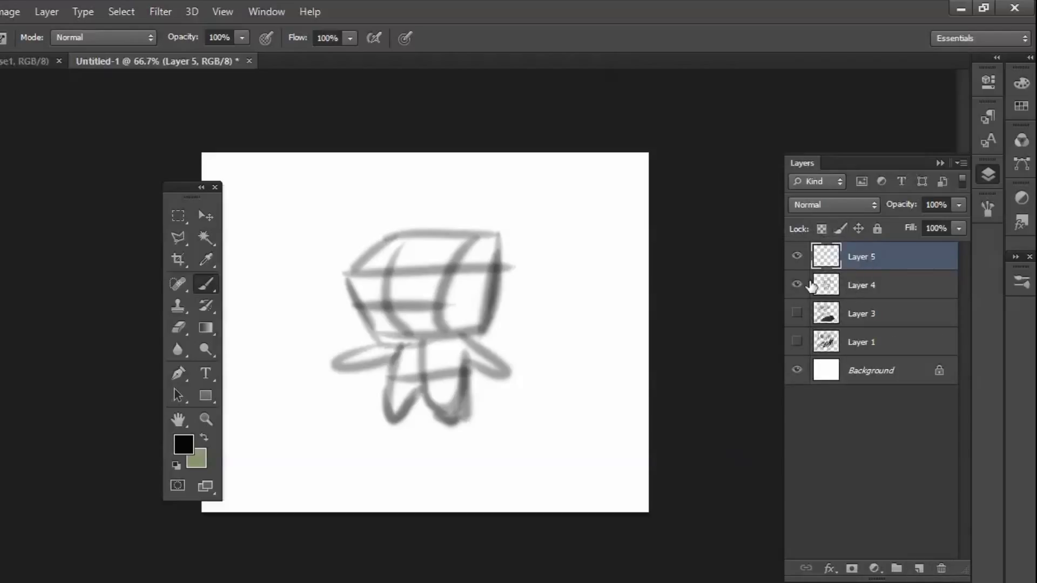
{"action": "left_click", "coordinate": [862, 285]}
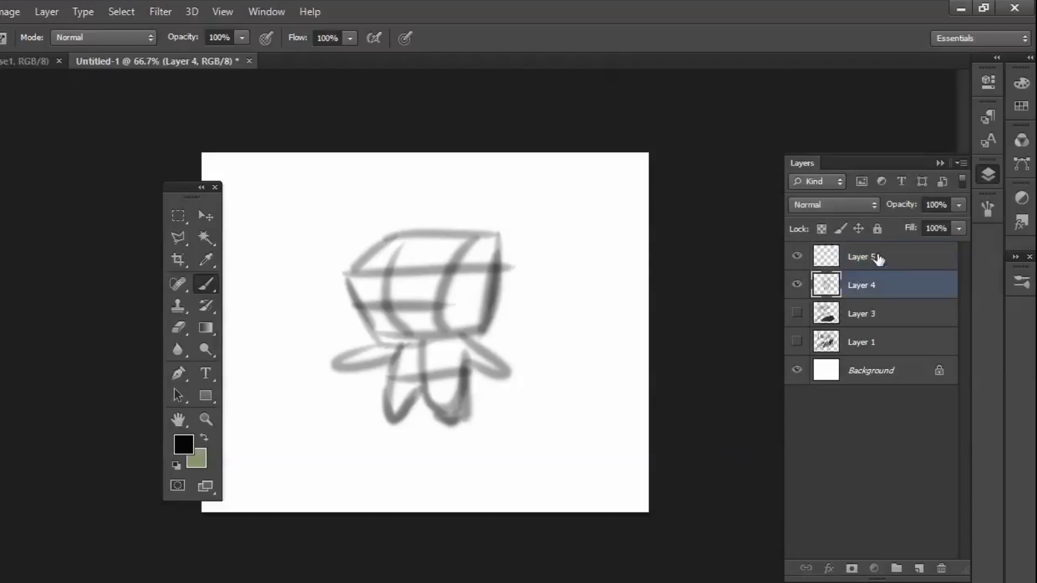
{"action": "left_click", "coordinate": [863, 257]}
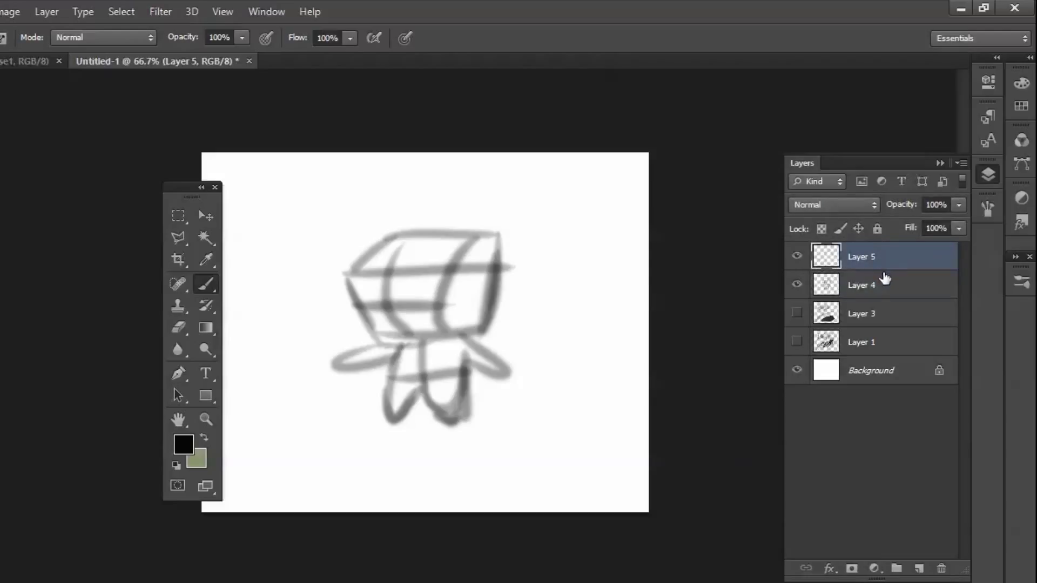
{"action": "mouse_move", "coordinate": [476, 317]}
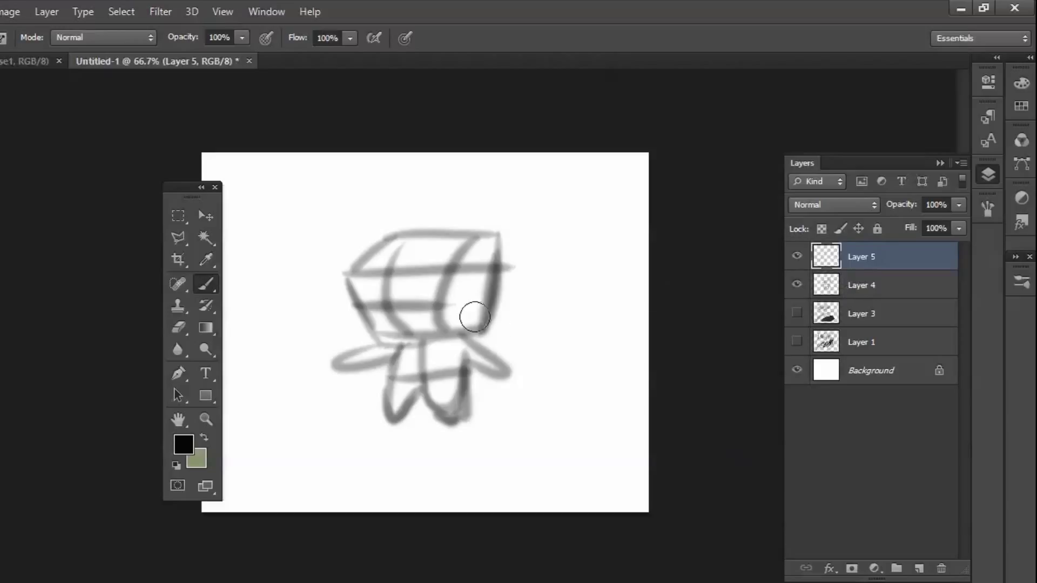
{"action": "left_click", "coordinate": [862, 285]}
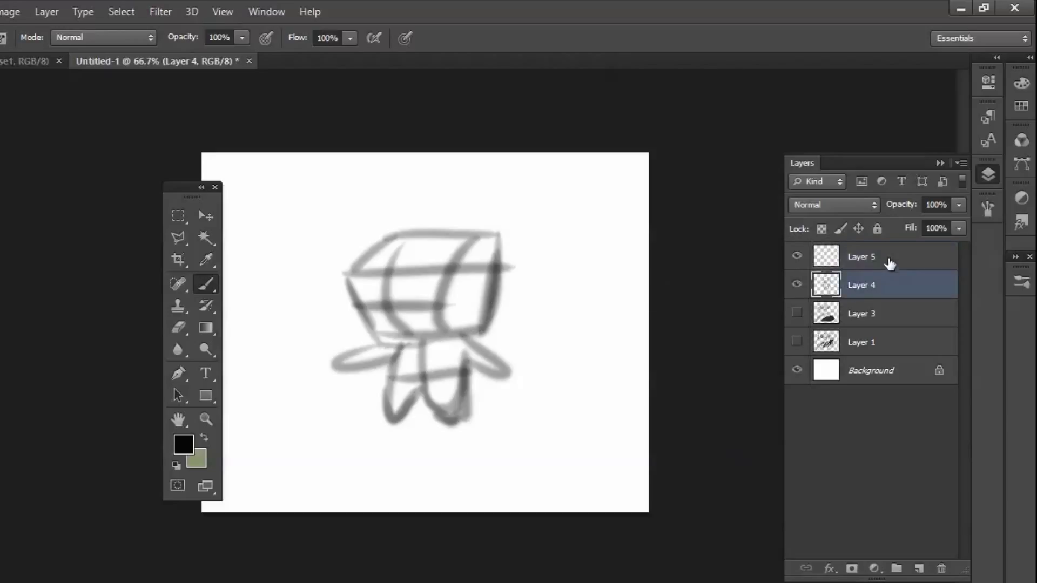
{"action": "left_click", "coordinate": [861, 257]}
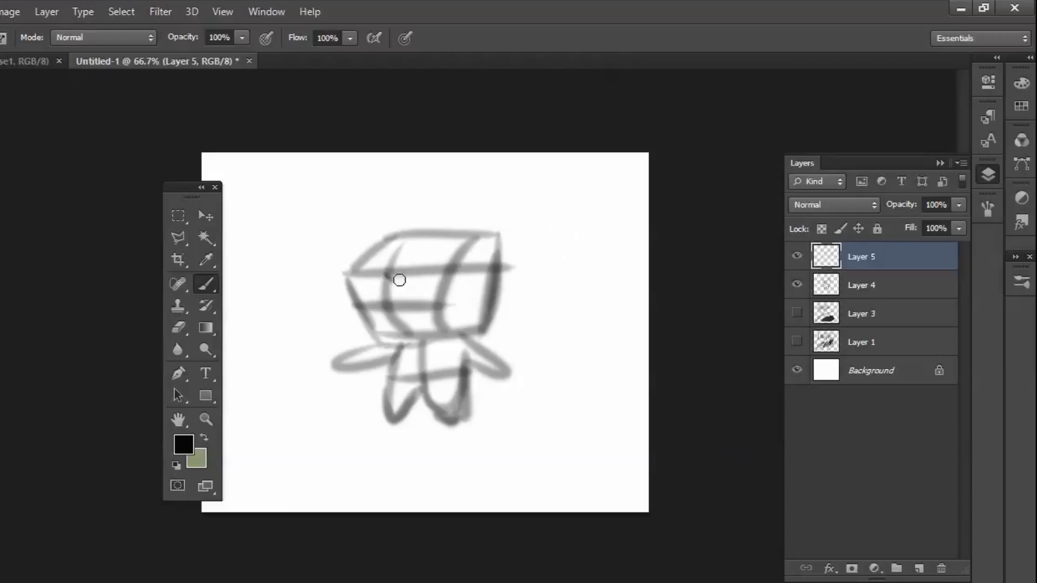
Brush dark sunglasses across the face and shade the right side of the head black.
{"action": "left_click_drag", "start_coordinate": [400, 280], "coordinate": [411, 296]}
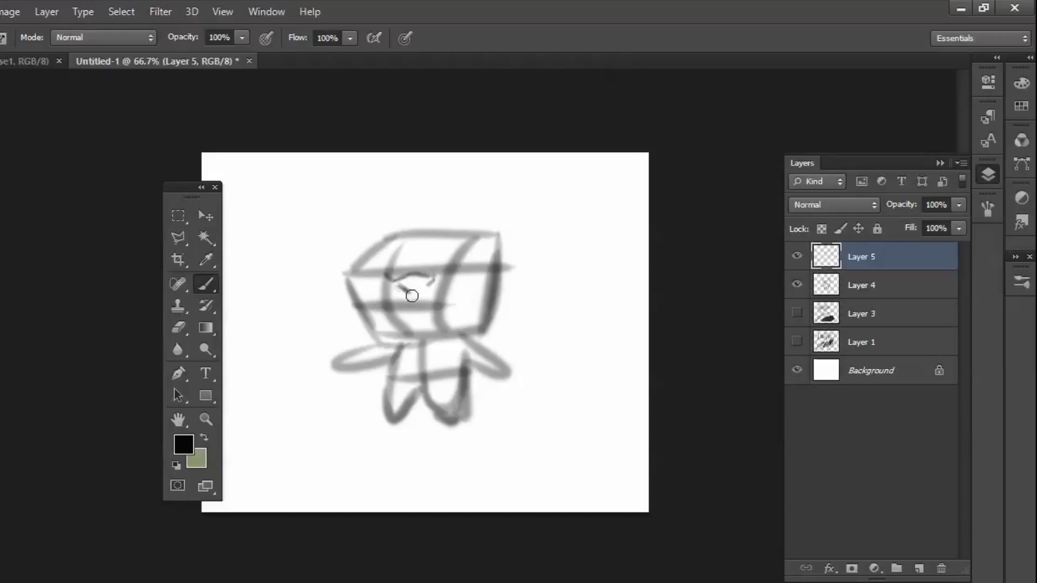
{"action": "left_click_drag", "start_coordinate": [411, 296], "coordinate": [361, 293]}
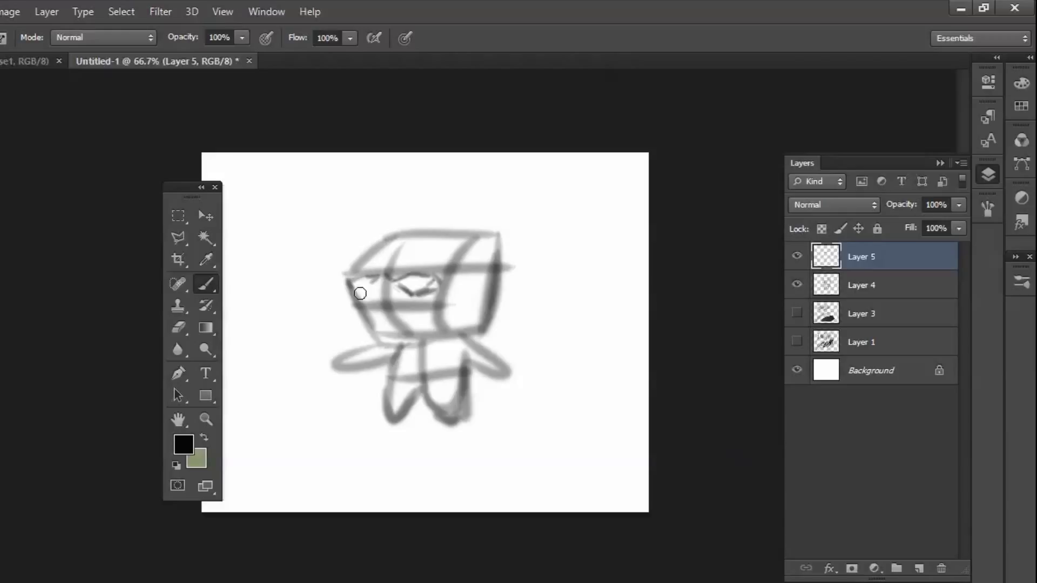
{"action": "left_click_drag", "start_coordinate": [361, 293], "coordinate": [402, 284]}
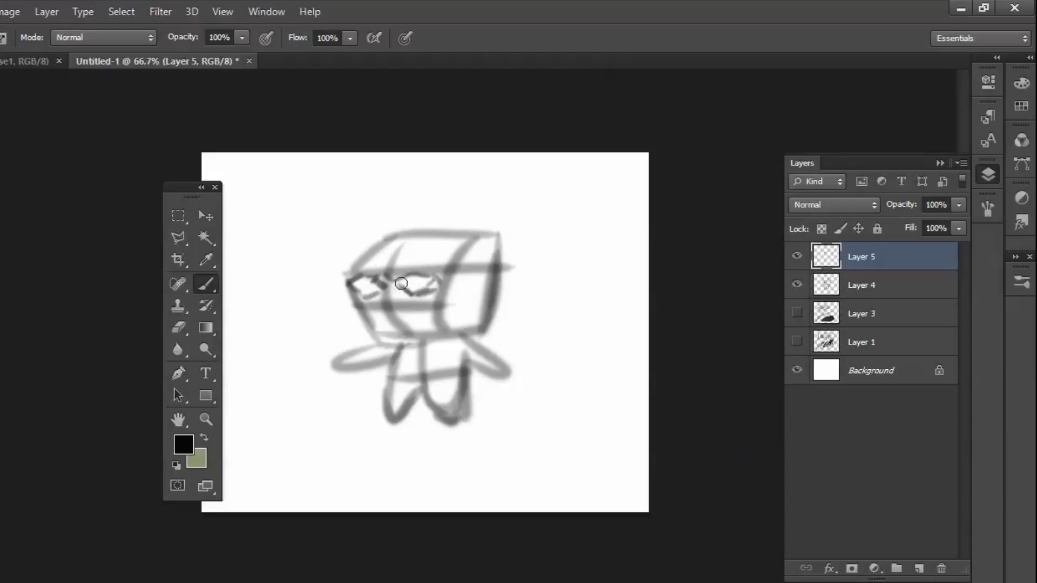
{"action": "left_click_drag", "start_coordinate": [400, 284], "coordinate": [456, 265]}
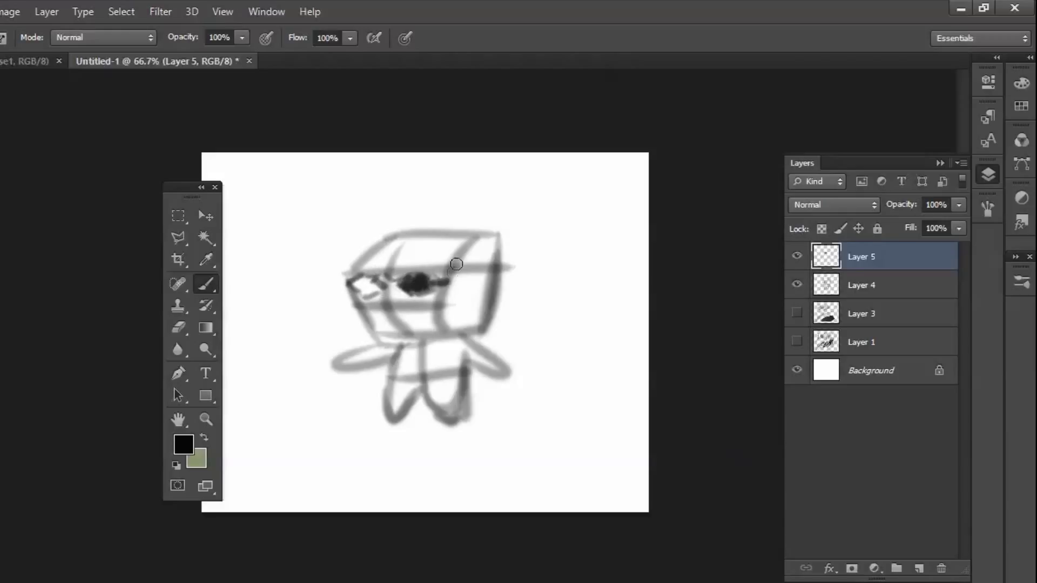
{"action": "left_click_drag", "start_coordinate": [456, 264], "coordinate": [454, 305]}
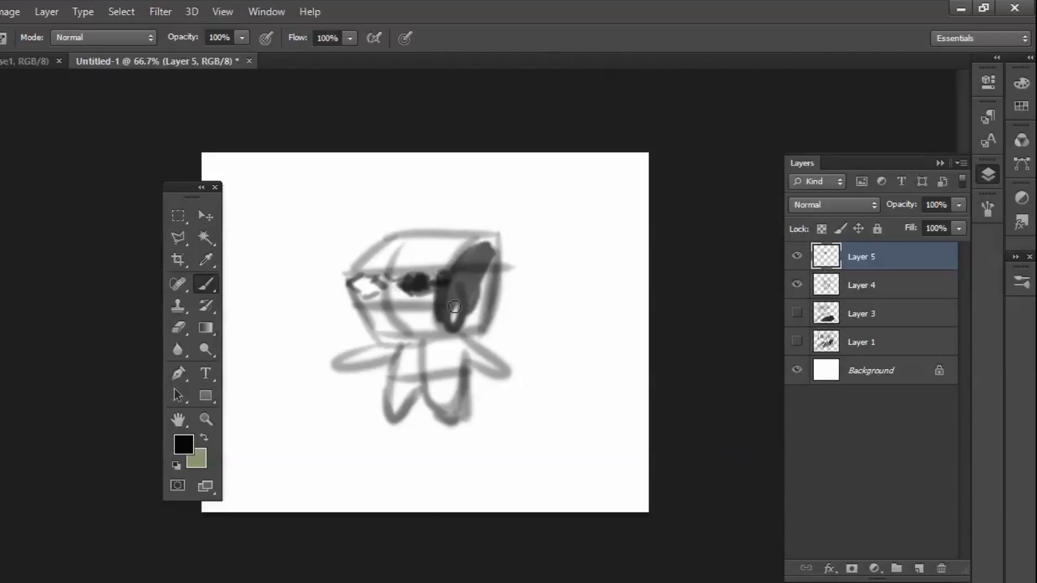
{"action": "left_click_drag", "start_coordinate": [455, 306], "coordinate": [383, 345]}
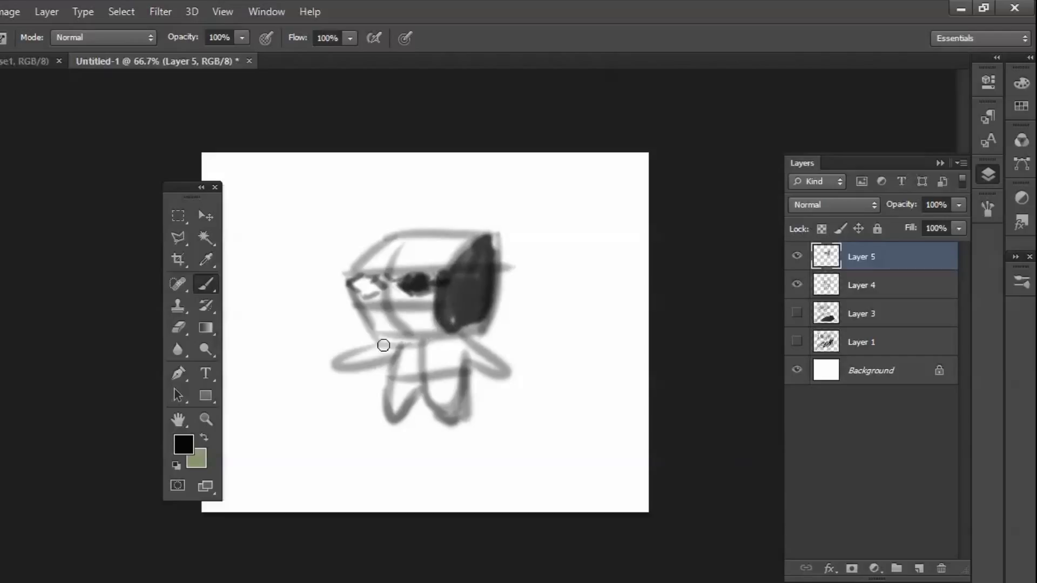
Fill both lenses solidly and thicken the dark glasses and limb strokes.
{"action": "left_click_drag", "start_coordinate": [384, 344], "coordinate": [356, 284]}
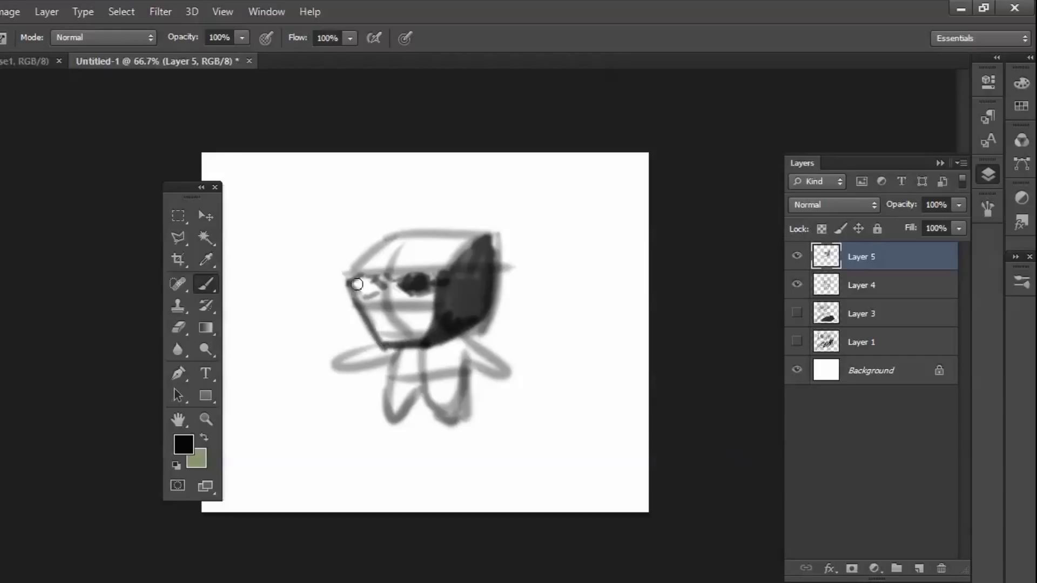
{"action": "left_click_drag", "start_coordinate": [355, 284], "coordinate": [369, 276]}
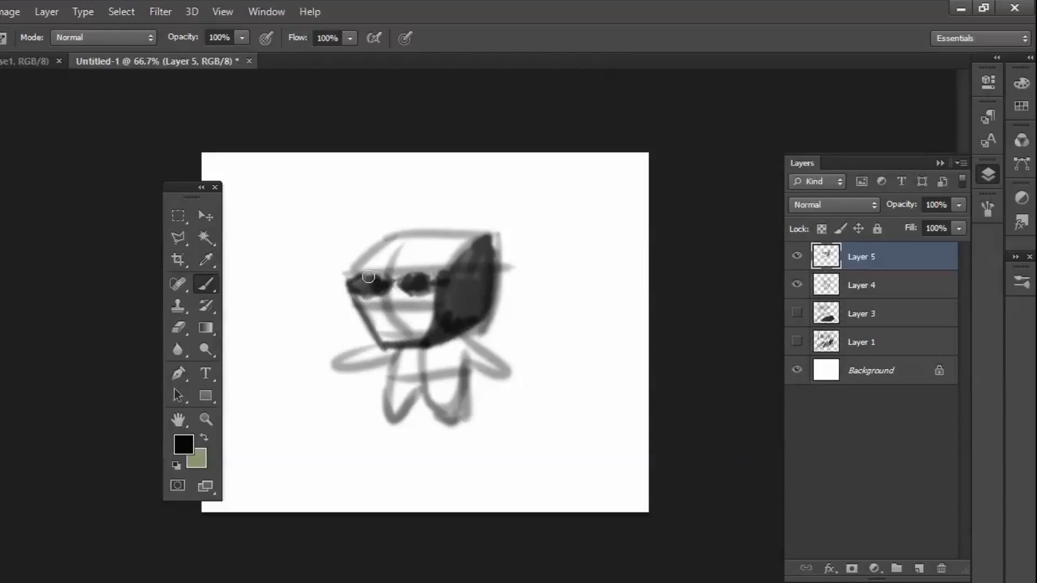
{"action": "left_click_drag", "start_coordinate": [368, 277], "coordinate": [415, 277]}
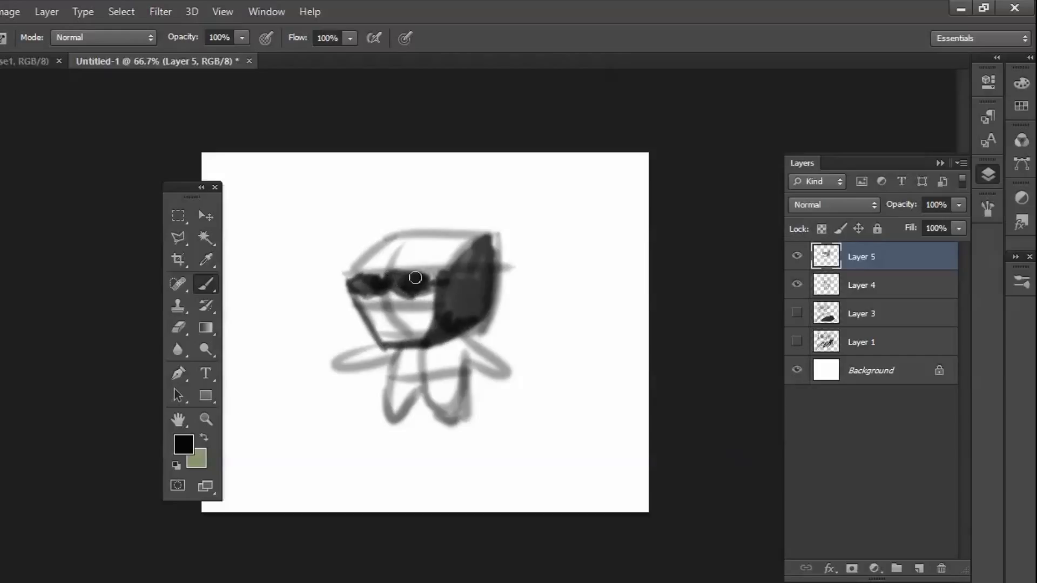
{"action": "left_click_drag", "start_coordinate": [415, 278], "coordinate": [431, 285]}
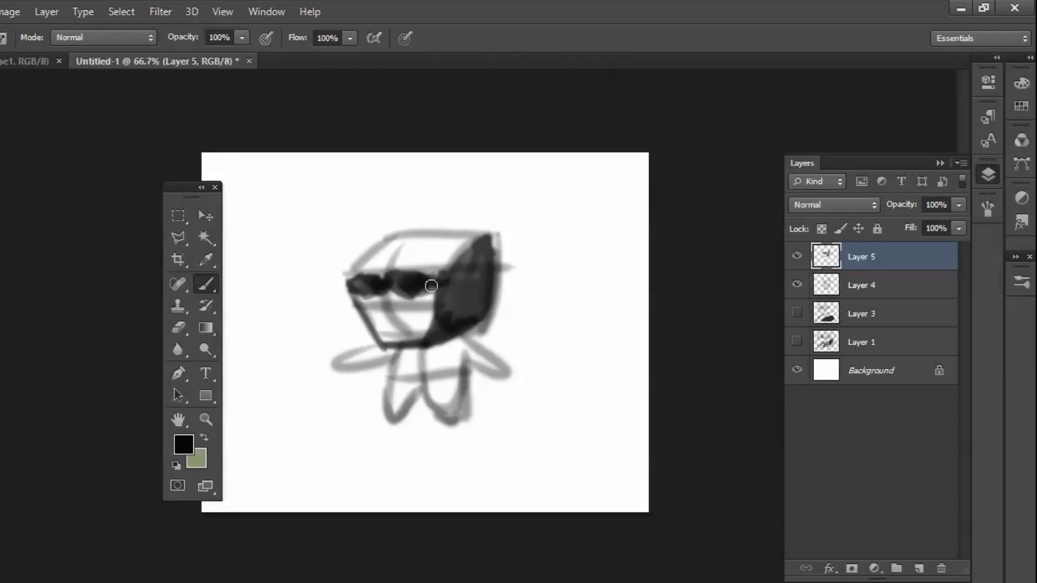
{"action": "scroll", "scroll_direction": "down", "scroll_amount": 3}
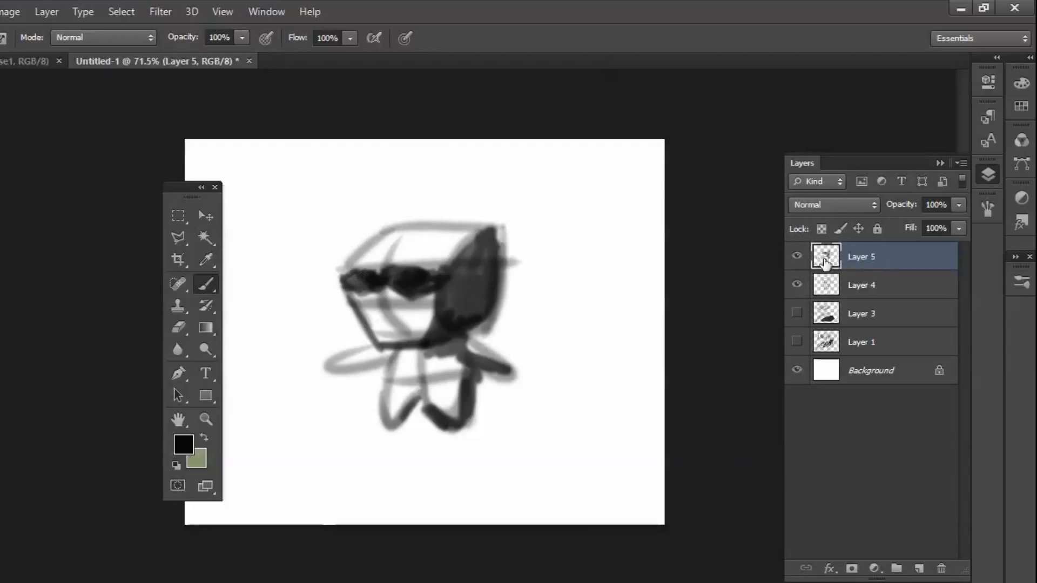
Clear Layer 5's dark painting and brush thin outlined glasses across the face instead.
{"action": "left_click", "coordinate": [796, 257]}
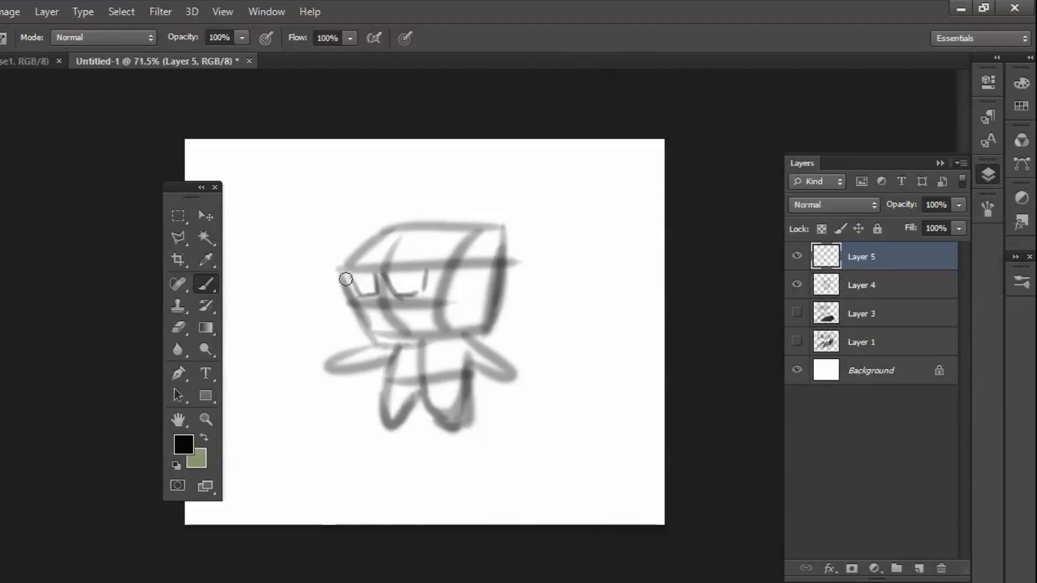
{"action": "left_click_drag", "start_coordinate": [347, 279], "coordinate": [395, 272]}
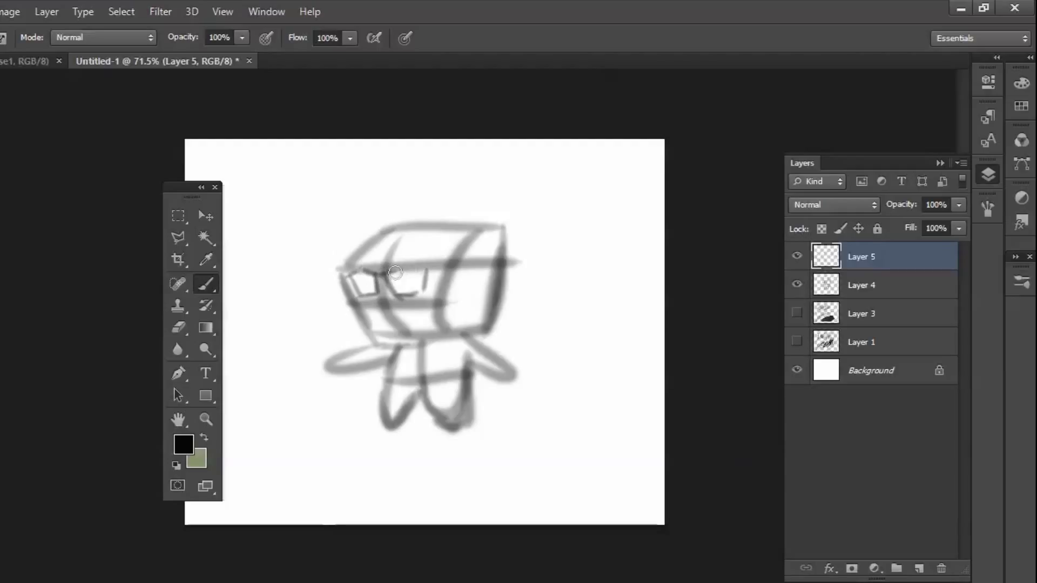
{"action": "left_click_drag", "start_coordinate": [395, 272], "coordinate": [369, 293]}
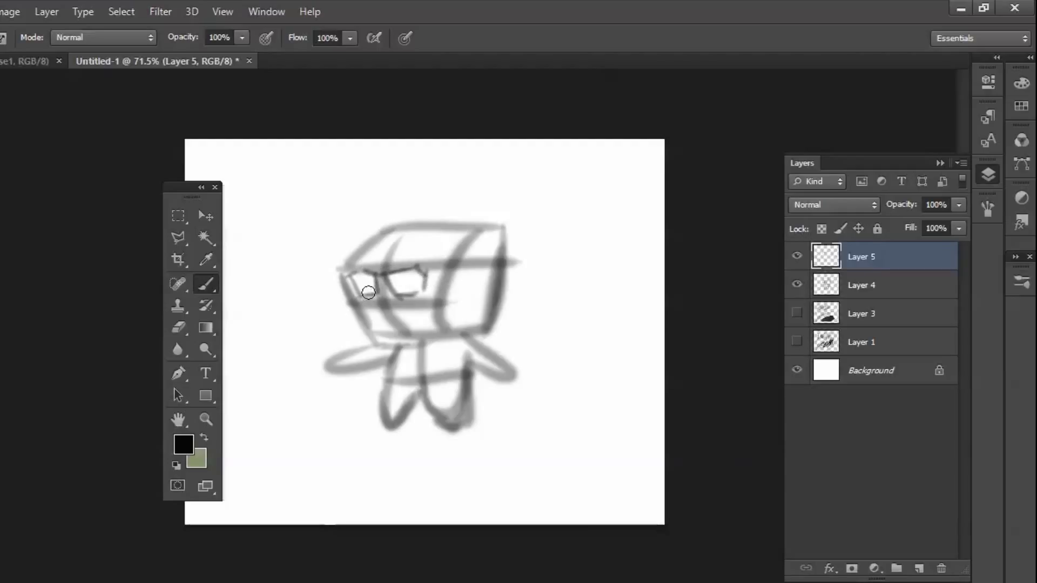
{"action": "left_click", "coordinate": [797, 285]}
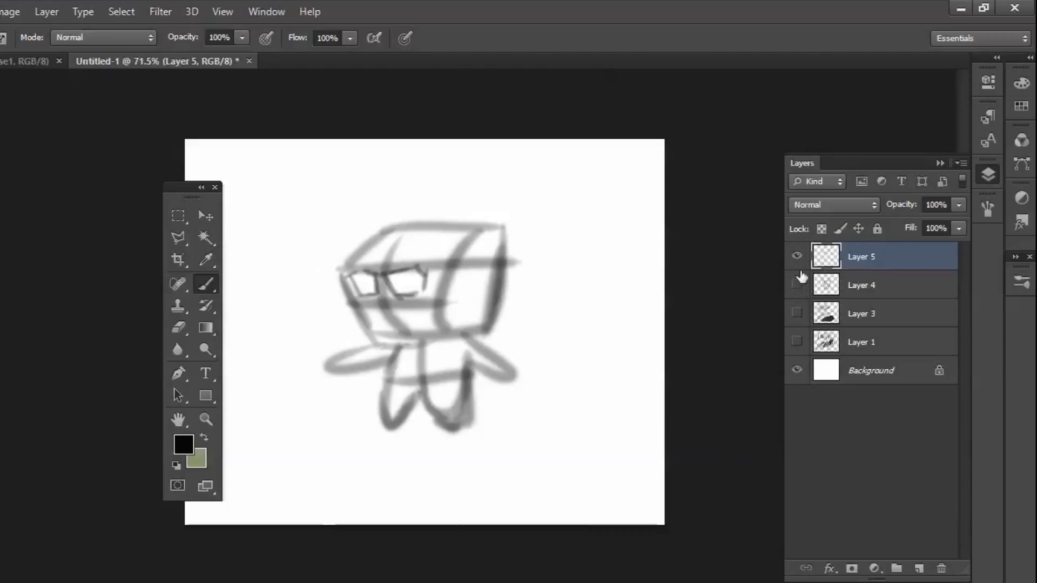
Hide the drawing layers and drag a Rectangular Marquee selection across the upper canvas.
{"action": "left_click", "coordinate": [796, 258]}
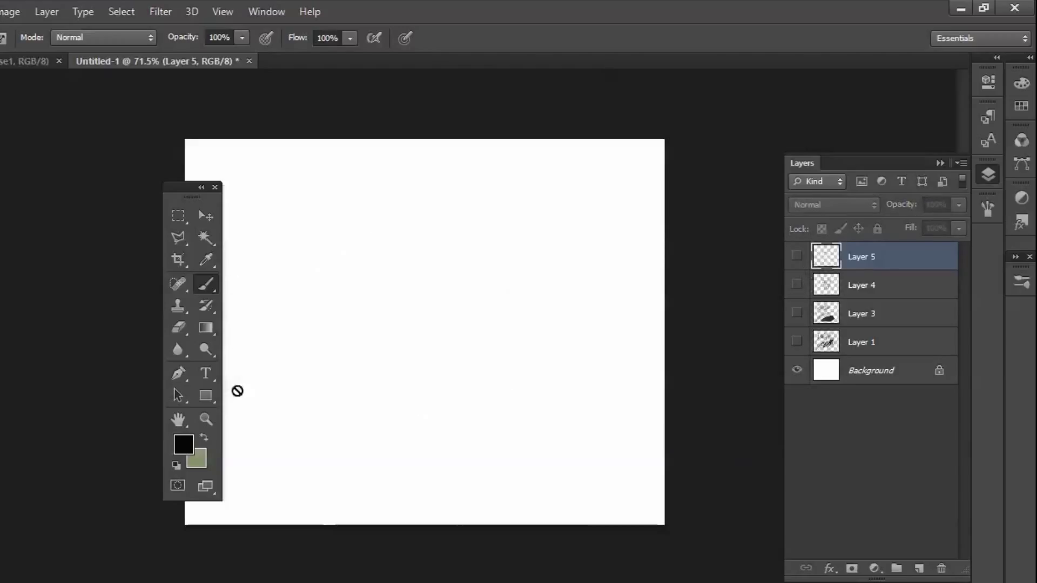
{"action": "mouse_move", "coordinate": [211, 347]}
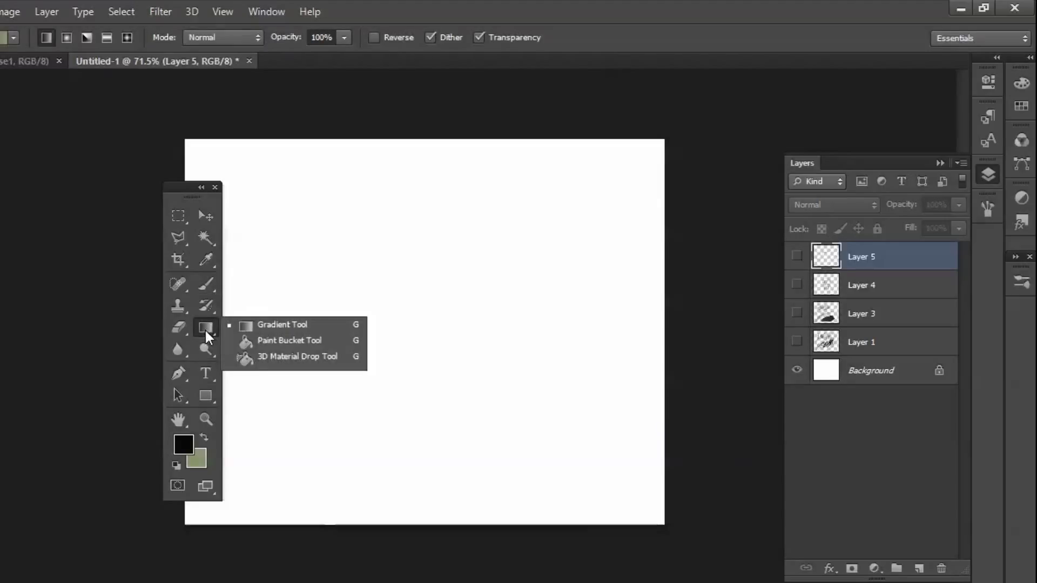
{"action": "left_click", "coordinate": [205, 326]}
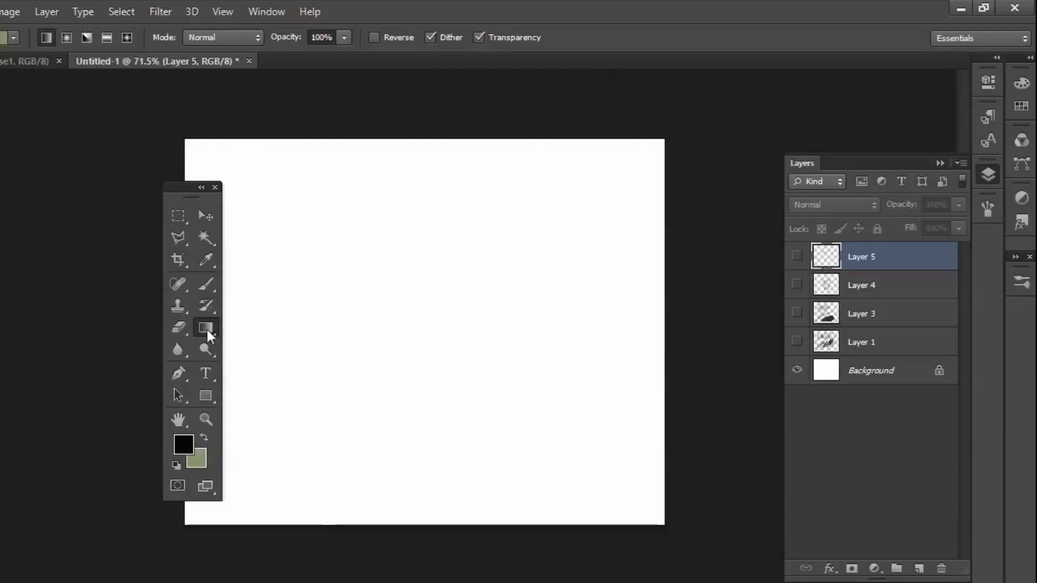
{"action": "mouse_move", "coordinate": [886, 294]}
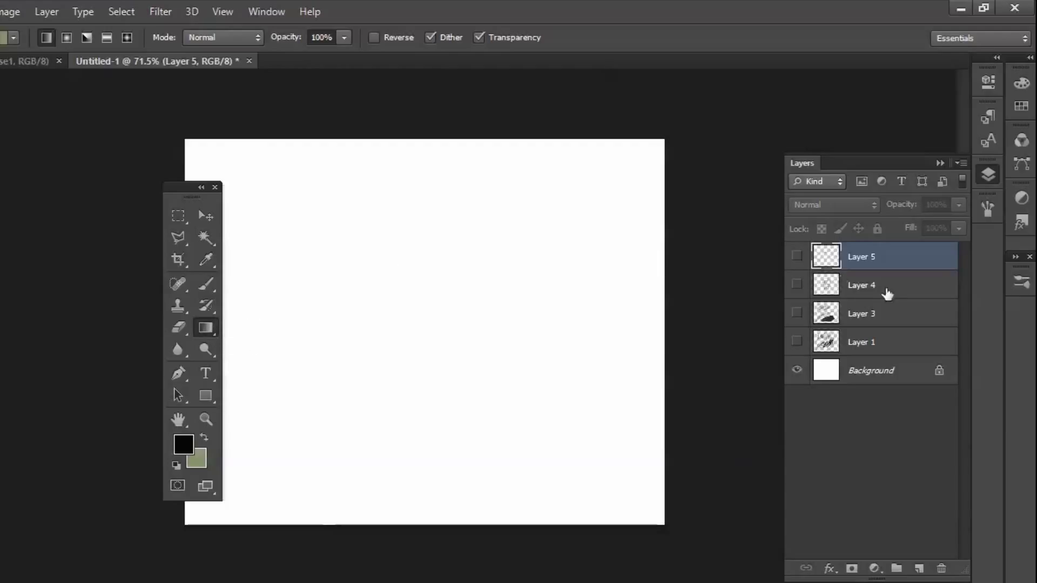
{"action": "left_click", "coordinate": [177, 216]}
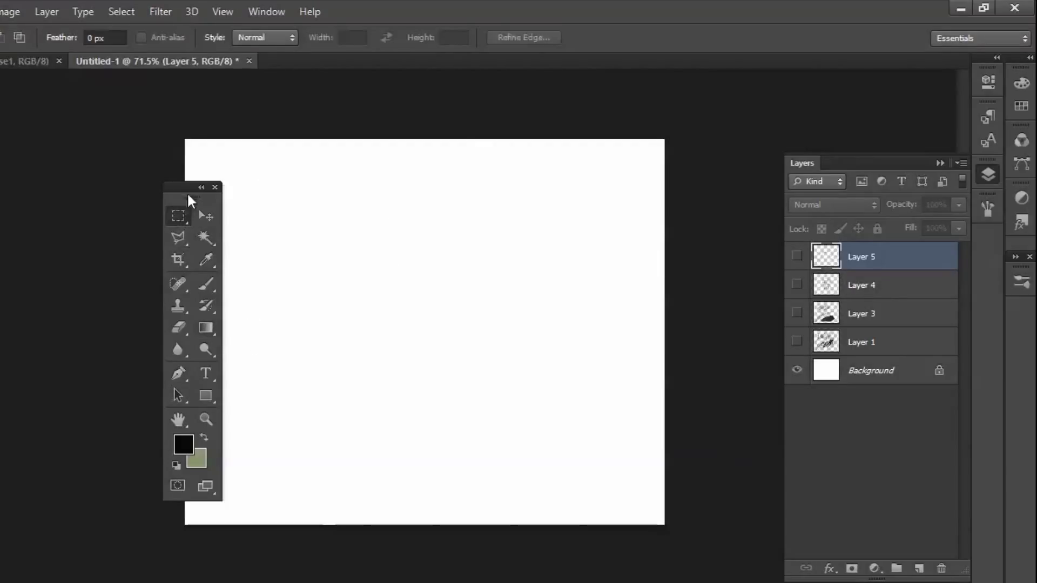
{"action": "left_click_drag", "start_coordinate": [192, 187], "coordinate": [139, 164]}
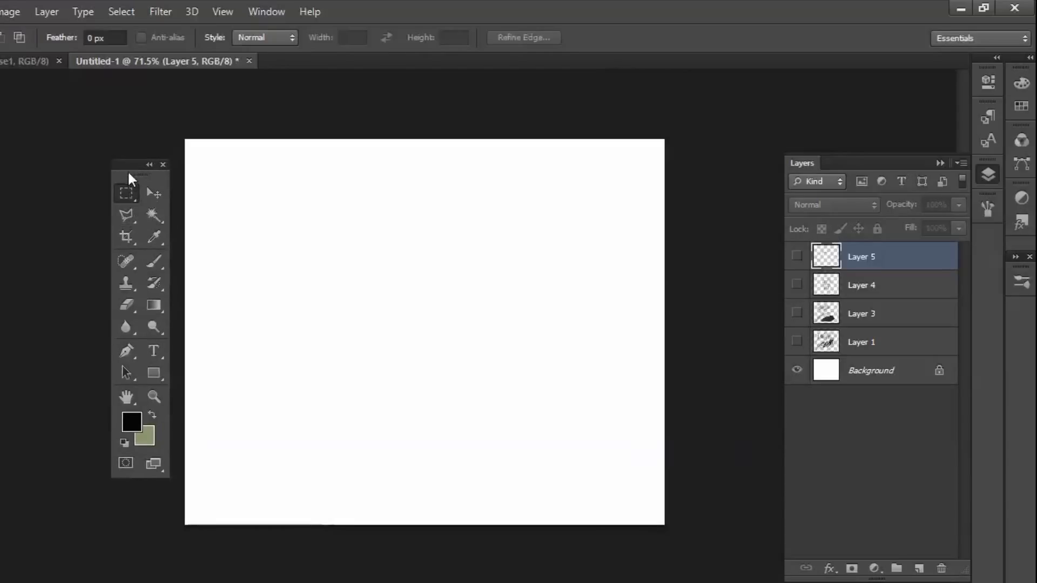
{"action": "left_click_drag", "start_coordinate": [335, 190], "coordinate": [637, 384]}
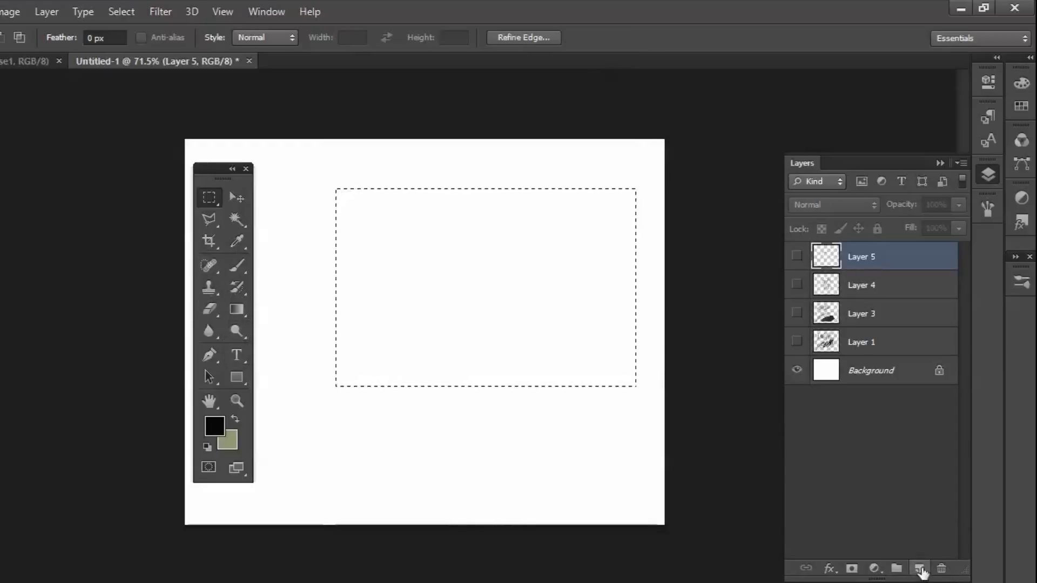
On new Layer 6, fill the selection with a near-black to green gradient, dark at top-left.
{"action": "left_click", "coordinate": [918, 569]}
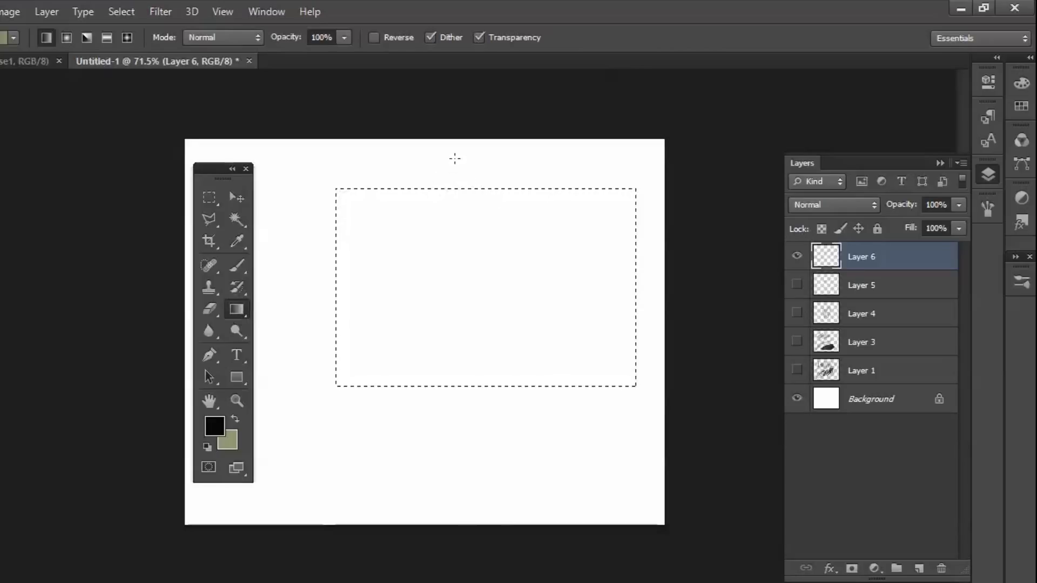
{"action": "left_click_drag", "start_coordinate": [455, 159], "coordinate": [524, 248]}
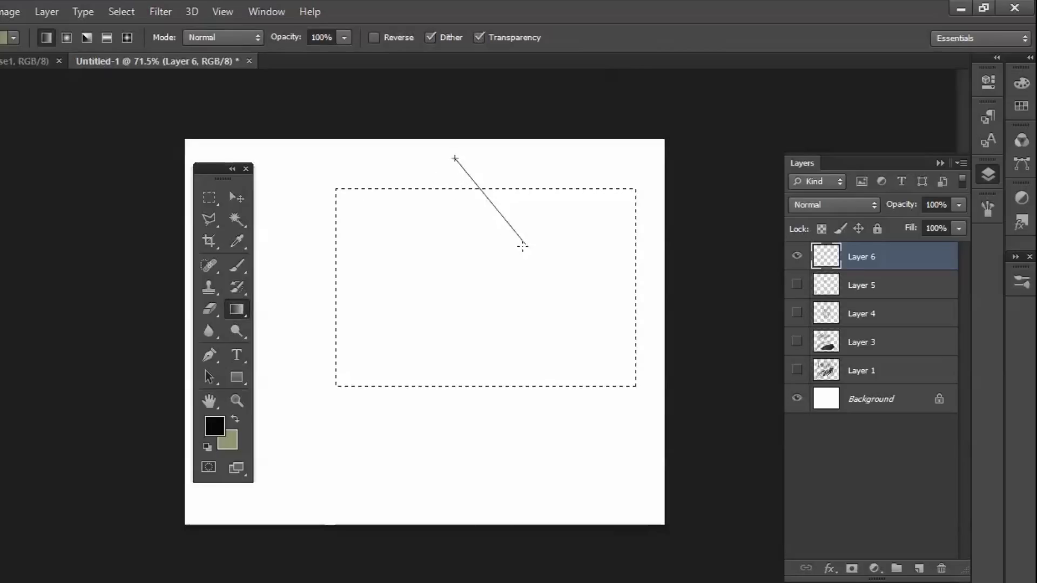
{"action": "left_click_drag", "start_coordinate": [523, 248], "coordinate": [461, 274]}
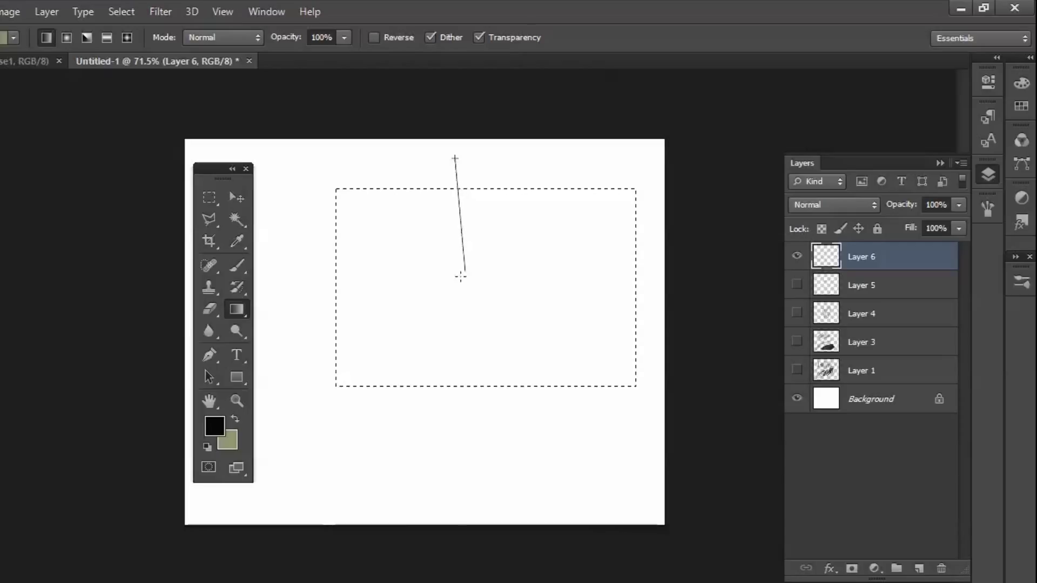
{"action": "left_click_drag", "start_coordinate": [455, 156], "coordinate": [461, 275]}
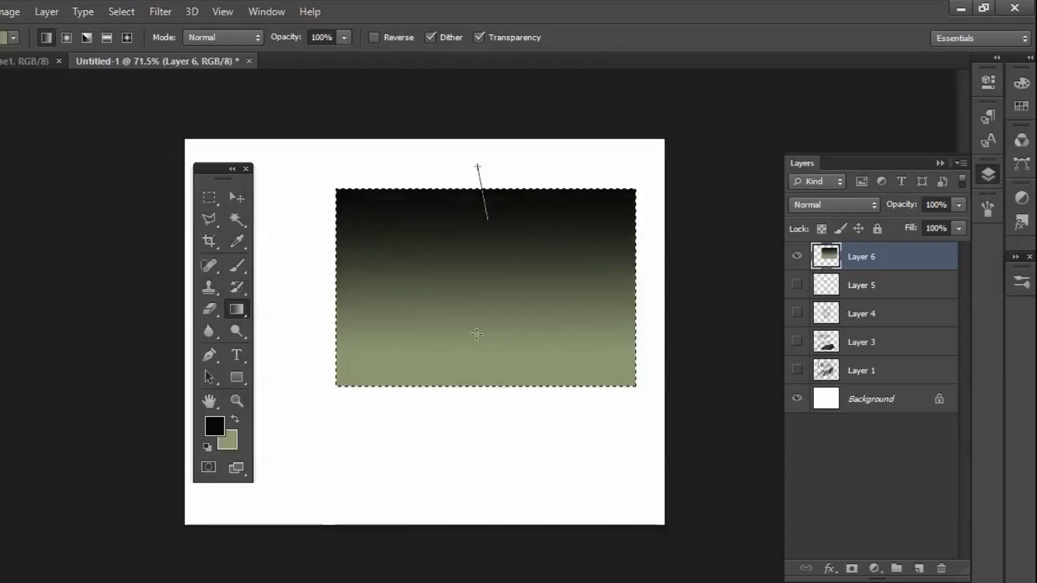
{"action": "left_click_drag", "start_coordinate": [478, 165], "coordinate": [486, 222]}
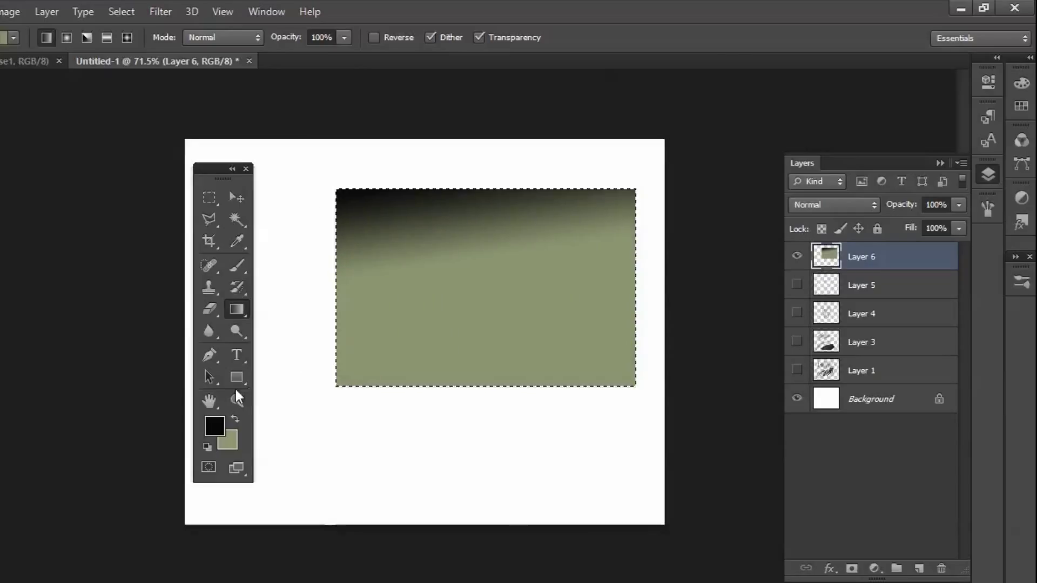
Outline hills with the Polygonal Lasso, shade them with a dark gradient, then deselect.
{"action": "left_click", "coordinate": [209, 219]}
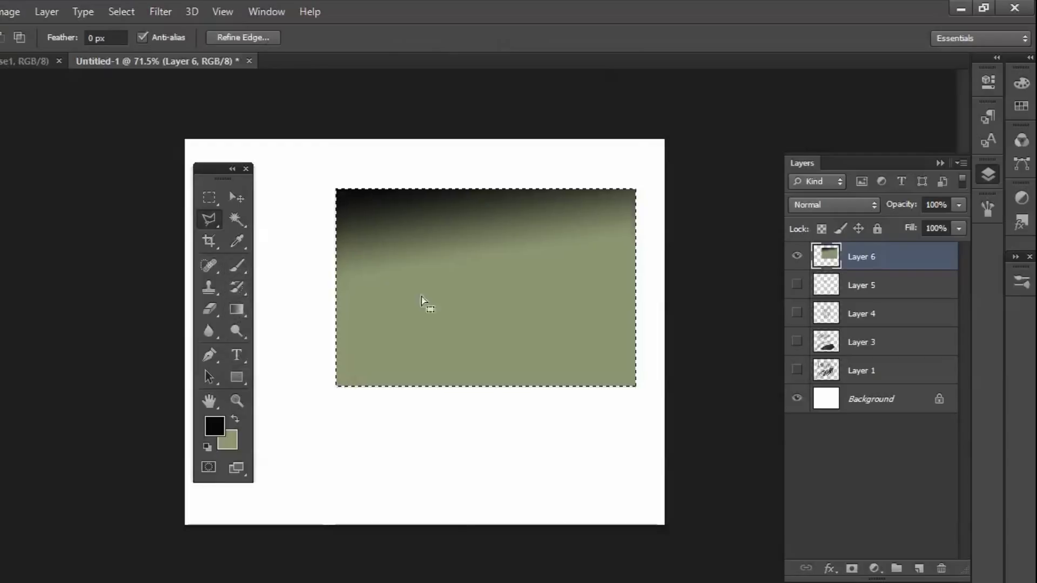
{"action": "mouse_move", "coordinate": [303, 382]}
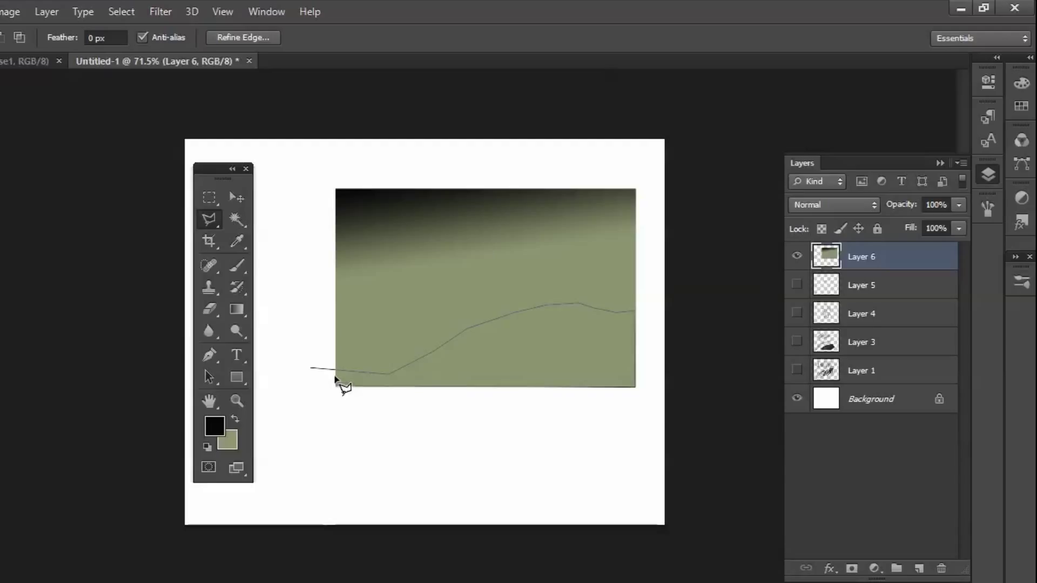
{"action": "left_click", "coordinate": [339, 376]}
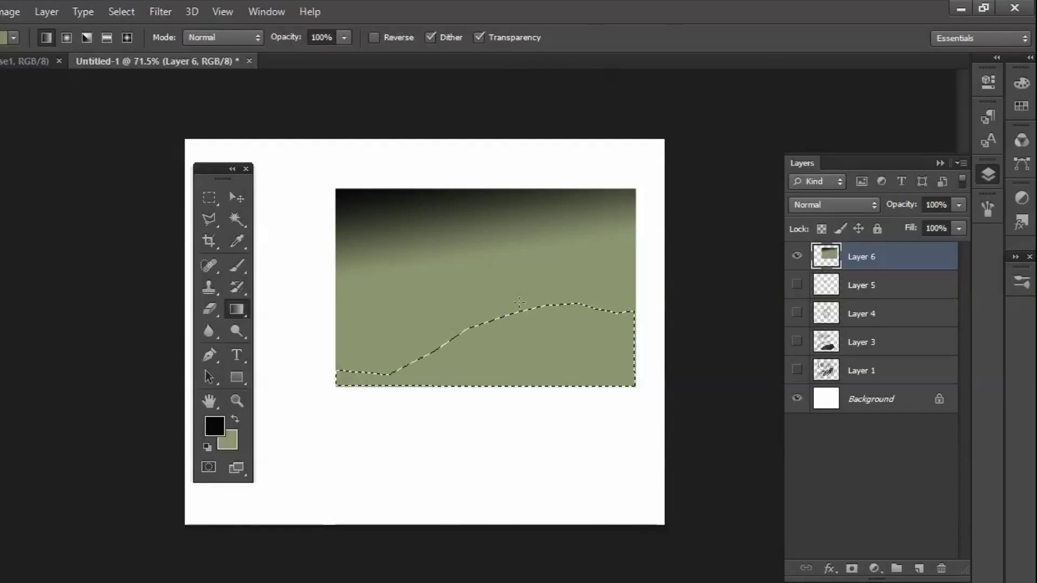
{"action": "left_click_drag", "start_coordinate": [519, 301], "coordinate": [340, 453]}
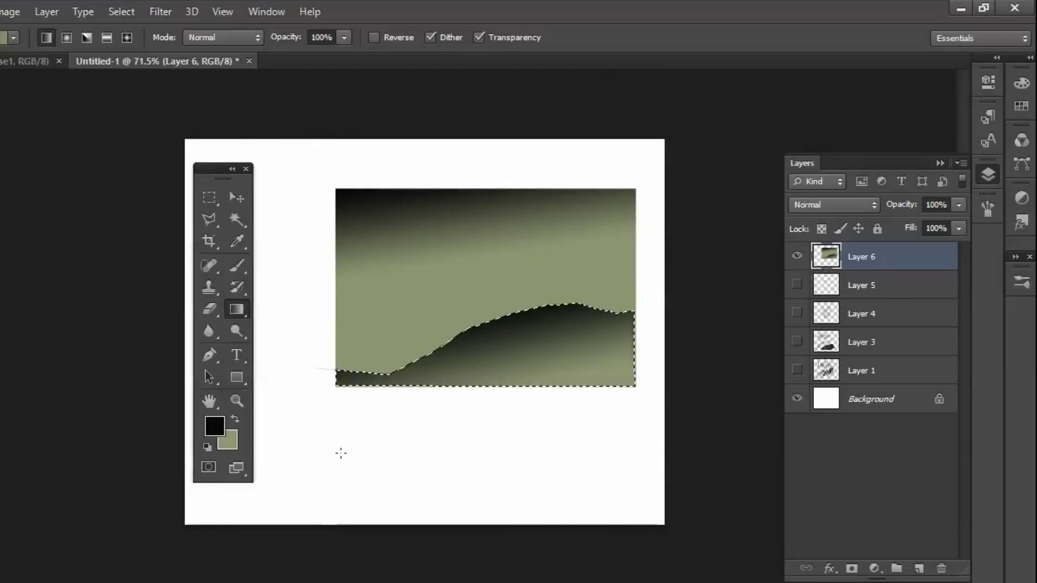
{"action": "key", "text": "Ctrl+d"}
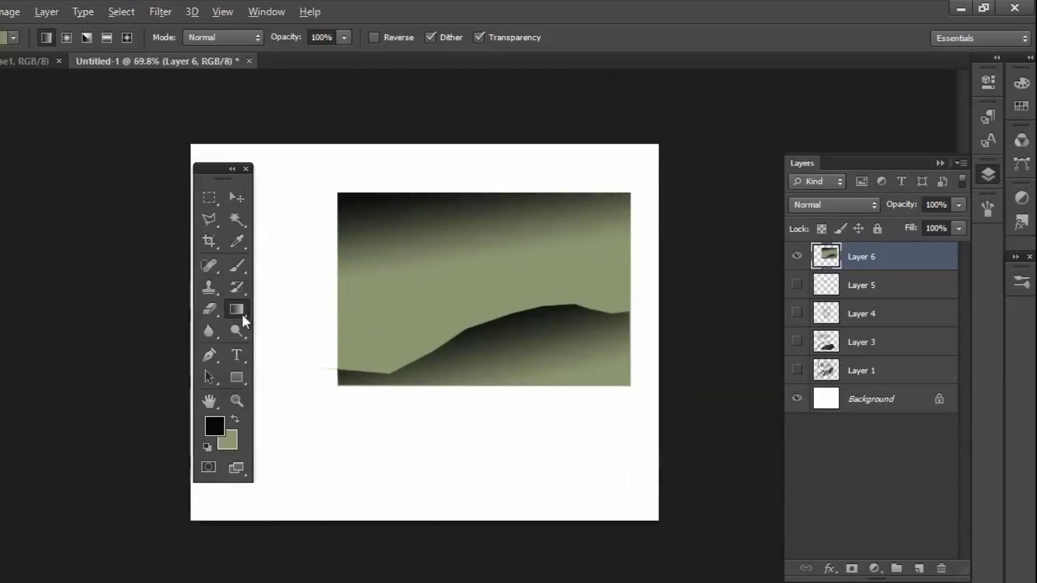
Paint-bucket the white surround black and reset the colours to default black and white.
{"action": "left_click", "coordinate": [237, 310]}
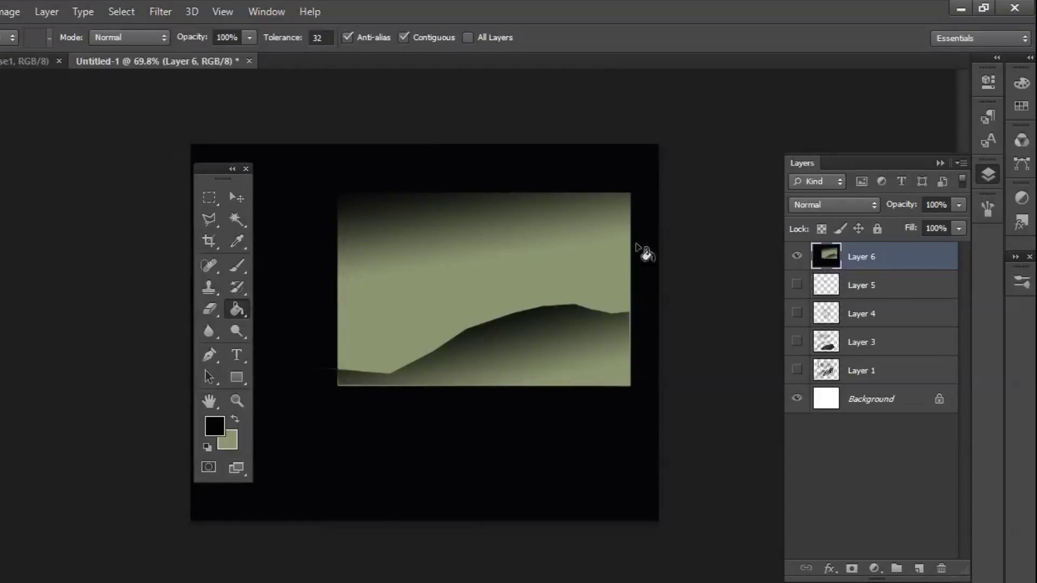
{"action": "mouse_move", "coordinate": [551, 159]}
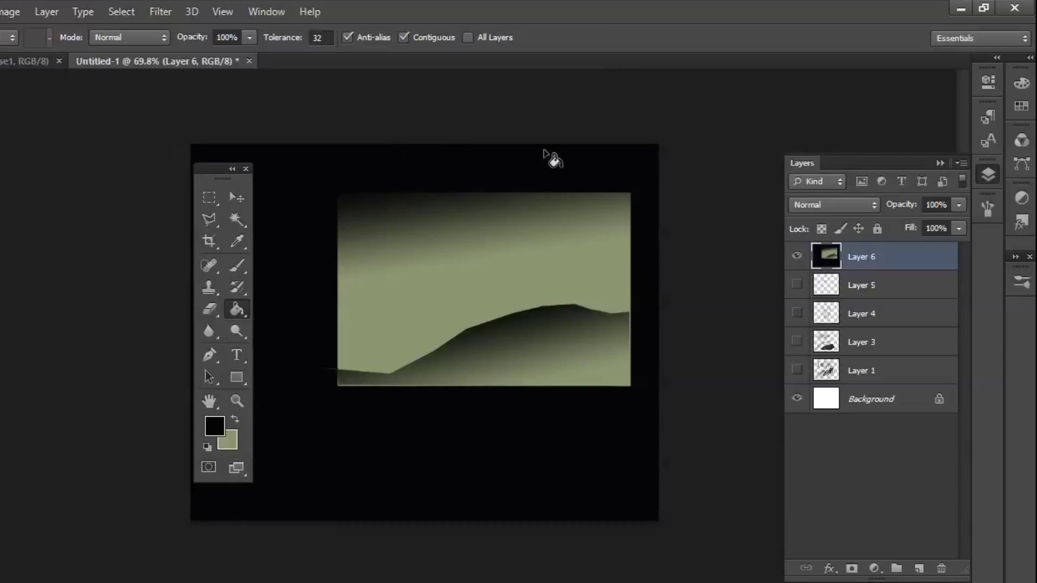
{"action": "mouse_move", "coordinate": [214, 426]}
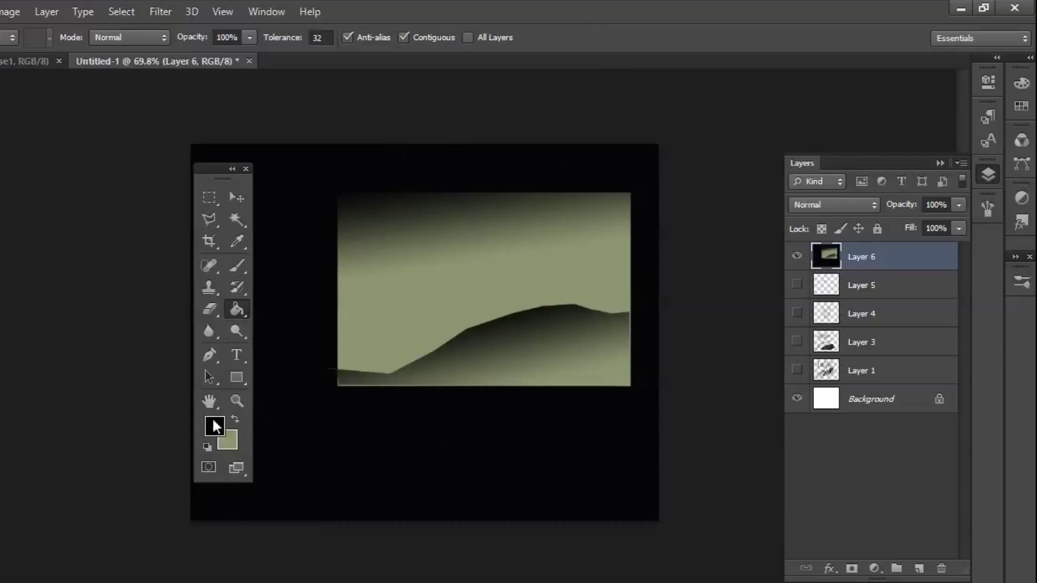
{"action": "left_click", "coordinate": [236, 417]}
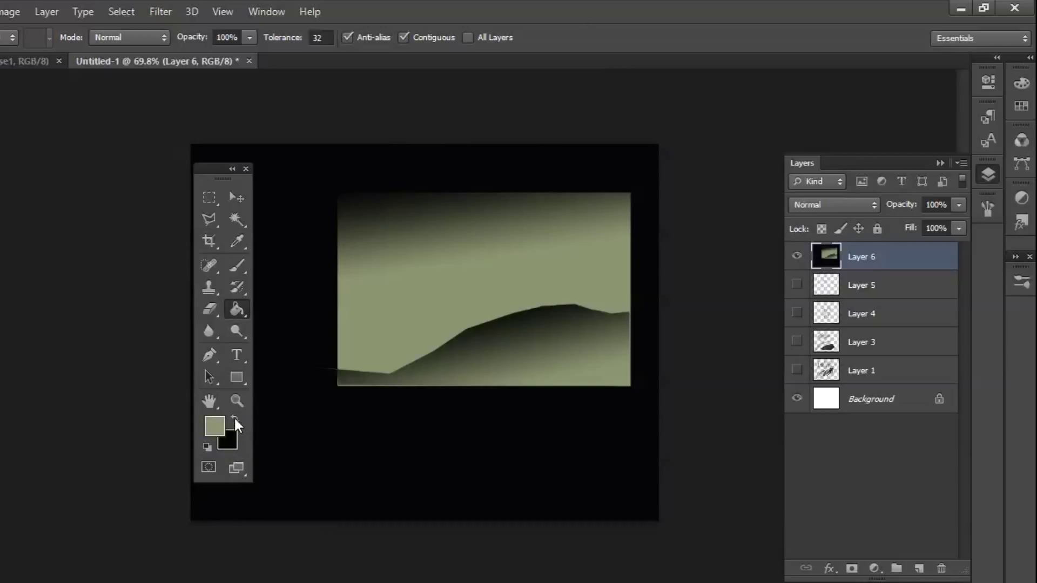
{"action": "left_click", "coordinate": [233, 417]}
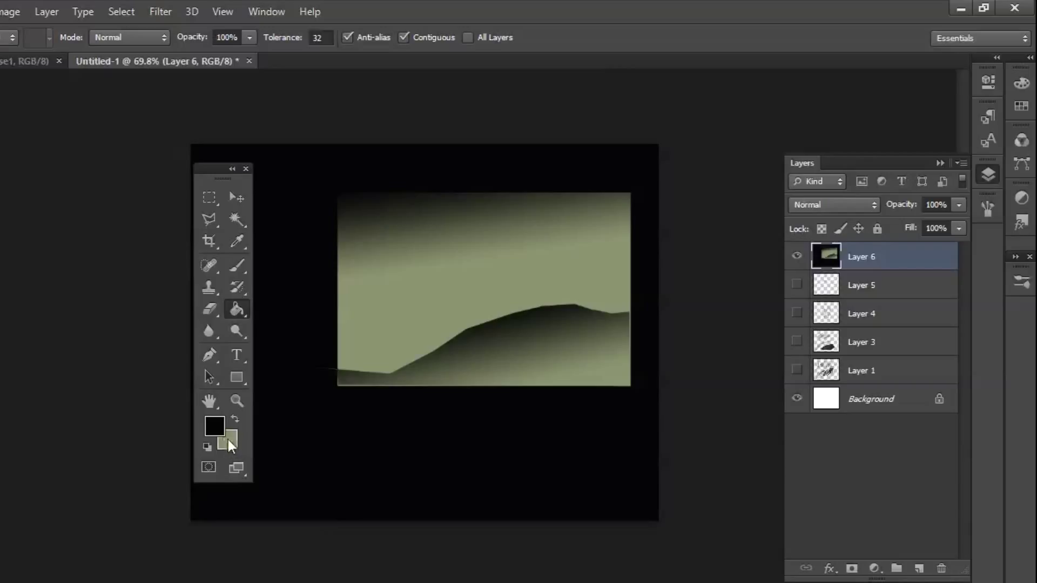
{"action": "left_click", "coordinate": [214, 426]}
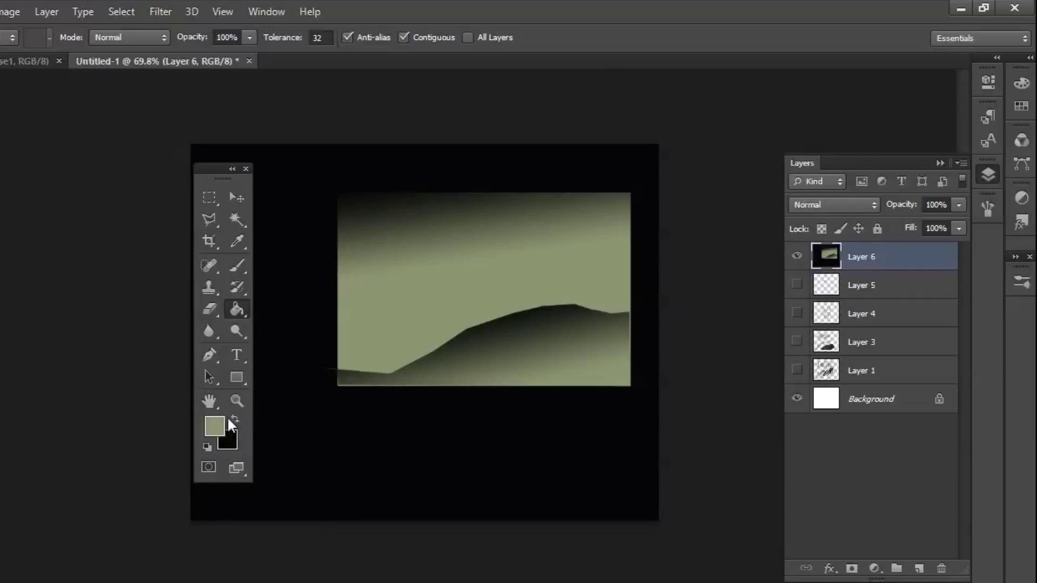
{"action": "left_click", "coordinate": [233, 422]}
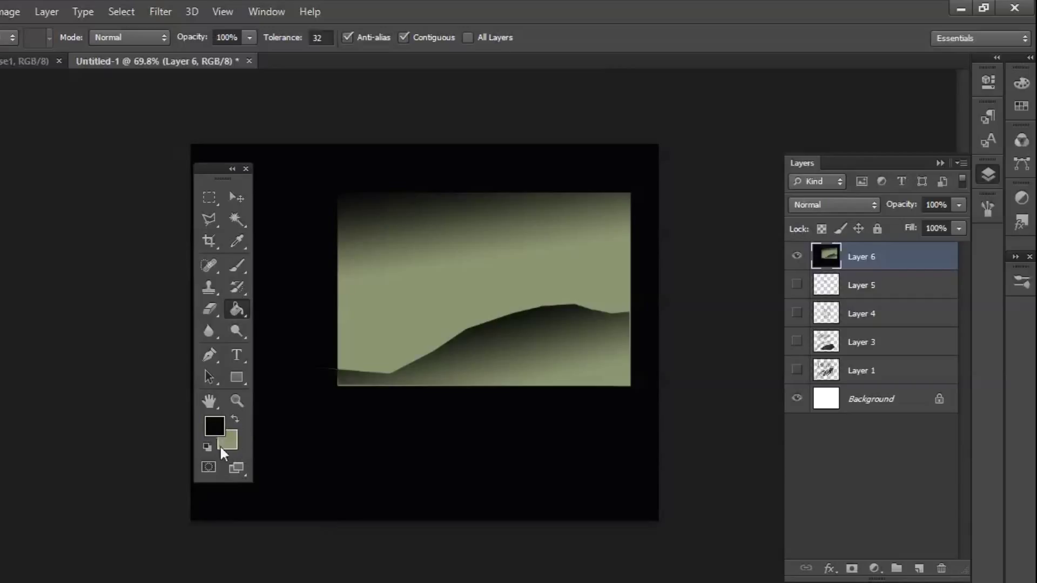
{"action": "left_click", "coordinate": [228, 439]}
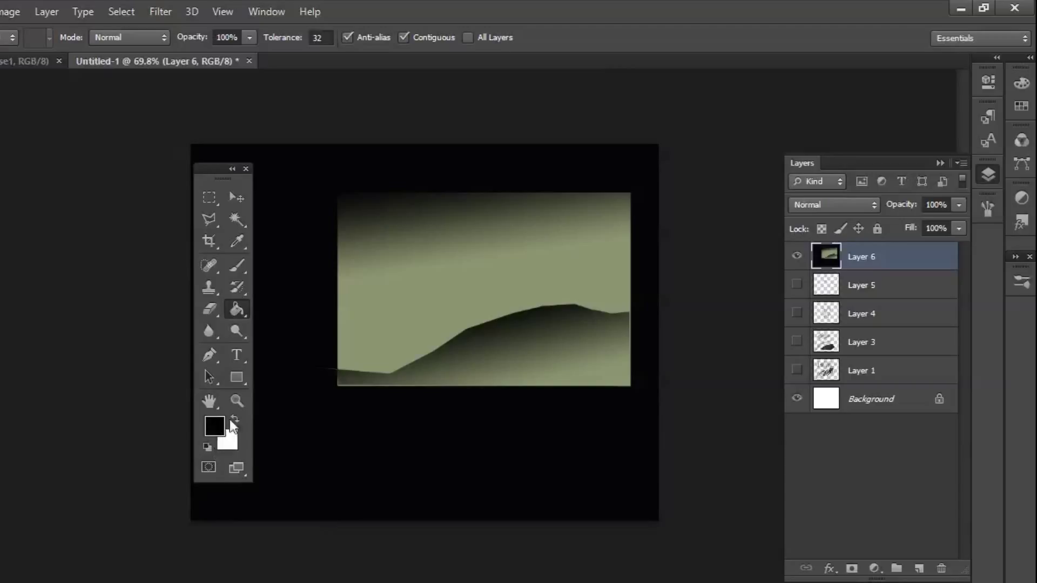
{"action": "mouse_move", "coordinate": [192, 399]}
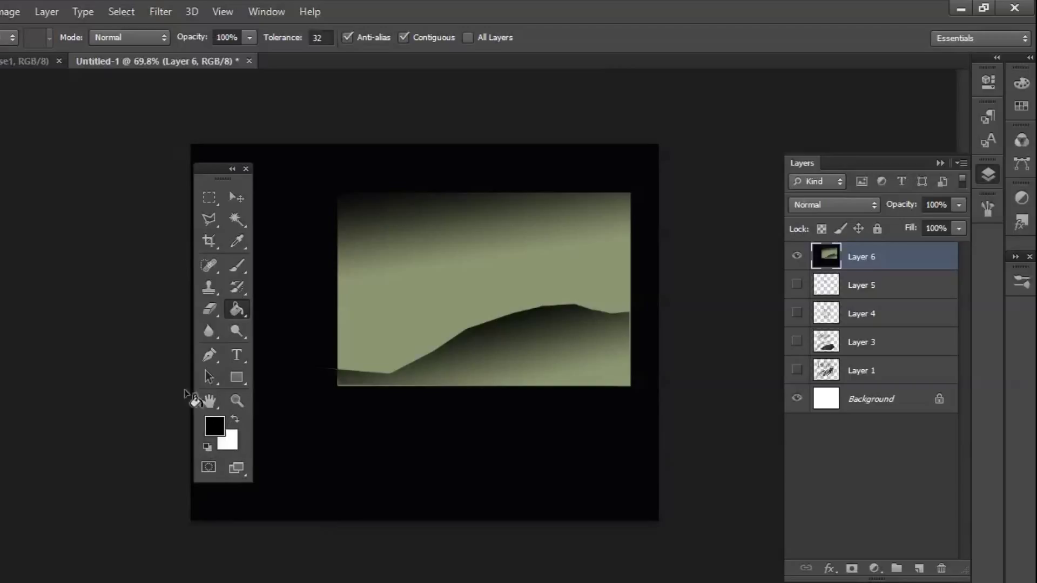
{"action": "mouse_move", "coordinate": [144, 277]}
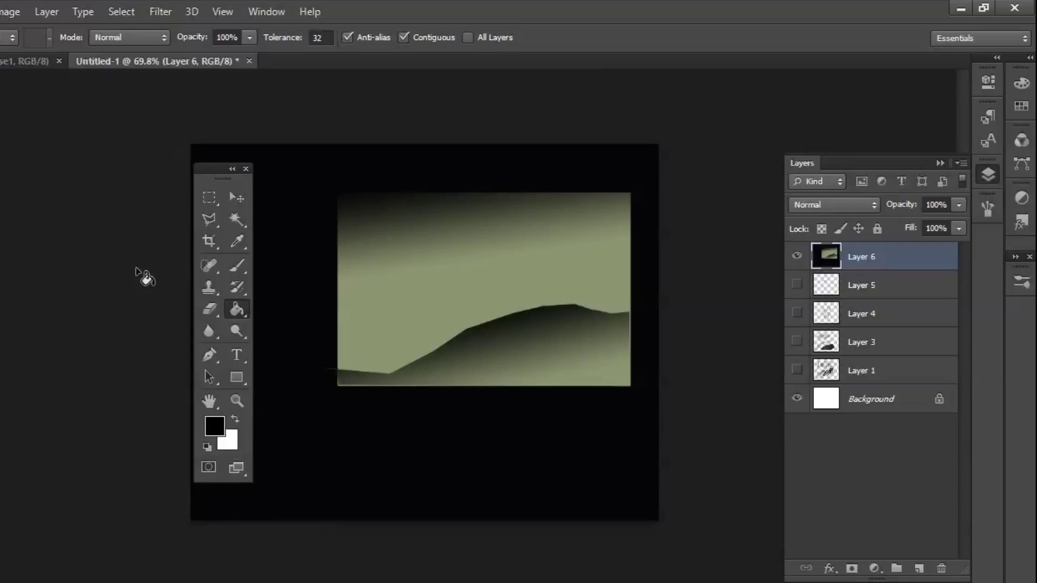
{"action": "mouse_move", "coordinate": [744, 473]}
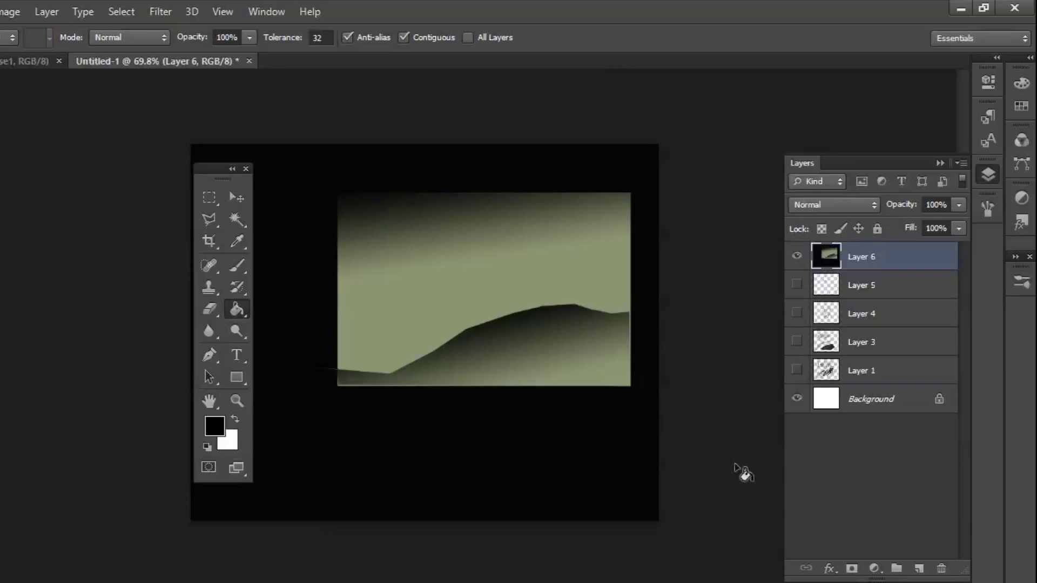